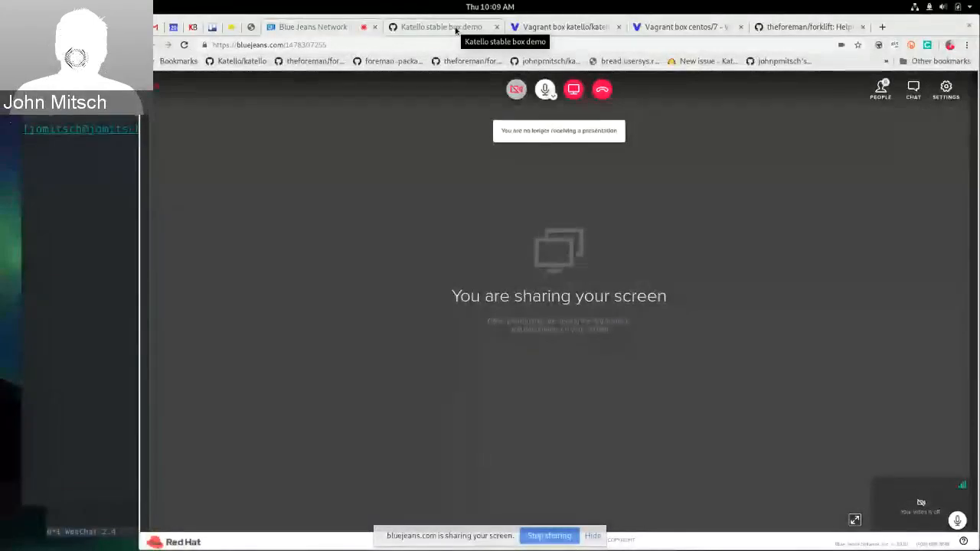
- Switch from BlueJeans to the 'Katello stable box demo' gist tab
left_click(440, 27)
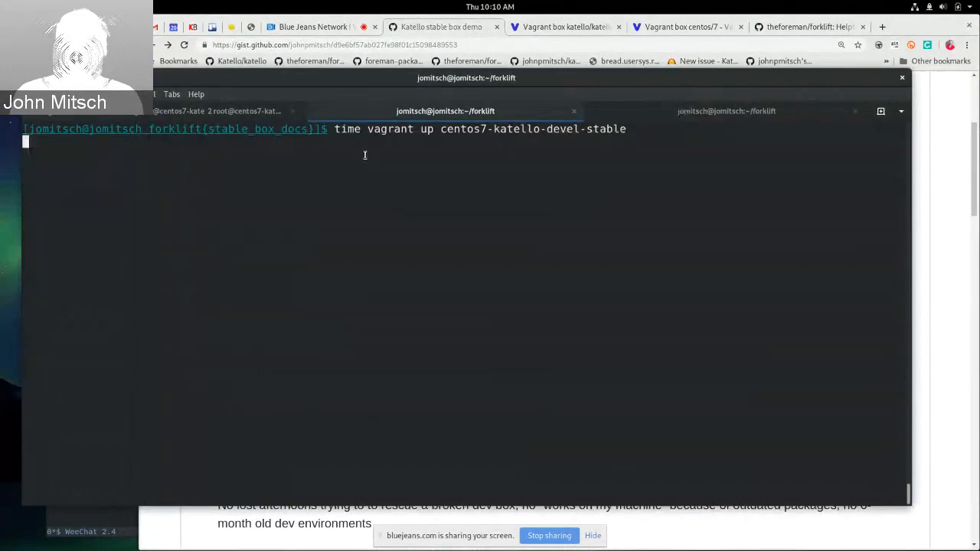
- Run 'time vagrant up centos7-katello-devel-stable' to time the box bring-up
key("Return")
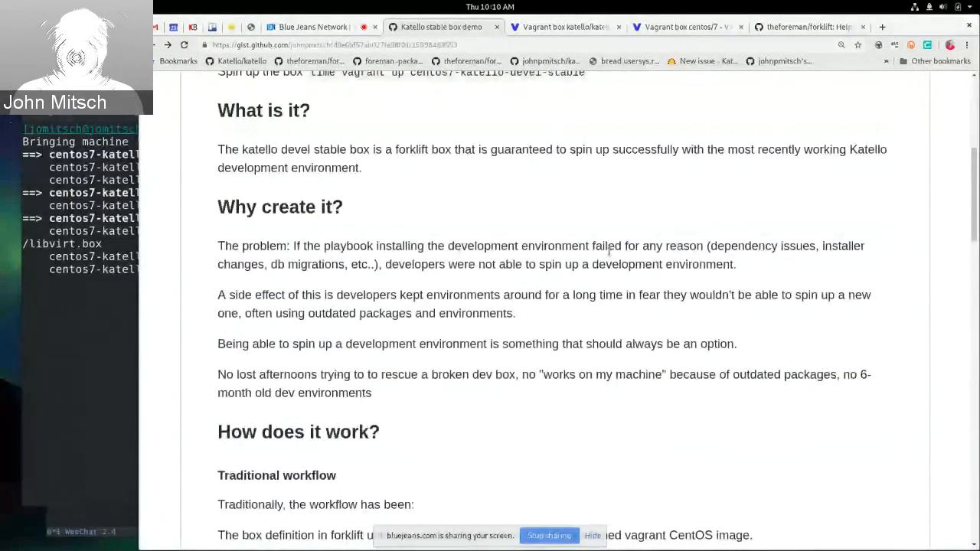
scroll("up", 3)
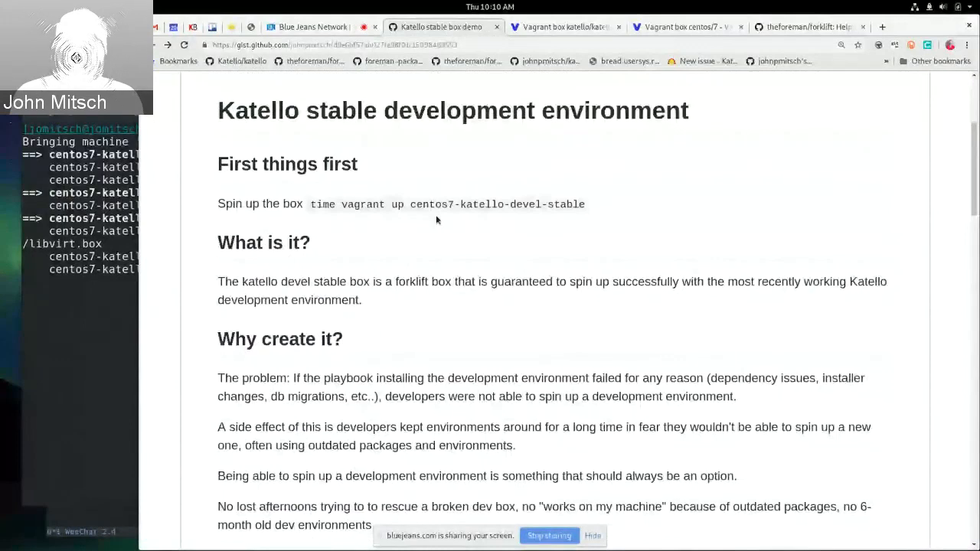
scroll("down", 3)
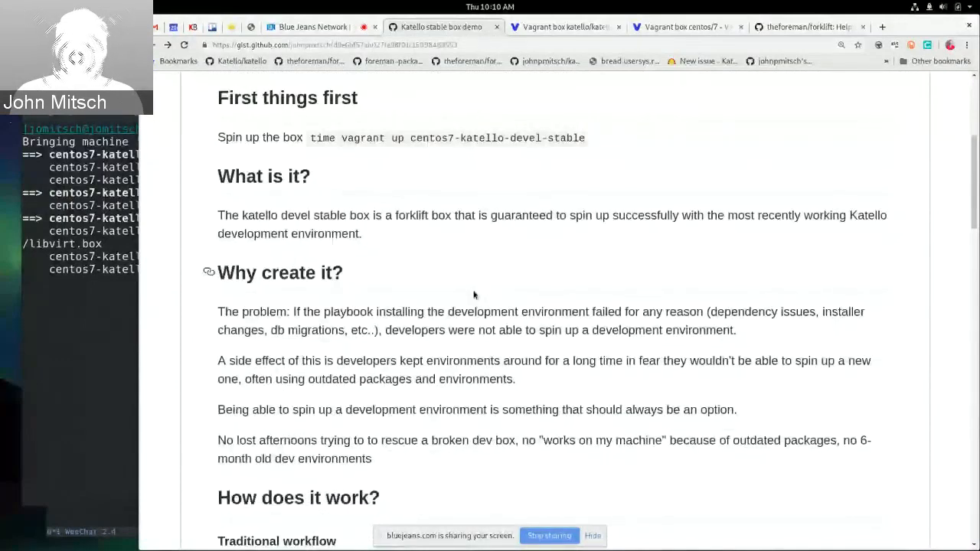
mouse_move(470, 184)
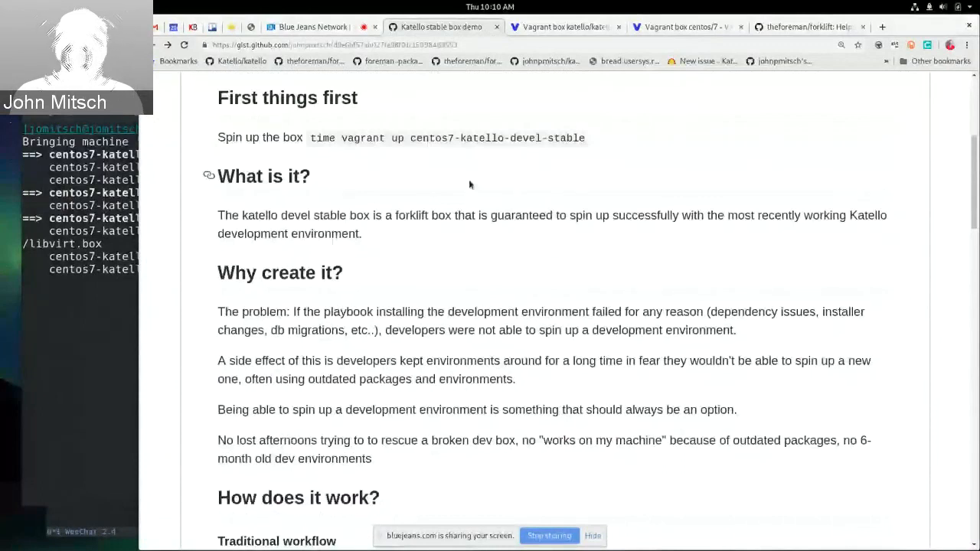
scroll("down", 3)
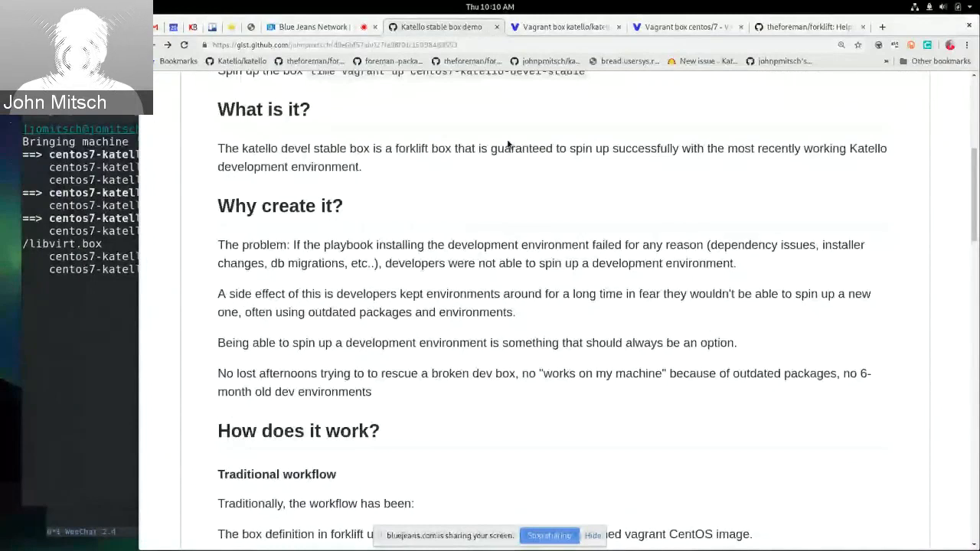
mouse_move(384, 181)
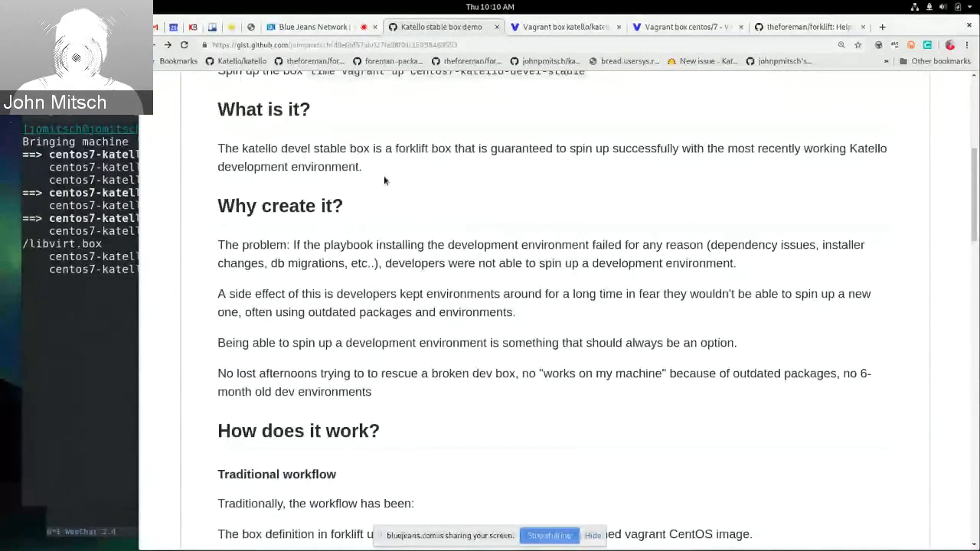
mouse_move(562, 206)
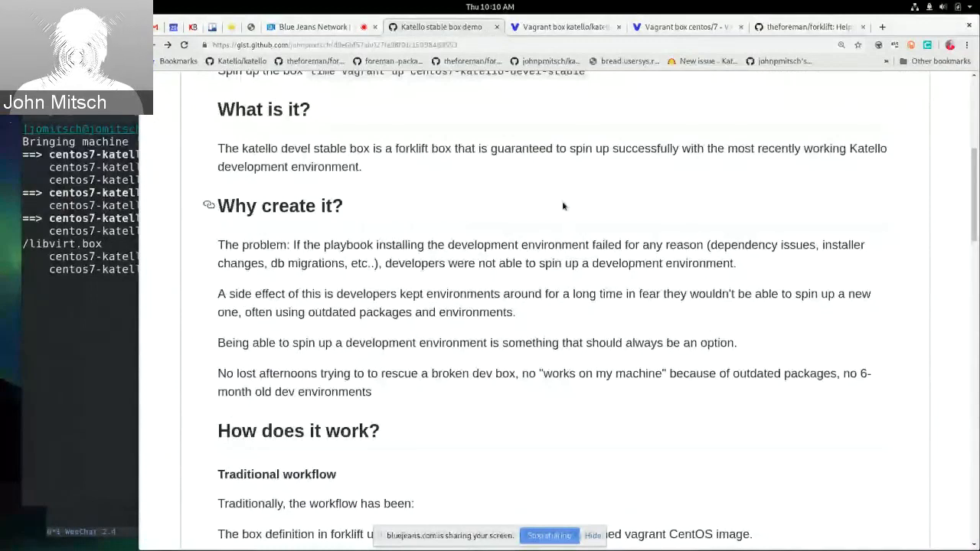
mouse_move(381, 214)
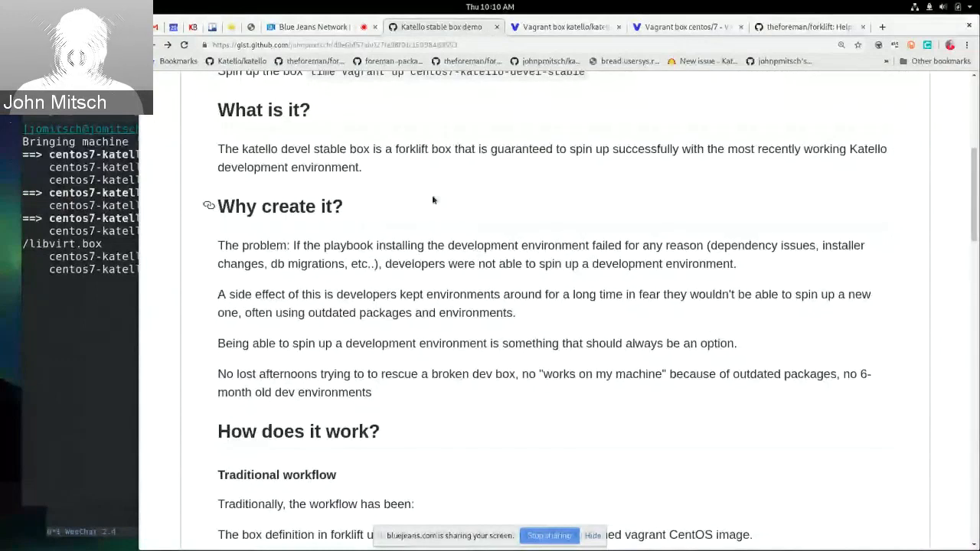
mouse_move(529, 243)
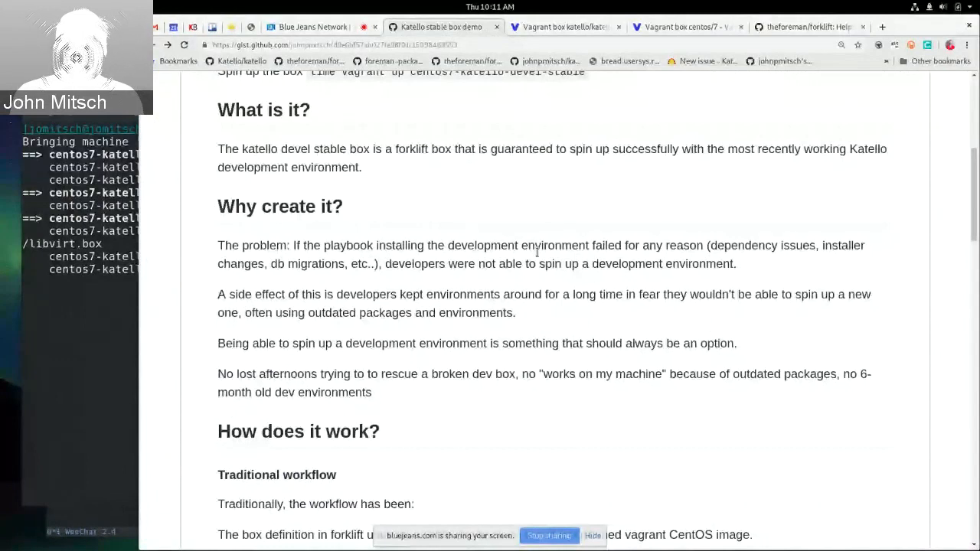
mouse_move(681, 169)
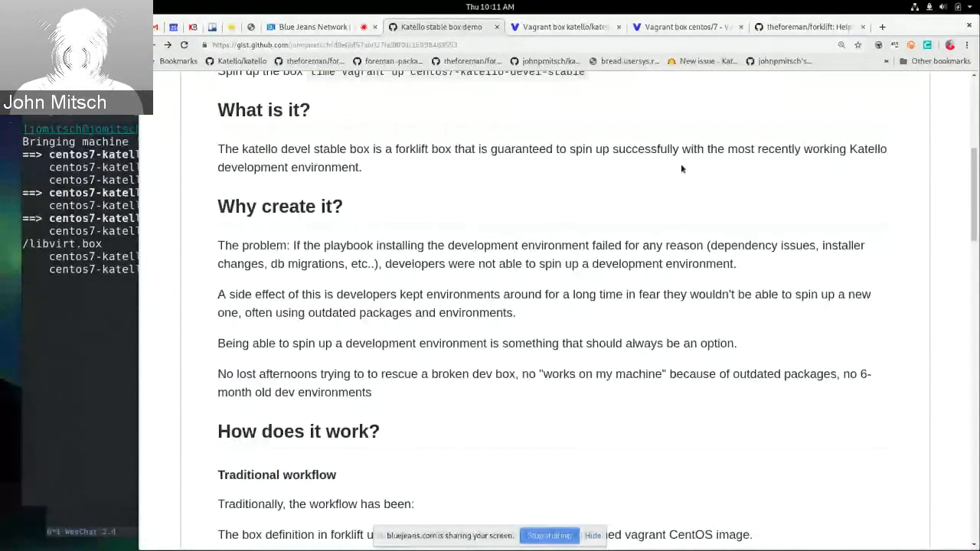
mouse_move(542, 168)
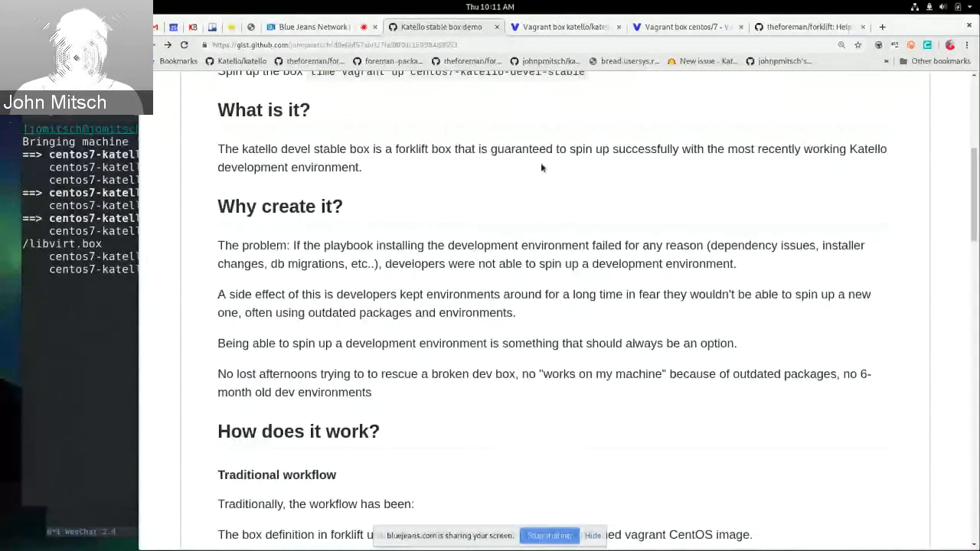
mouse_move(630, 148)
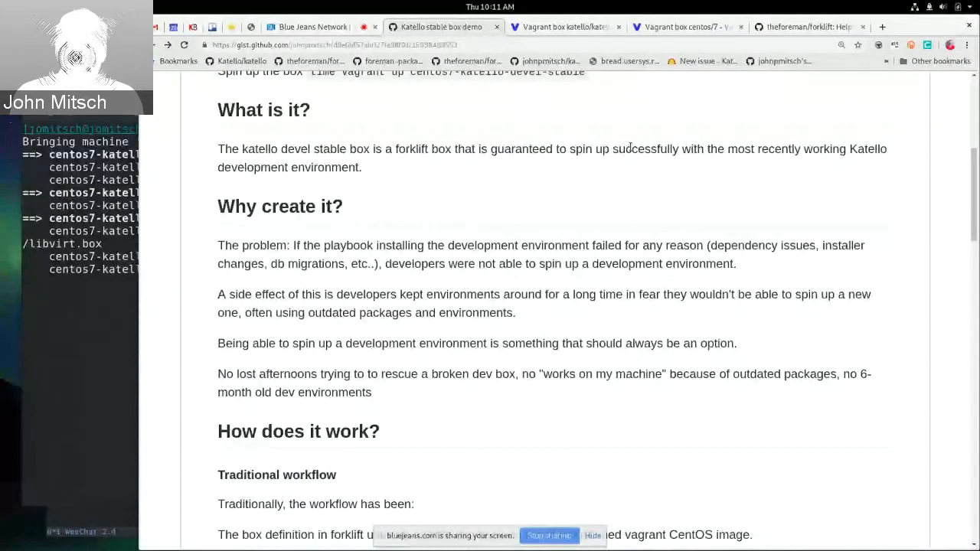
mouse_move(322, 206)
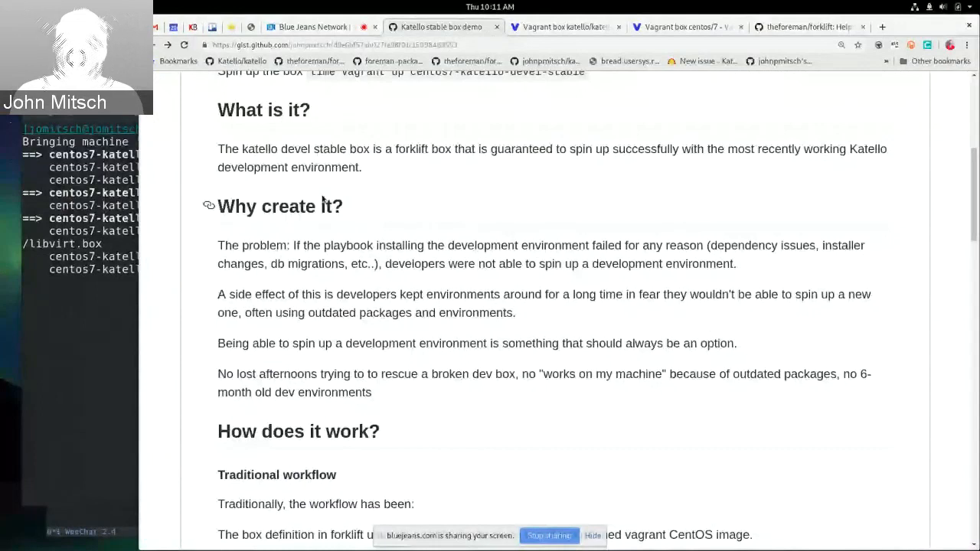
mouse_move(335, 243)
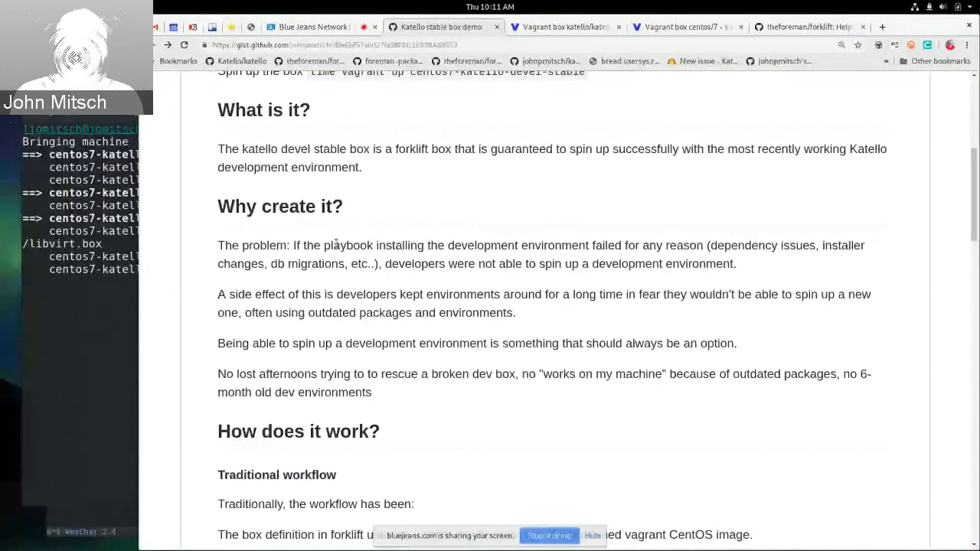
- Scroll the gist down to the 'How does it work?' heading
scroll("down", 3)
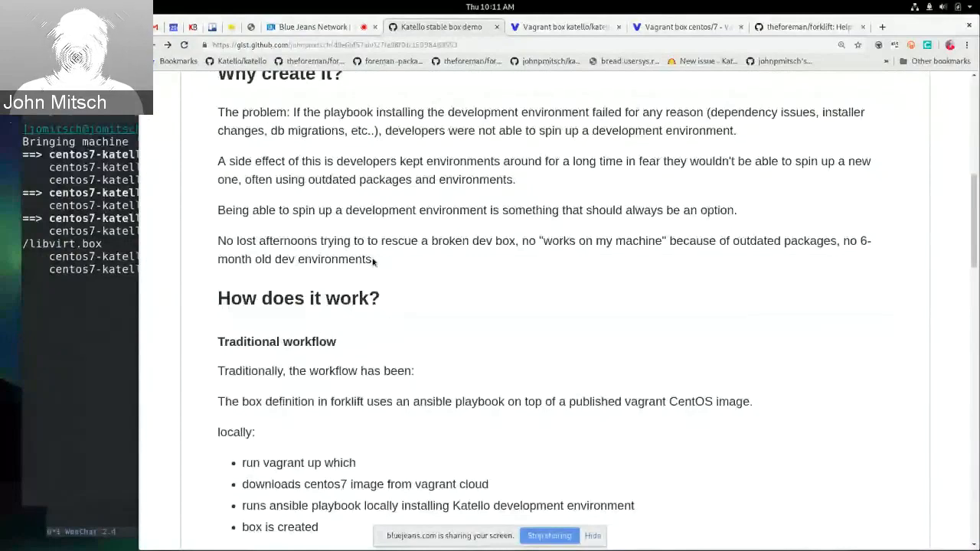
scroll("up", 3)
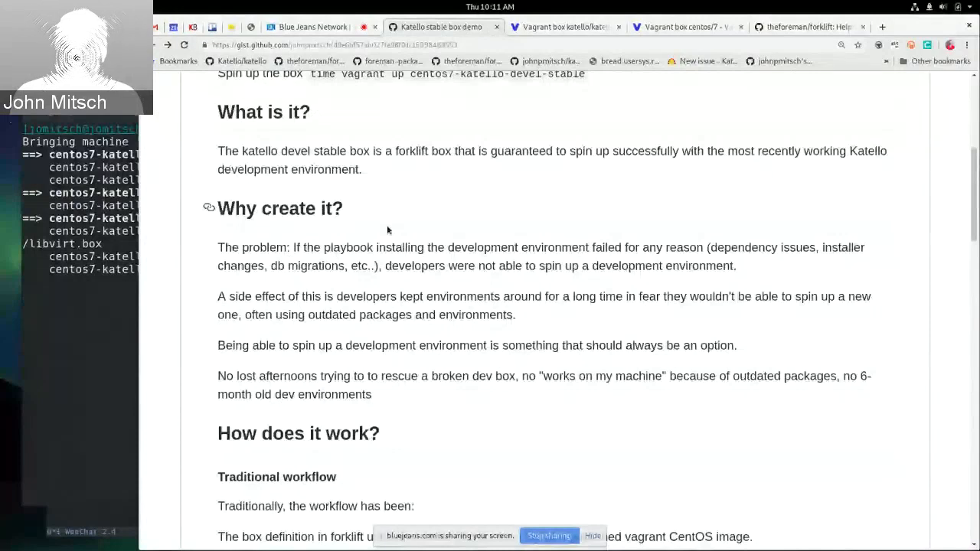
mouse_move(467, 375)
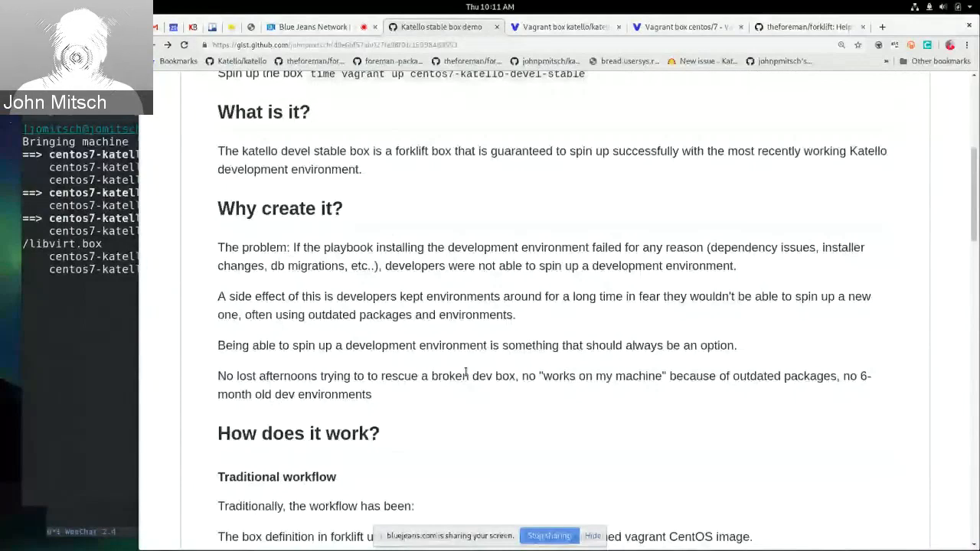
scroll("down", 3)
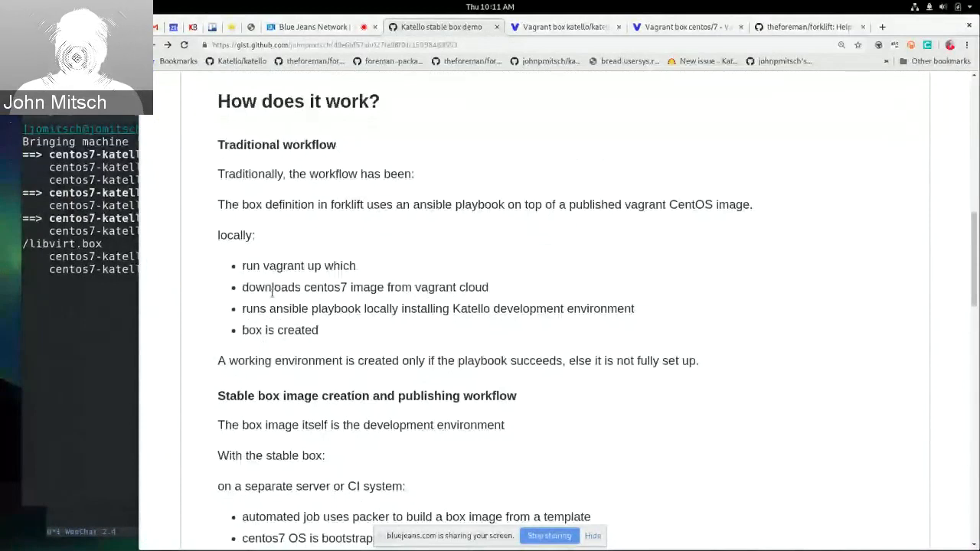
mouse_move(417, 322)
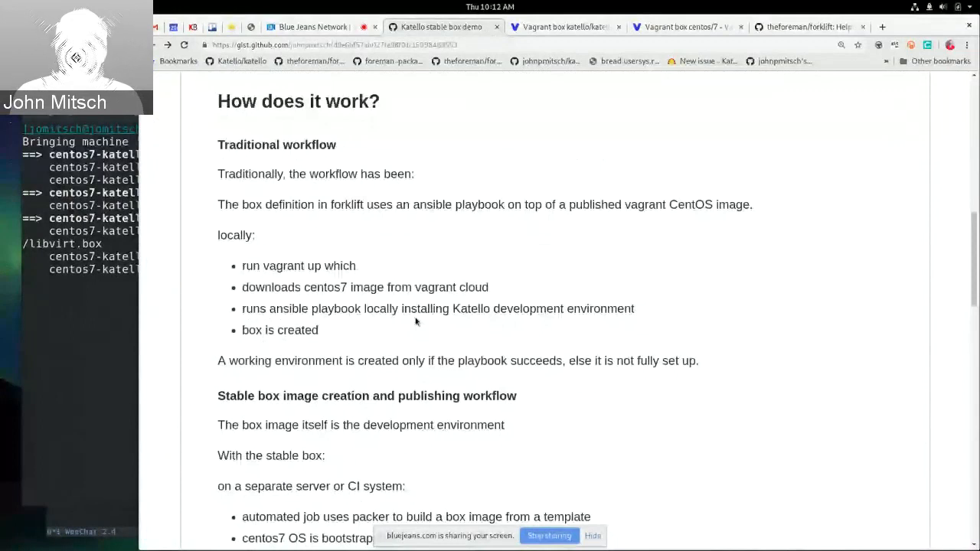
mouse_move(357, 324)
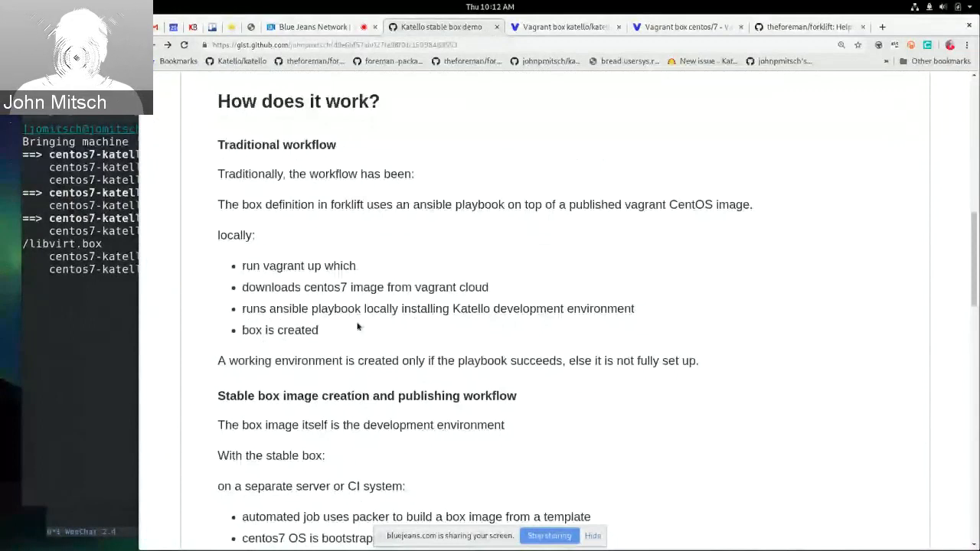
mouse_move(411, 366)
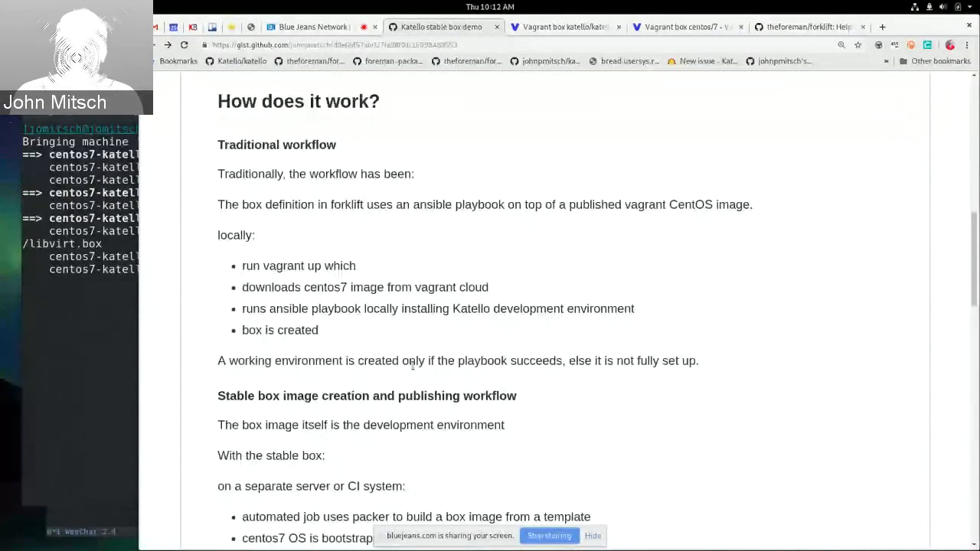
mouse_move(712, 263)
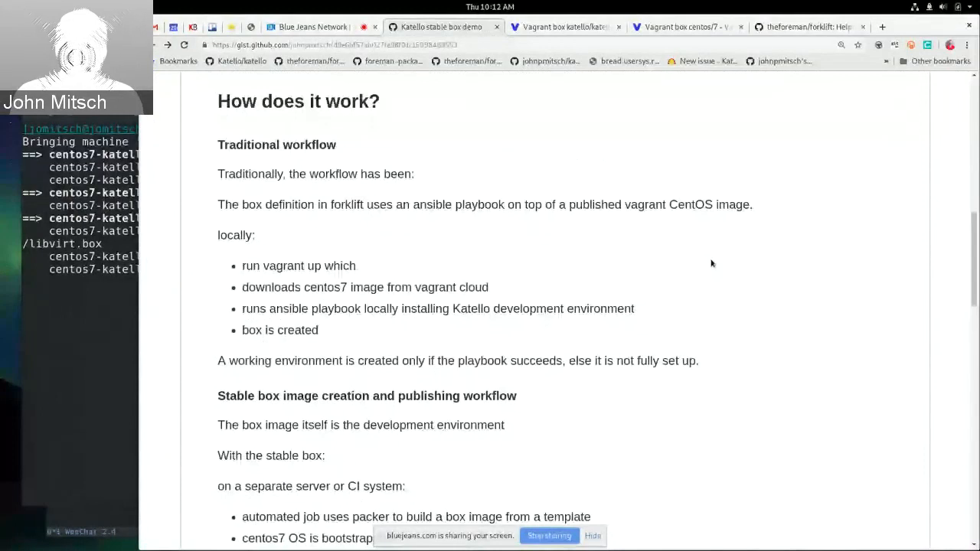
mouse_move(579, 201)
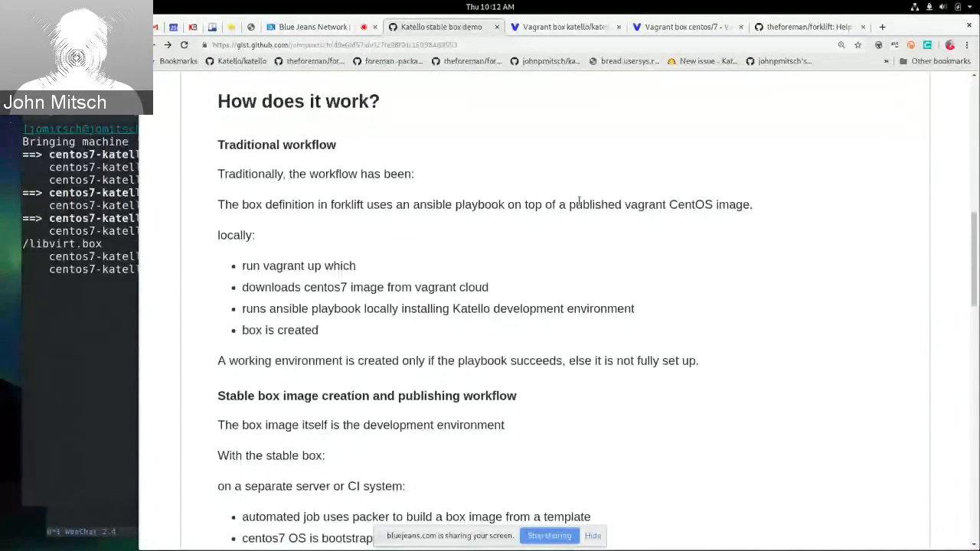
mouse_move(498, 270)
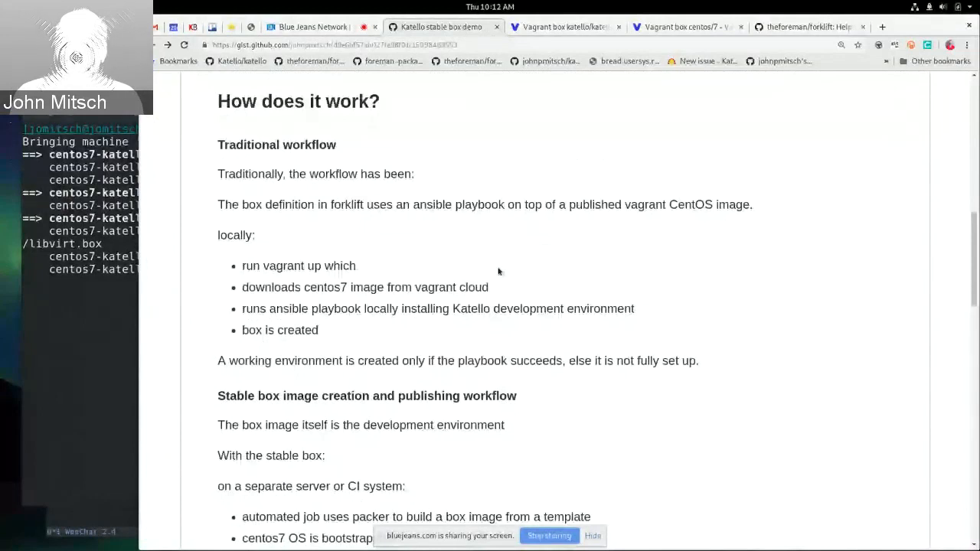
mouse_move(525, 289)
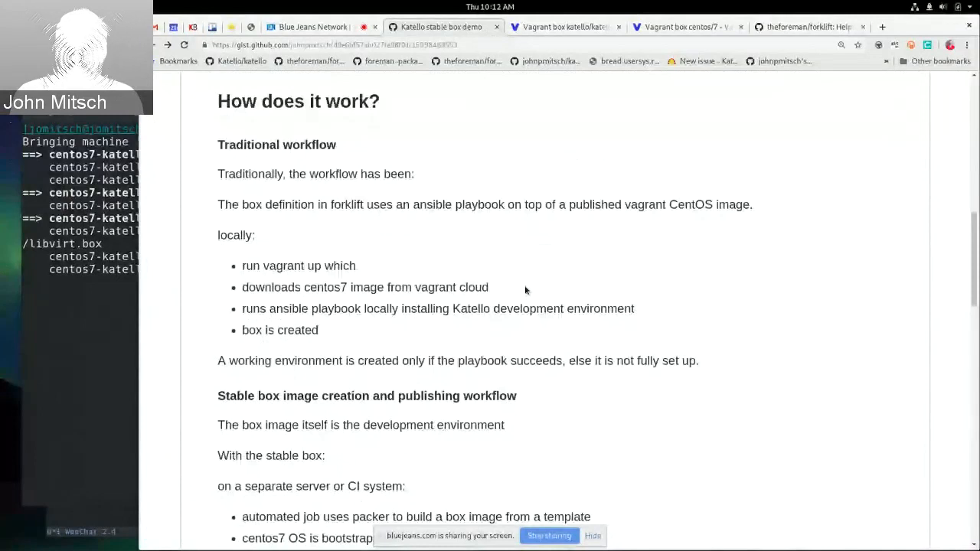
scroll("down", 3)
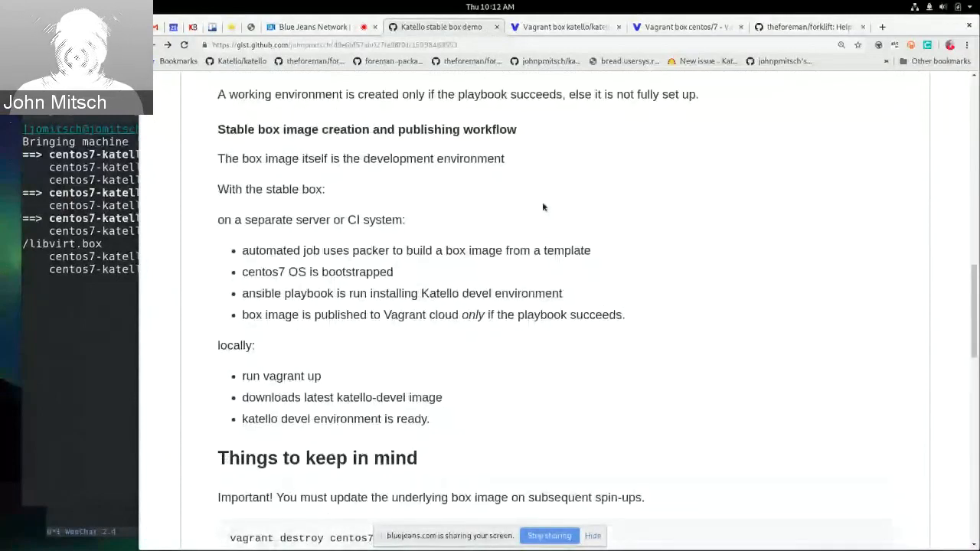
mouse_move(249, 210)
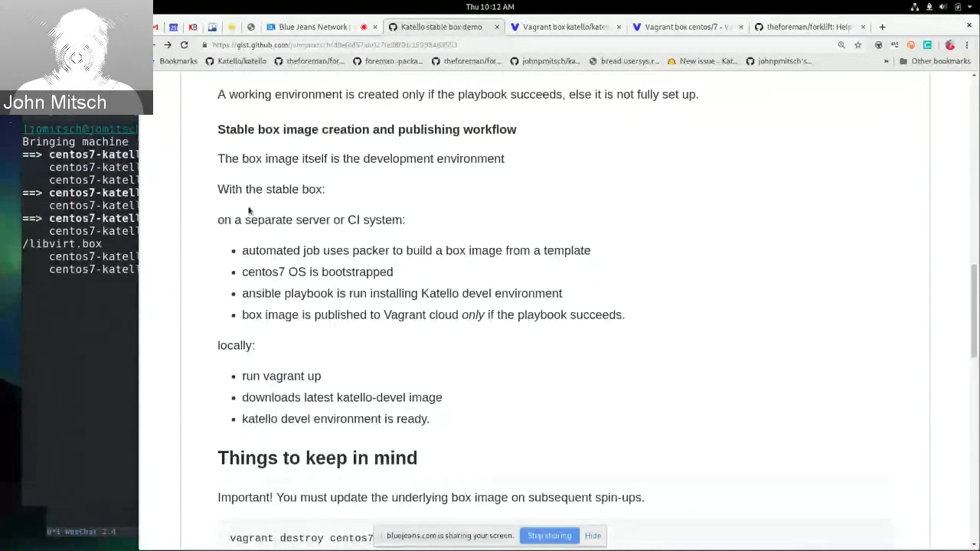
mouse_move(452, 241)
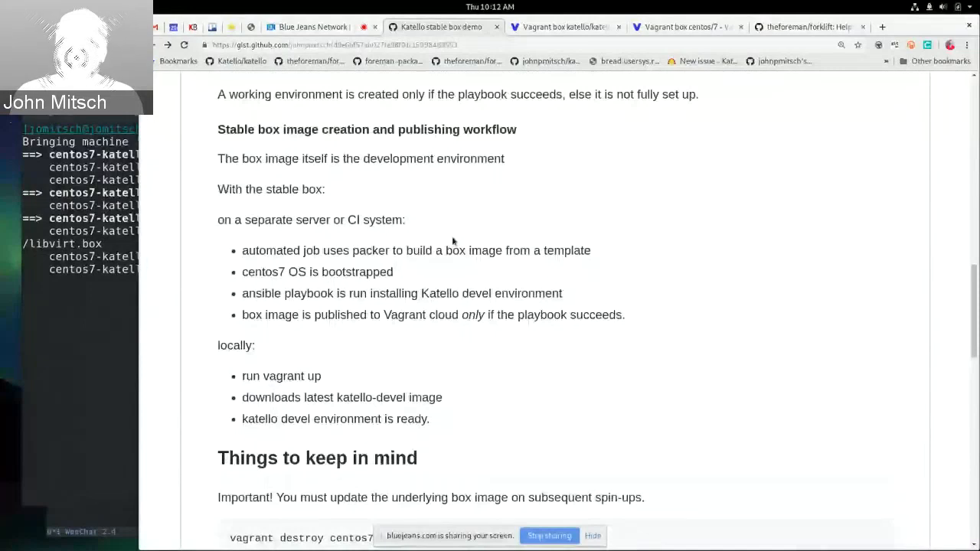
mouse_move(552, 244)
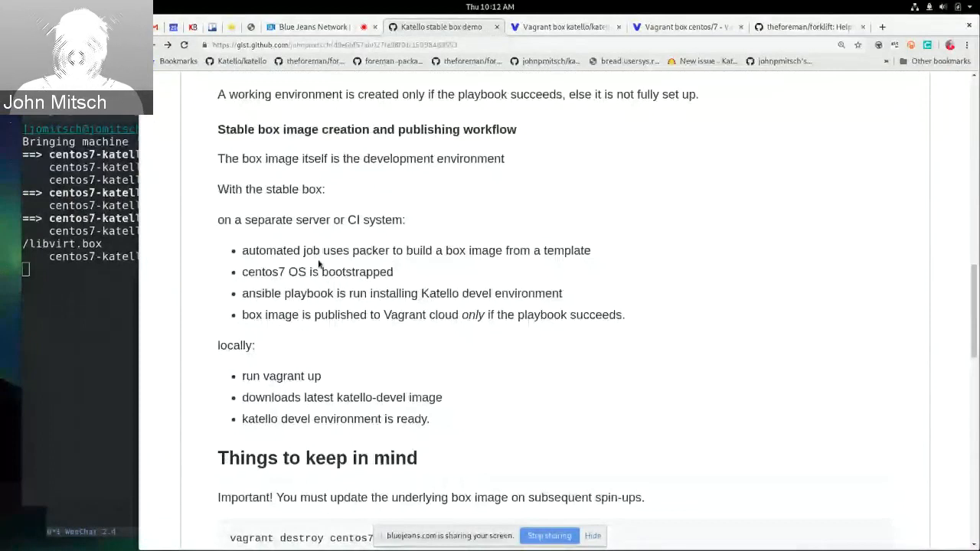
mouse_move(592, 272)
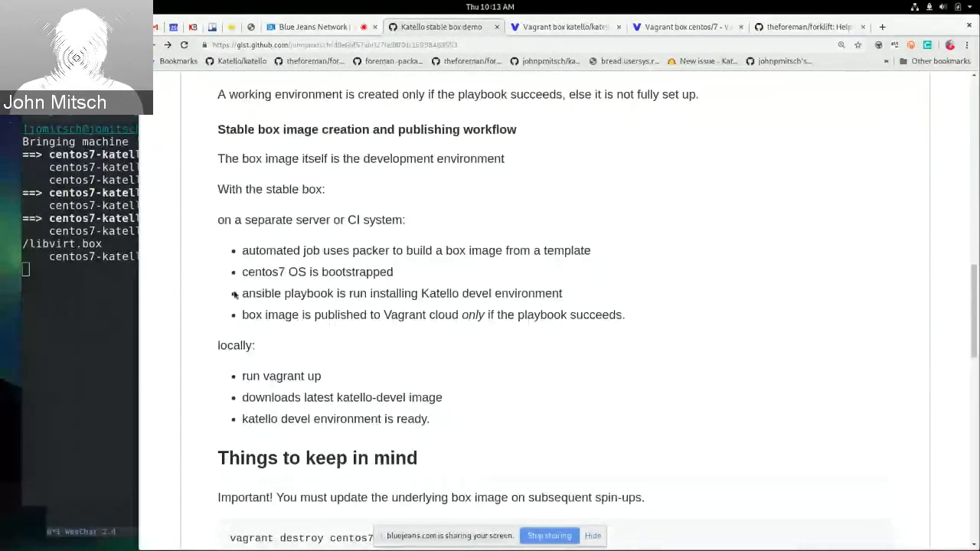
mouse_move(609, 201)
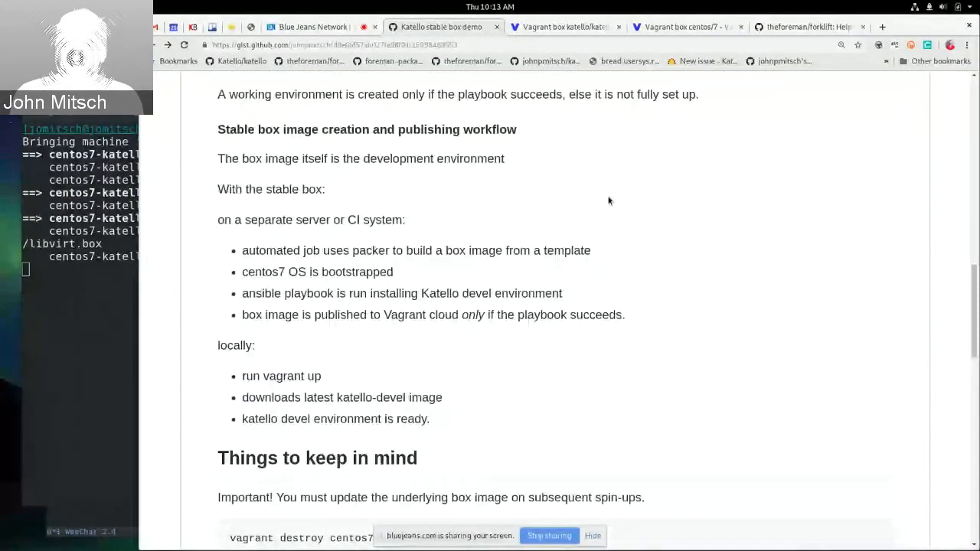
left_click(564, 26)
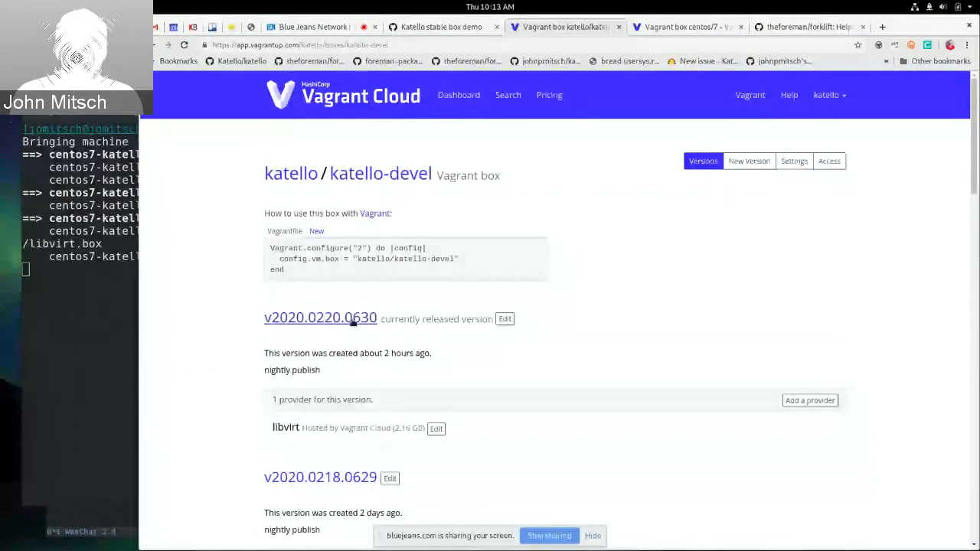
mouse_move(375, 340)
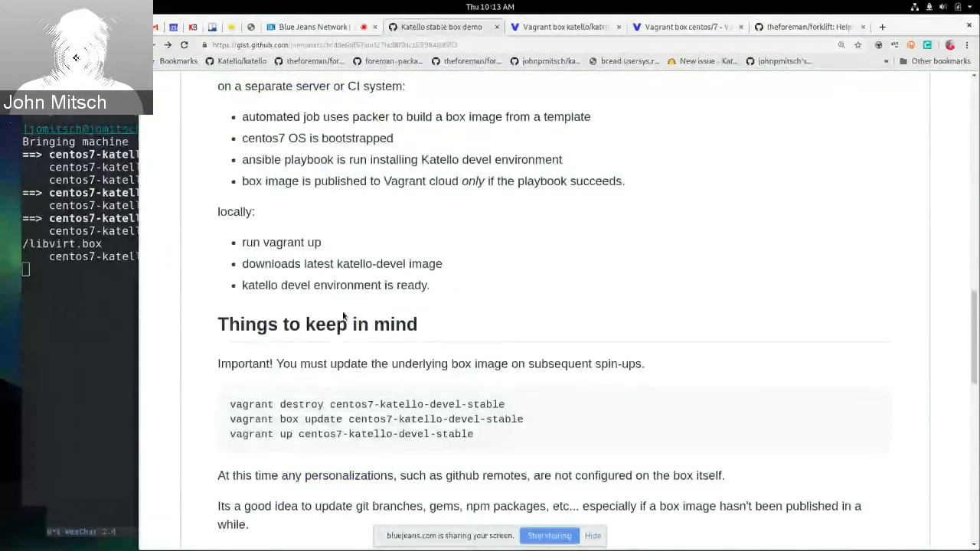
mouse_move(547, 215)
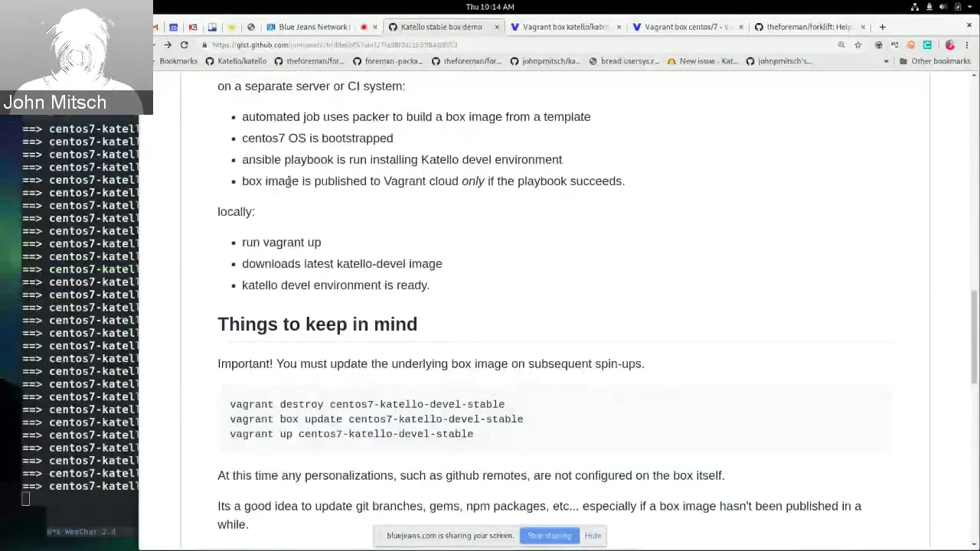
scroll("down", 3)
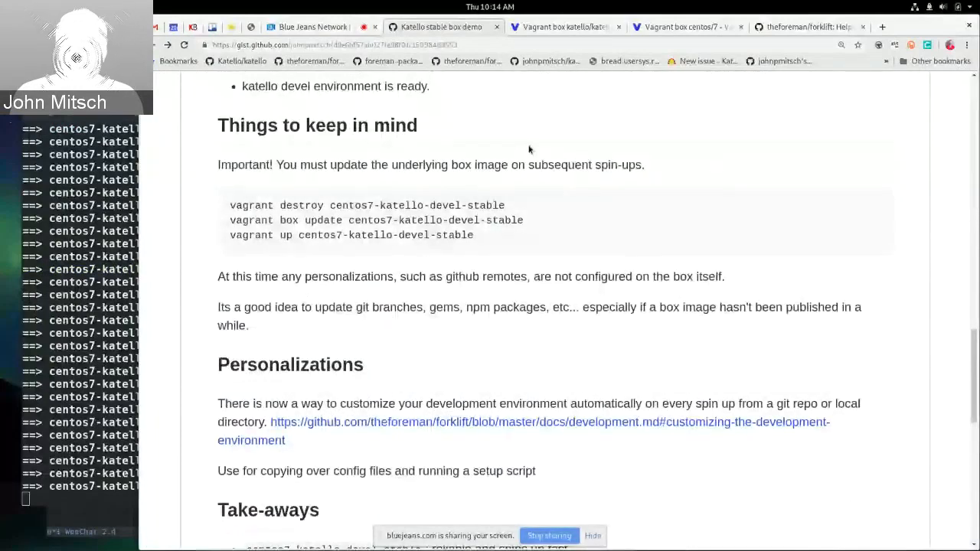
mouse_move(305, 232)
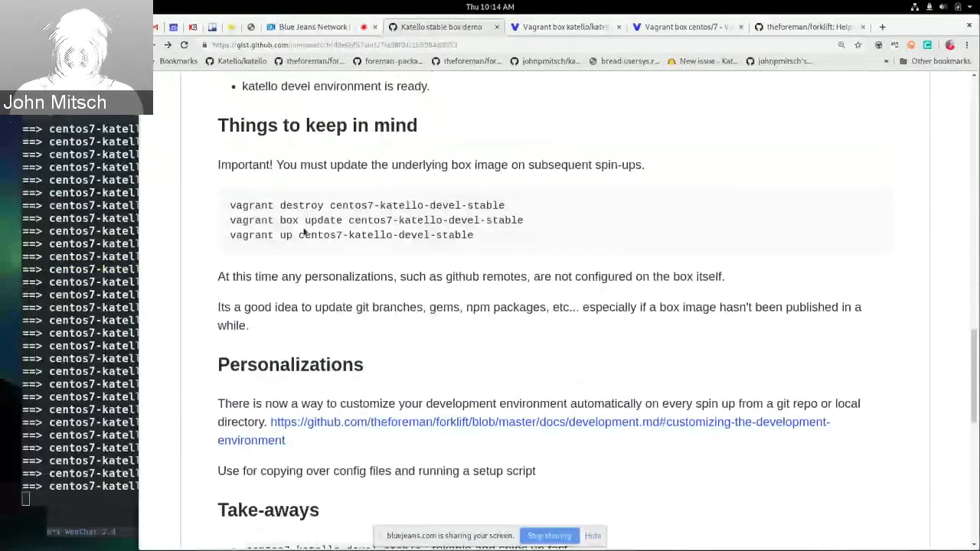
mouse_move(653, 354)
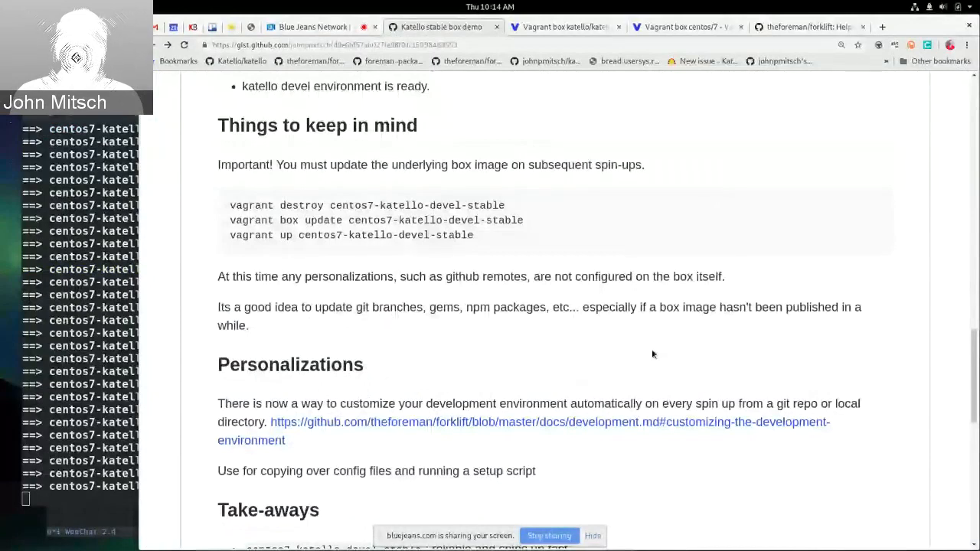
mouse_move(379, 166)
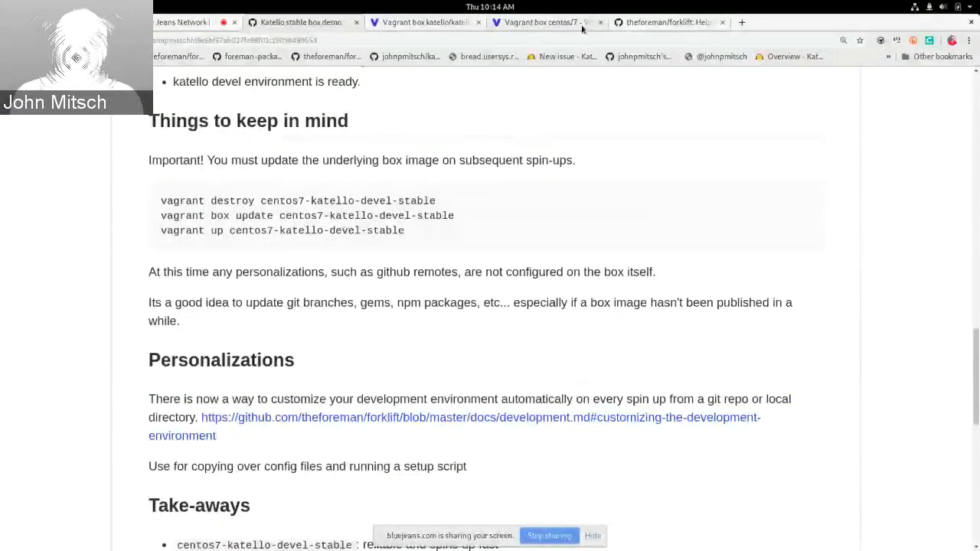
- Browse the katello-devel and centos/7 box version lists on Vagrant Cloud
left_click(425, 22)
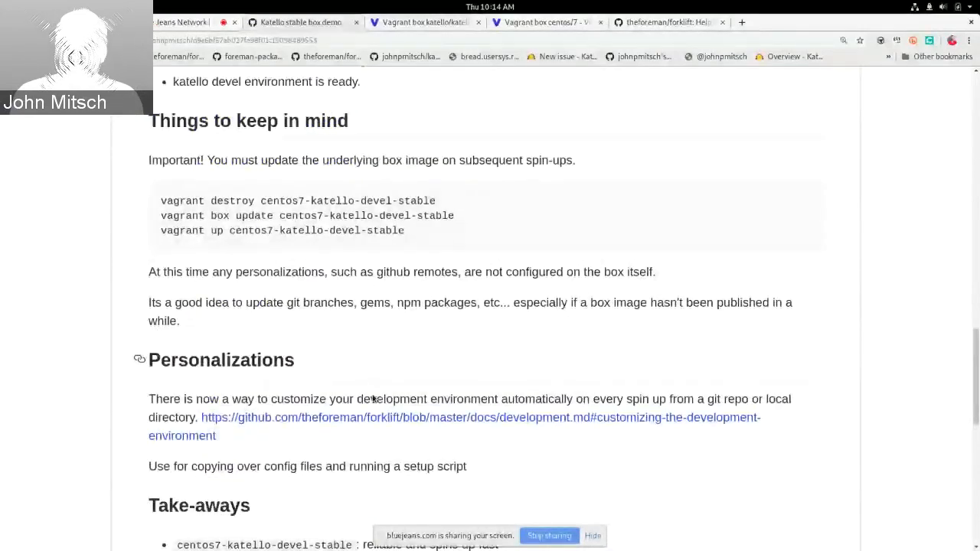
left_click(421, 22)
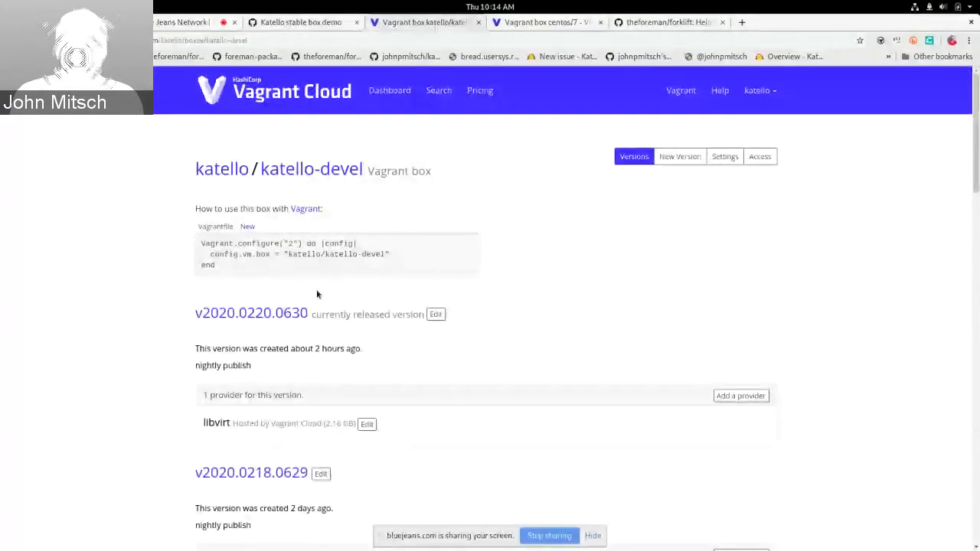
left_click(546, 21)
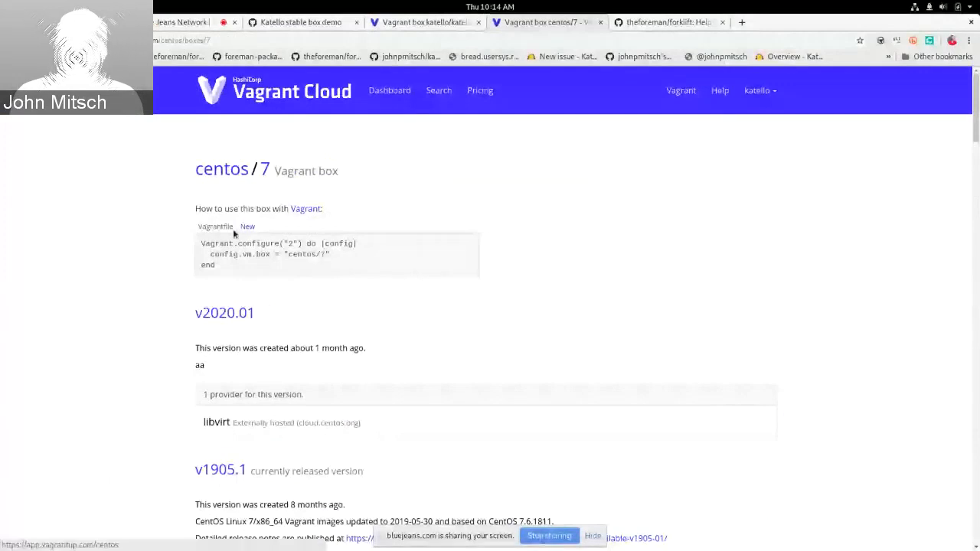
scroll("down", 3)
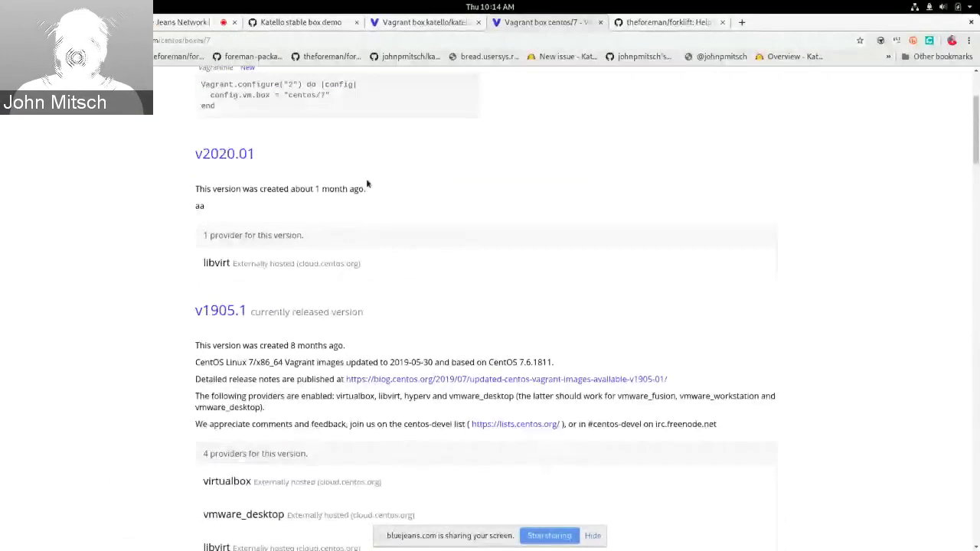
scroll("down", 3)
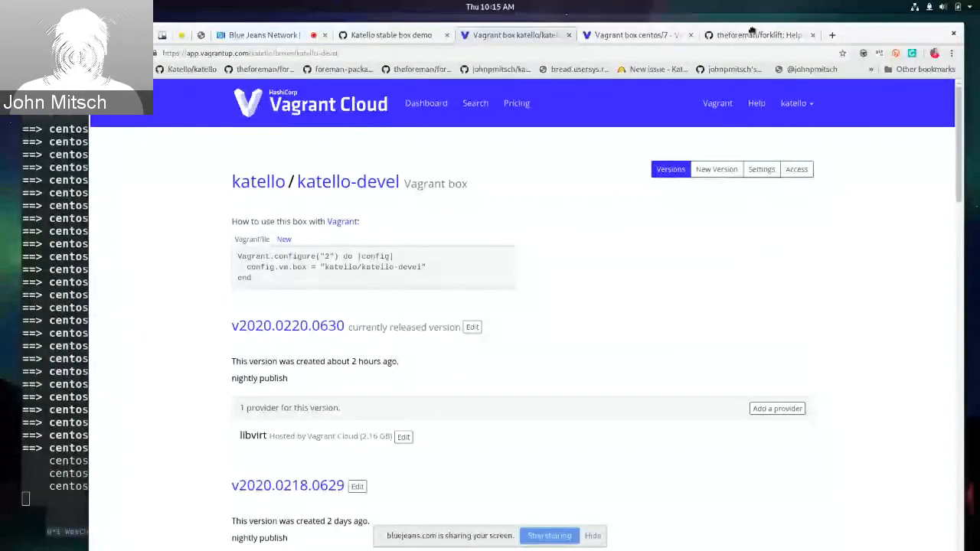
- Return to the demo gist and scroll toward the Take-aways and Future sections
left_click(392, 34)
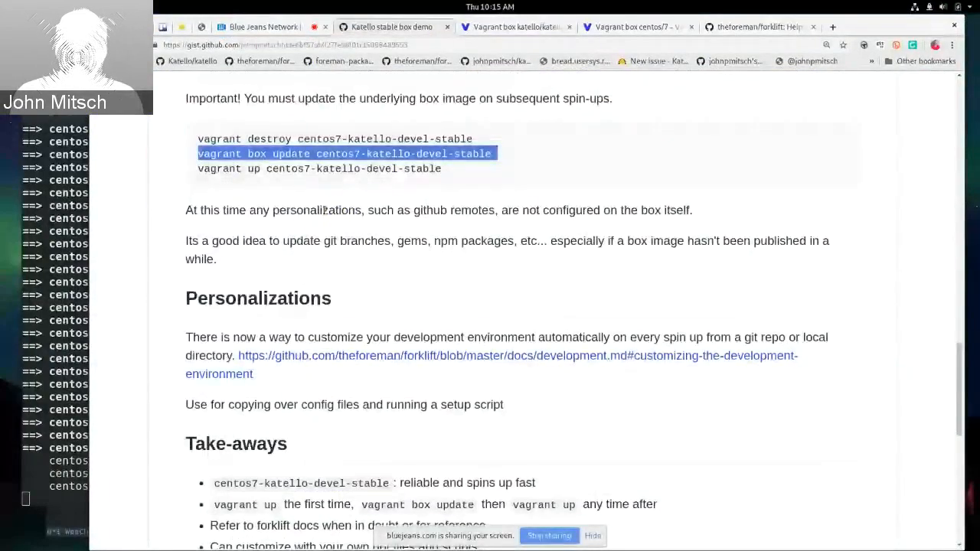
mouse_move(541, 202)
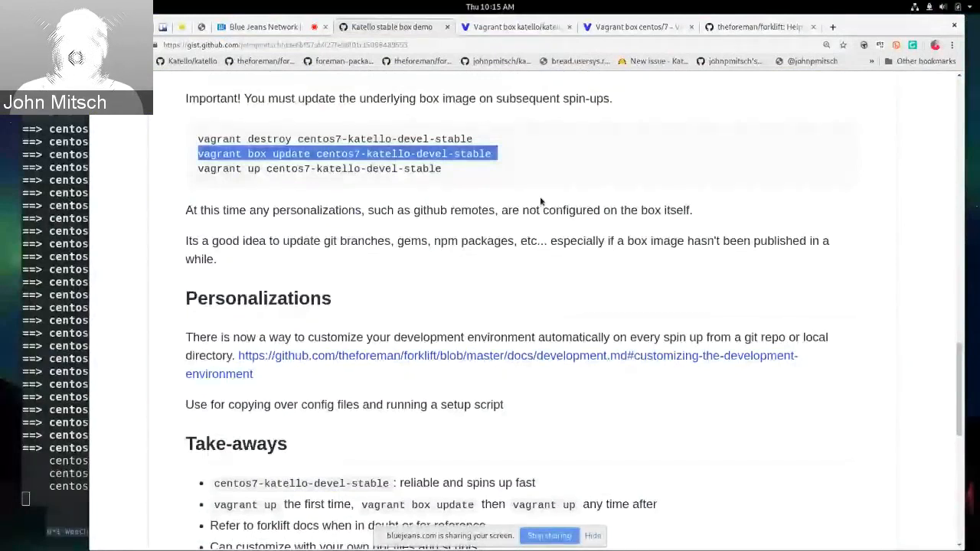
mouse_move(639, 202)
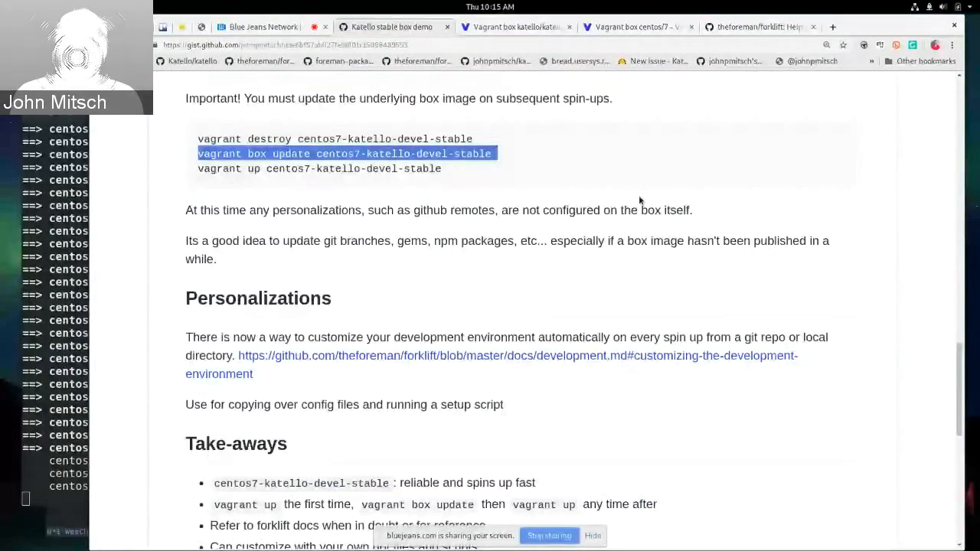
mouse_move(589, 245)
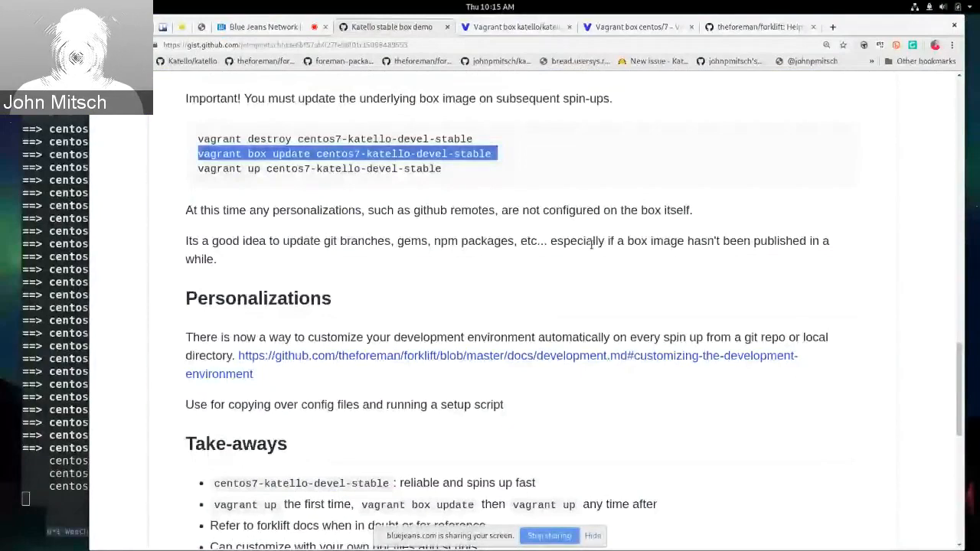
left_click(515, 27)
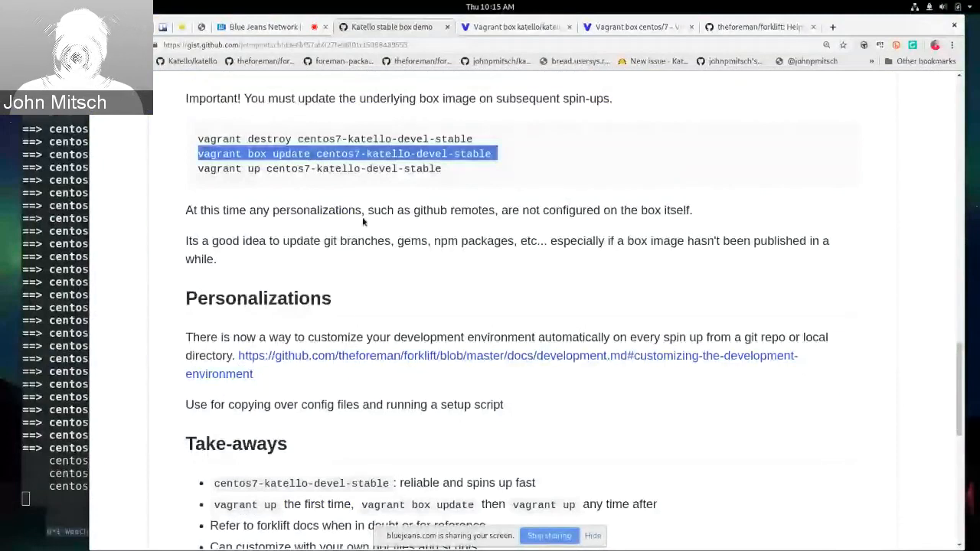
mouse_move(406, 267)
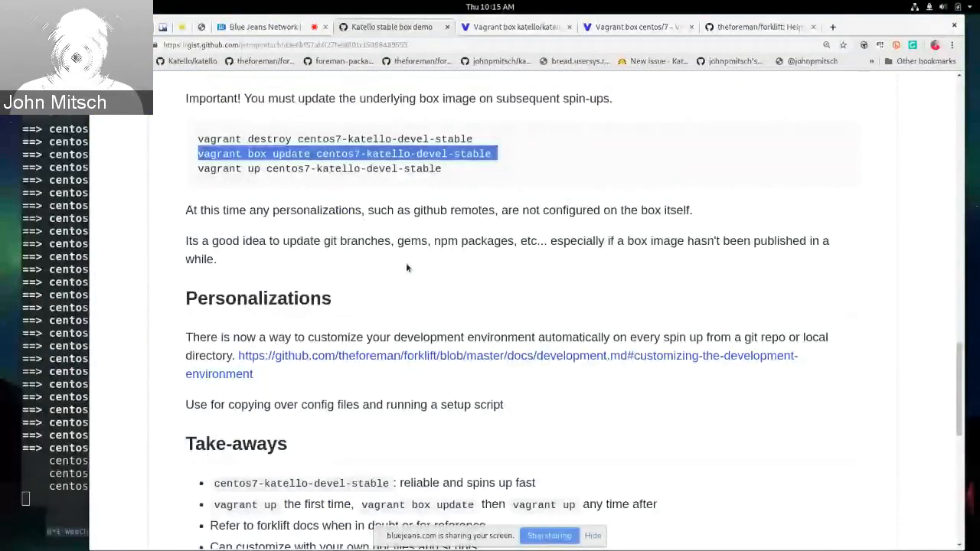
scroll("down", 3)
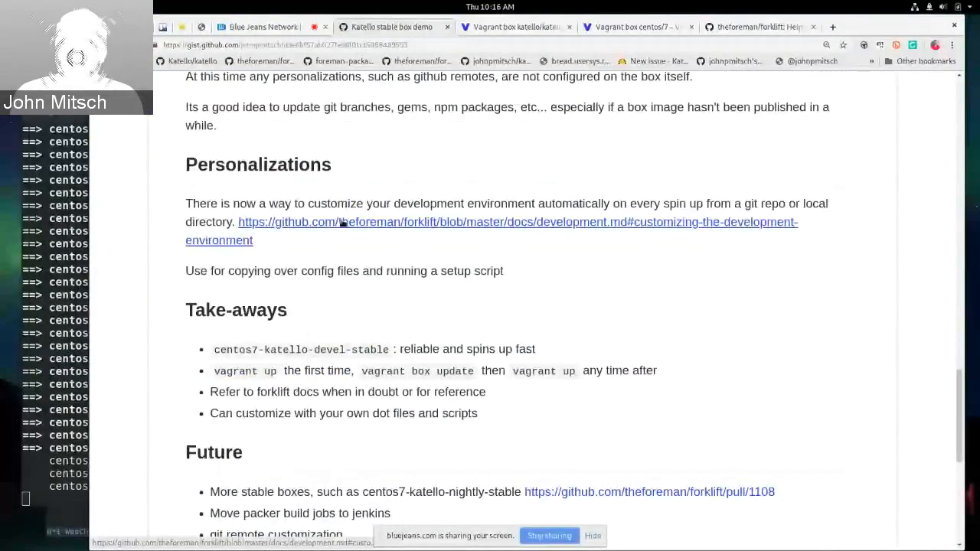
- Open forklift's development.md at 'Customizing the Development Environment'
left_click(340, 222)
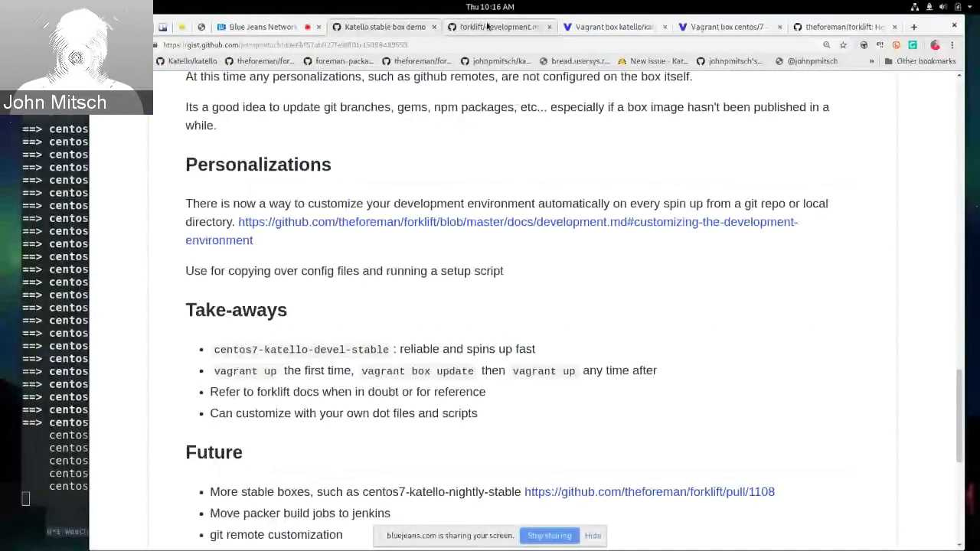
left_click(491, 221)
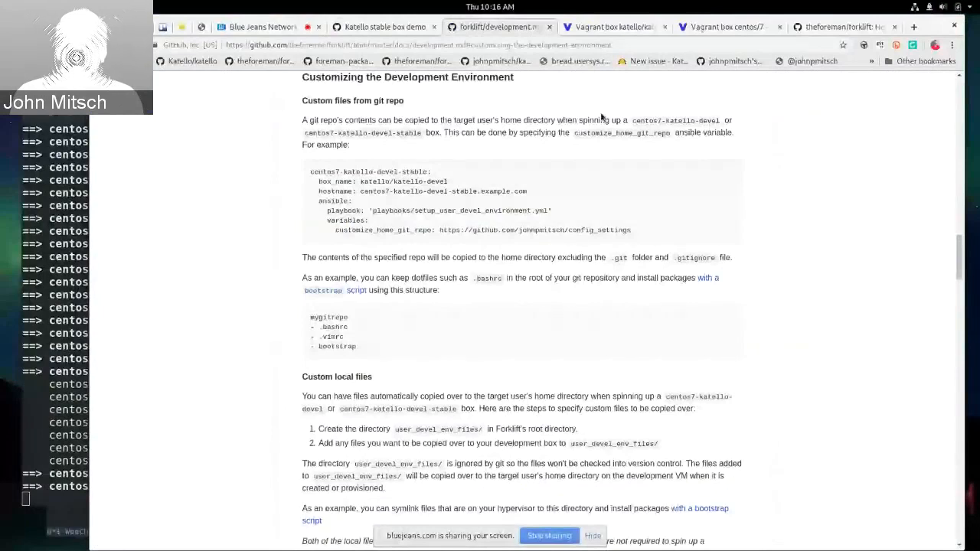
mouse_move(674, 207)
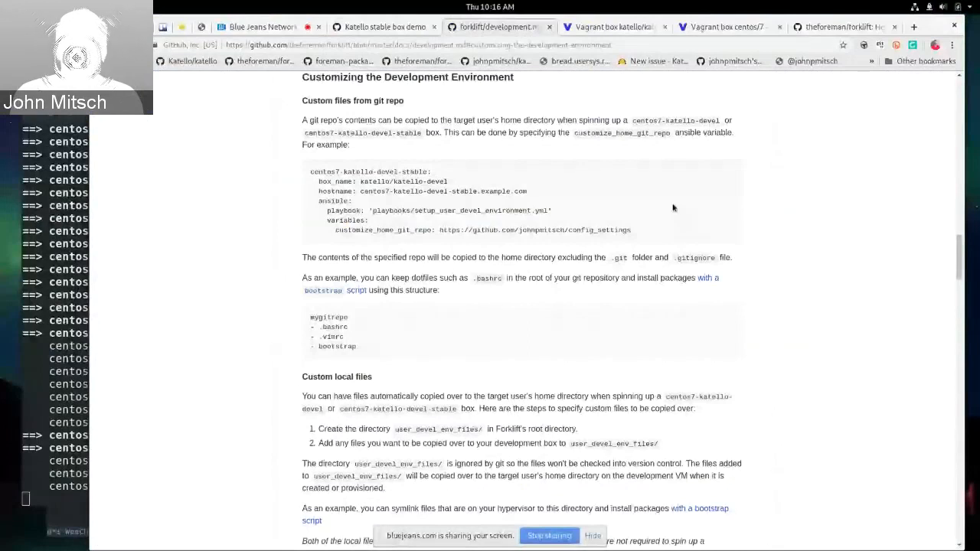
mouse_move(389, 318)
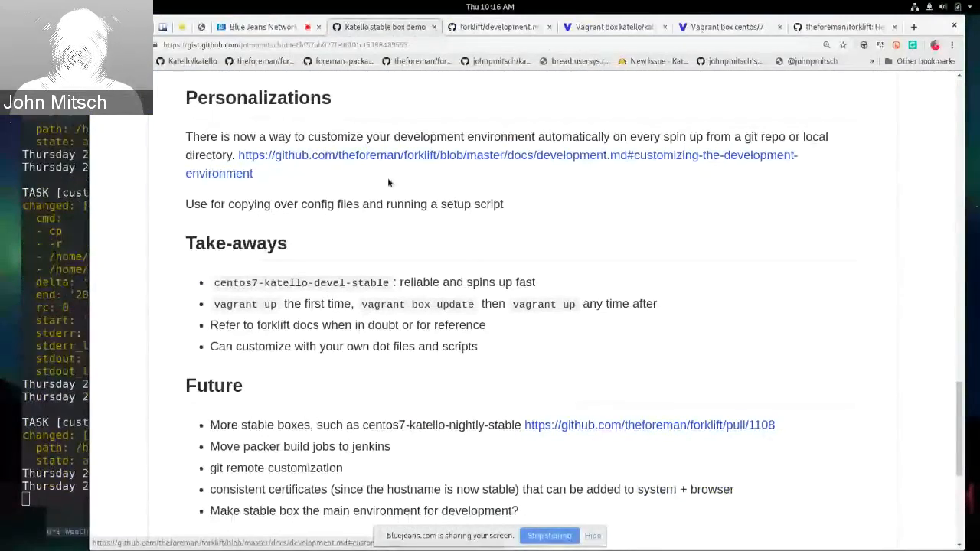
- Scroll further through the gist's Take-aways and Future plans
scroll("down", 3)
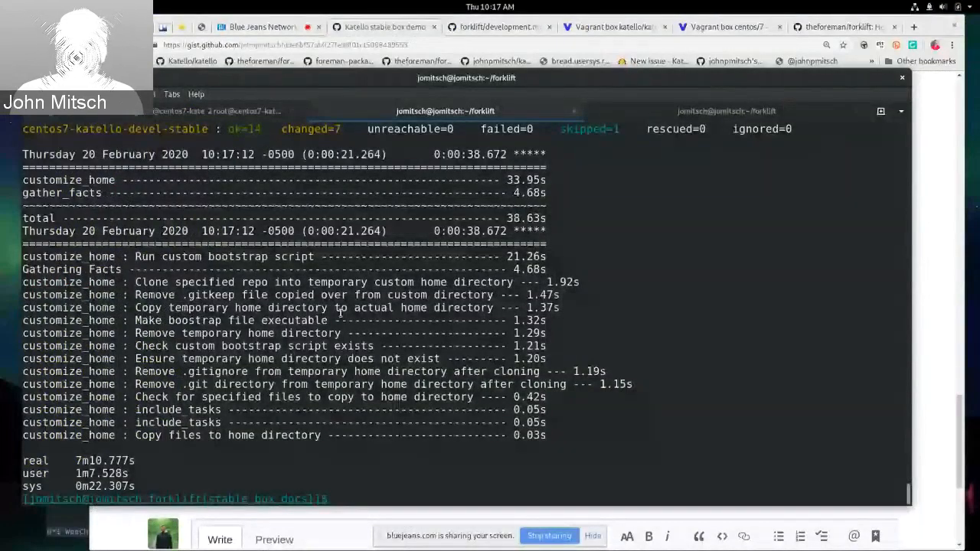
- Enter 'vsh centos7-katello-devel-stable' to get a shell on the box
type("vsh centos7-katello-devel-stable")
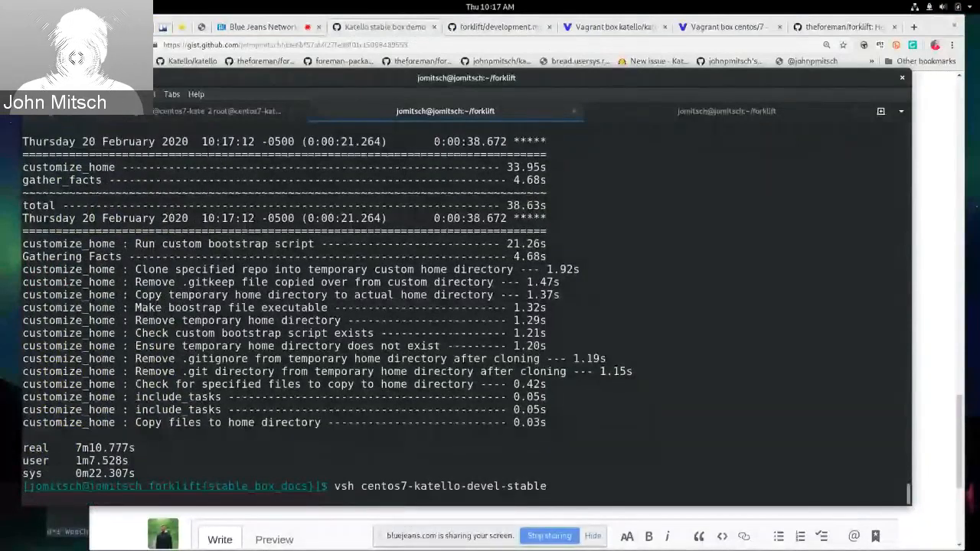
key("Return")
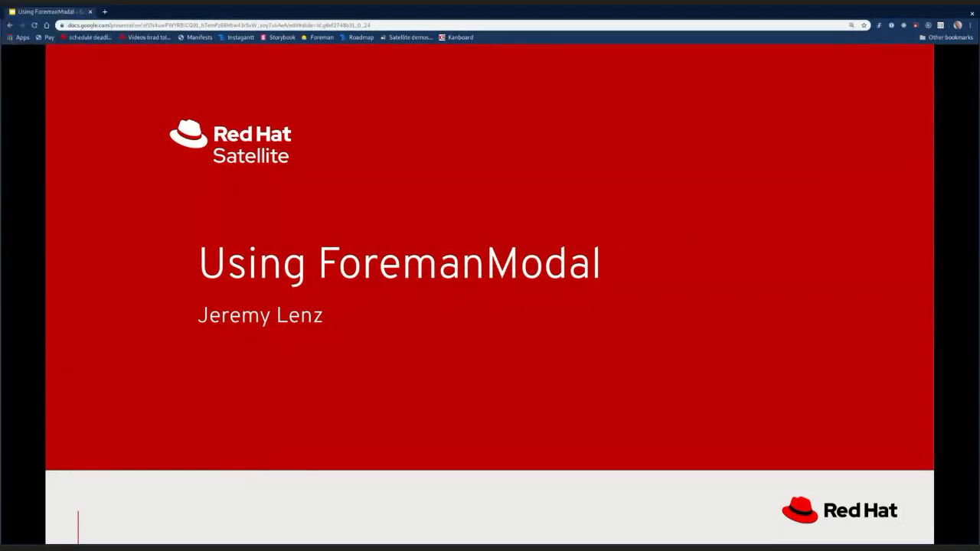
mouse_move(596, 230)
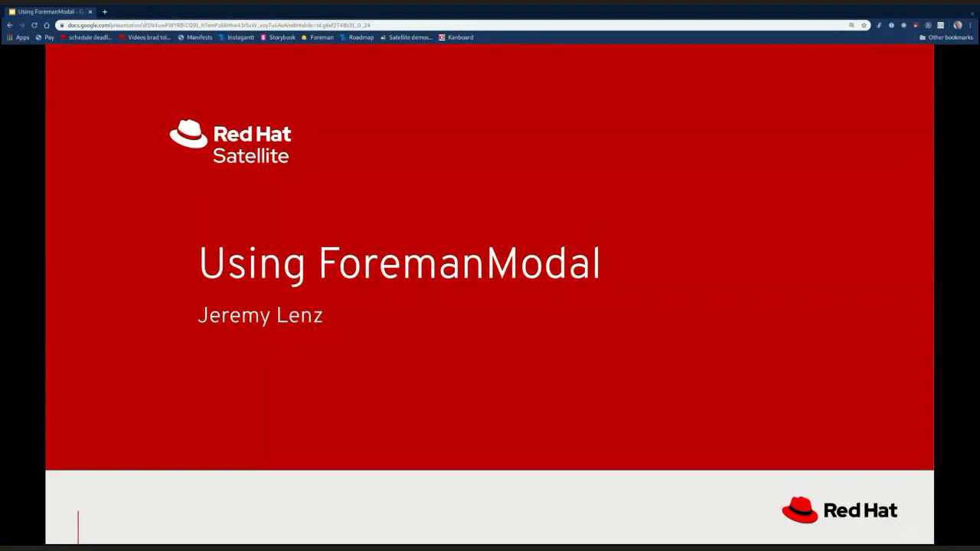
mouse_move(372, 17)
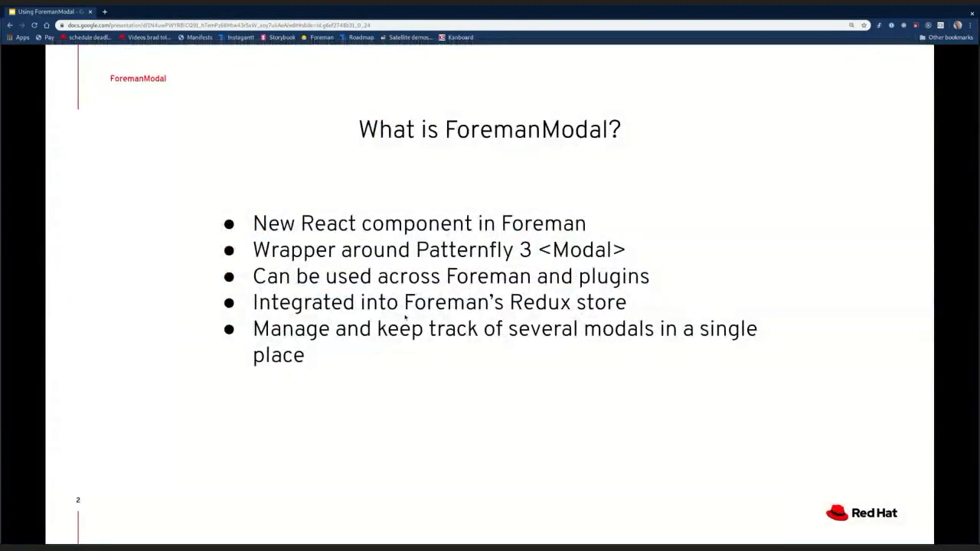
mouse_move(406, 318)
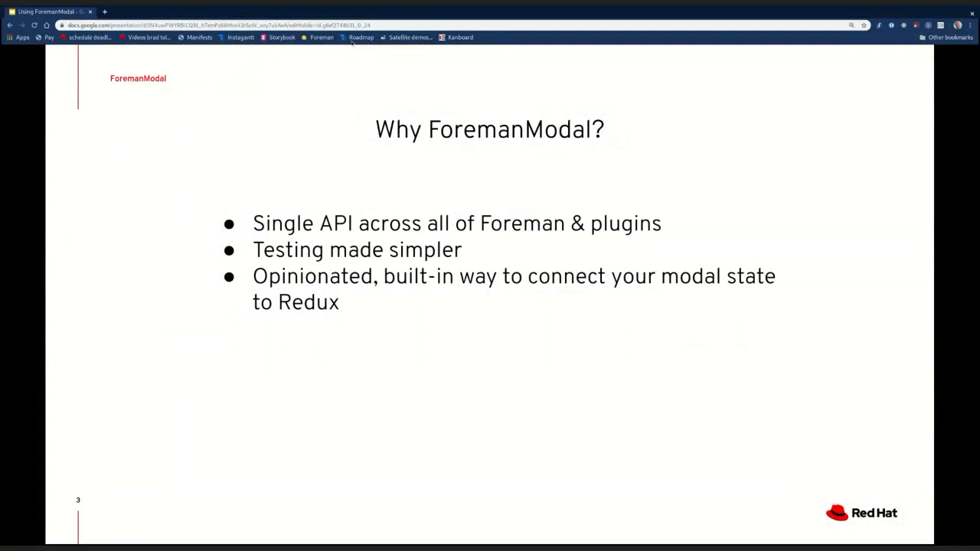
mouse_move(378, 42)
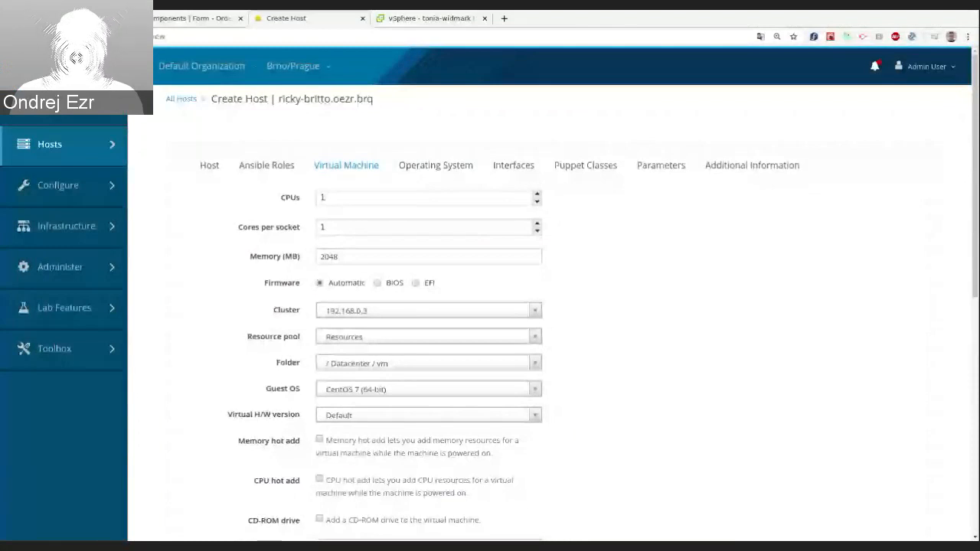
mouse_move(436, 152)
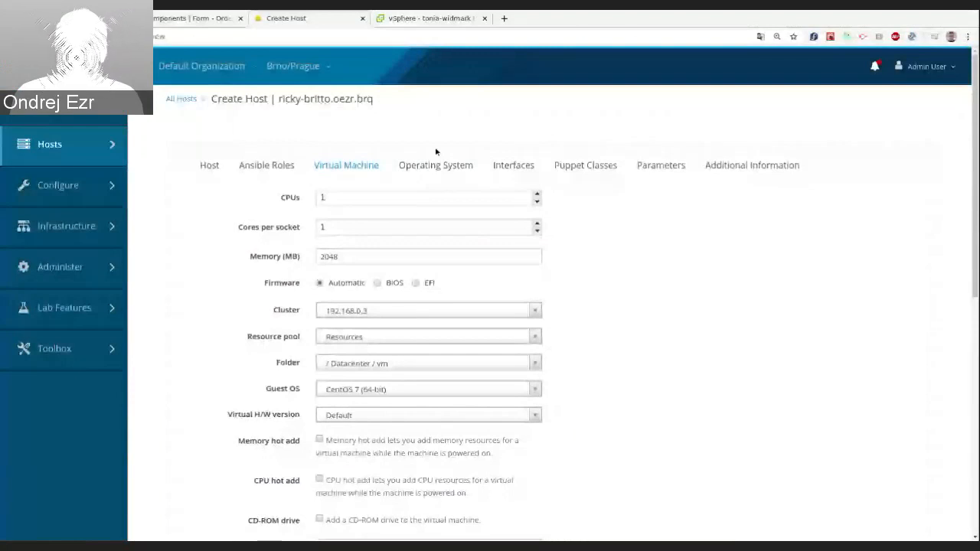
mouse_move(445, 136)
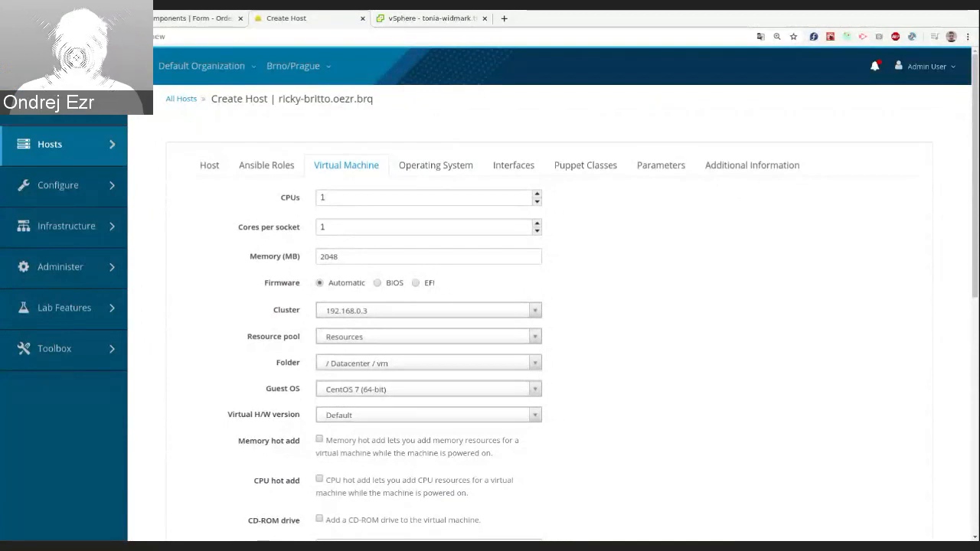
mouse_move(448, 127)
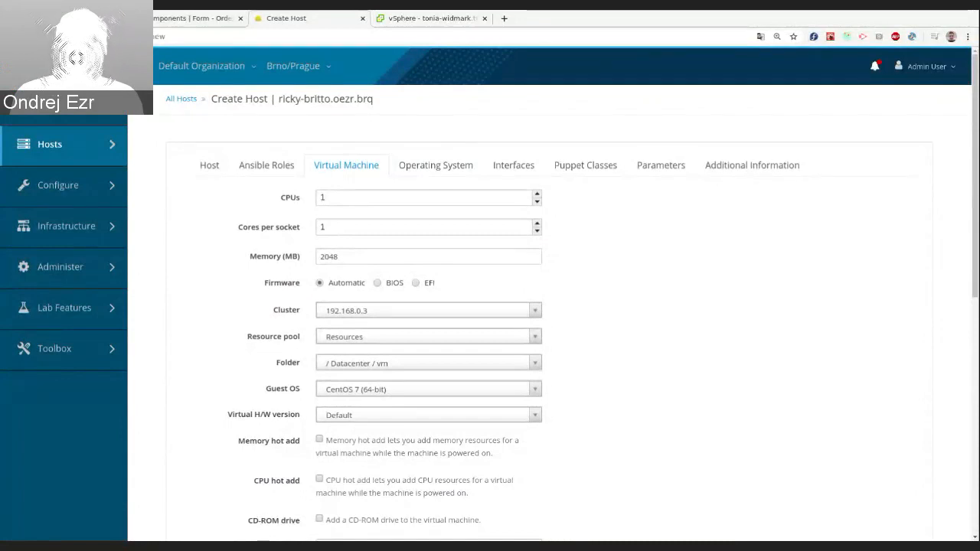
mouse_move(434, 128)
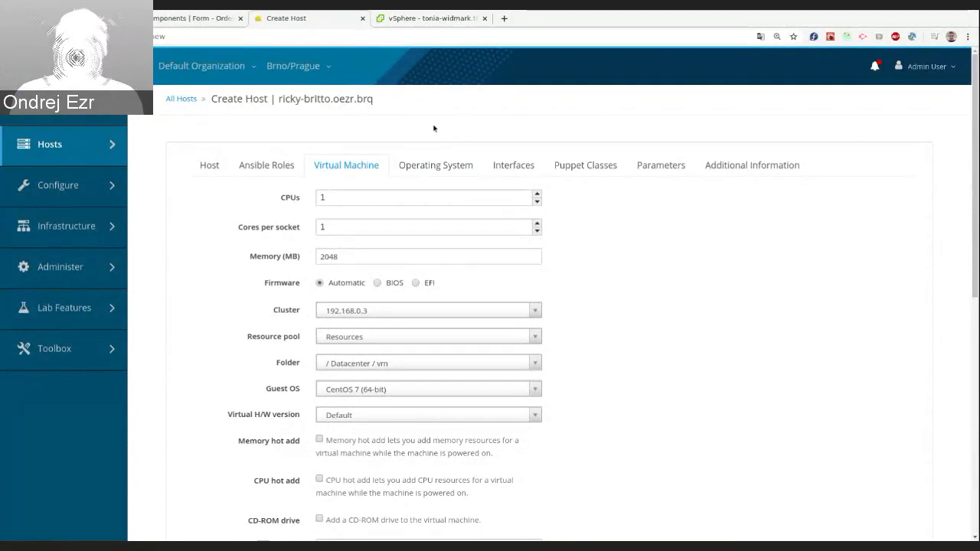
mouse_move(438, 117)
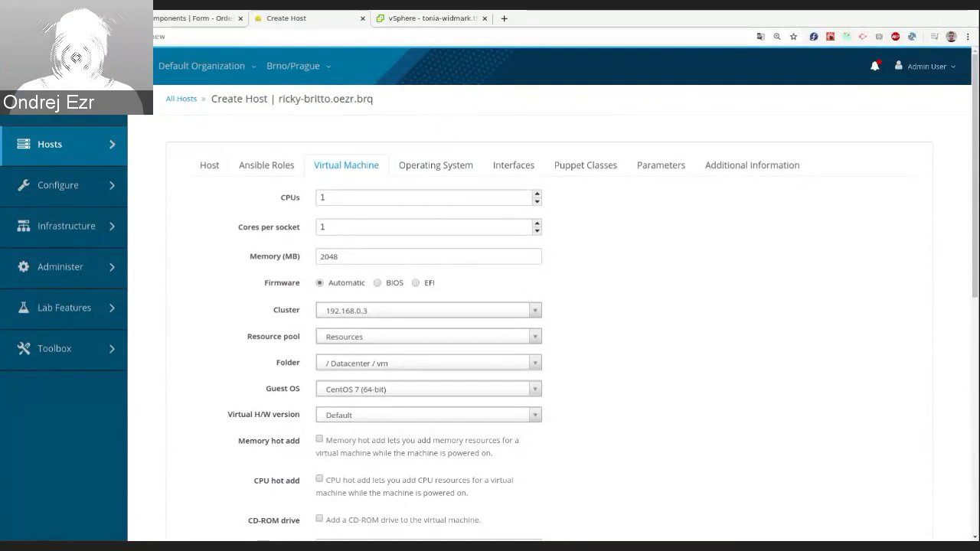
left_click(431, 18)
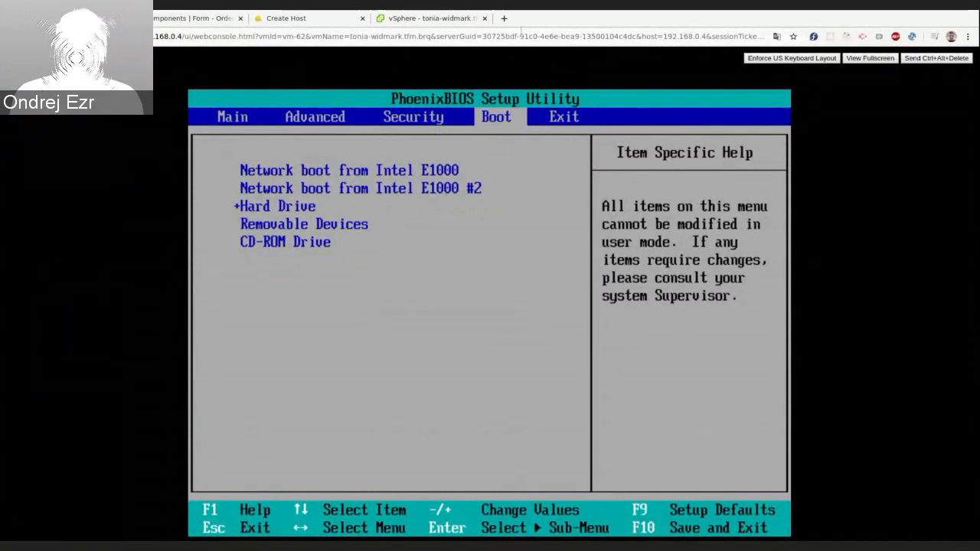
mouse_move(479, 70)
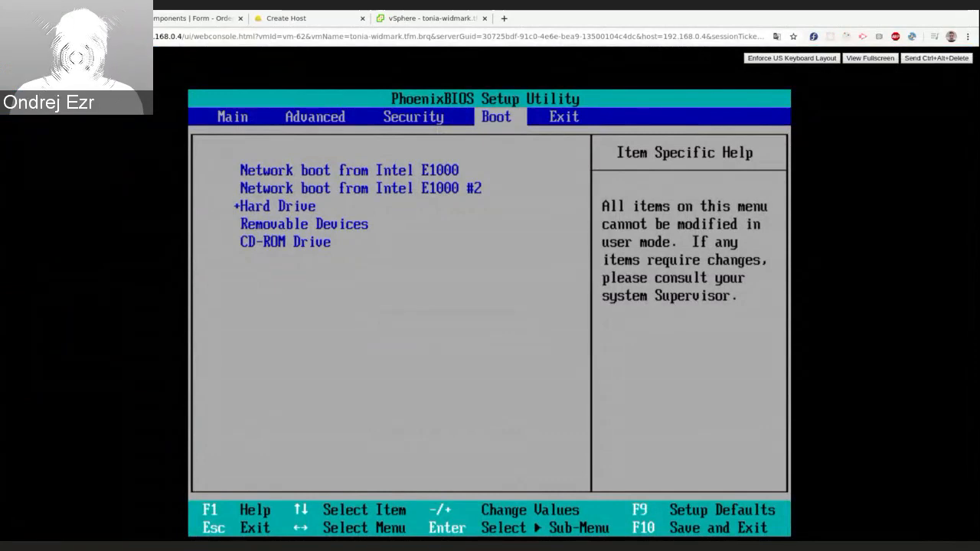
mouse_move(459, 80)
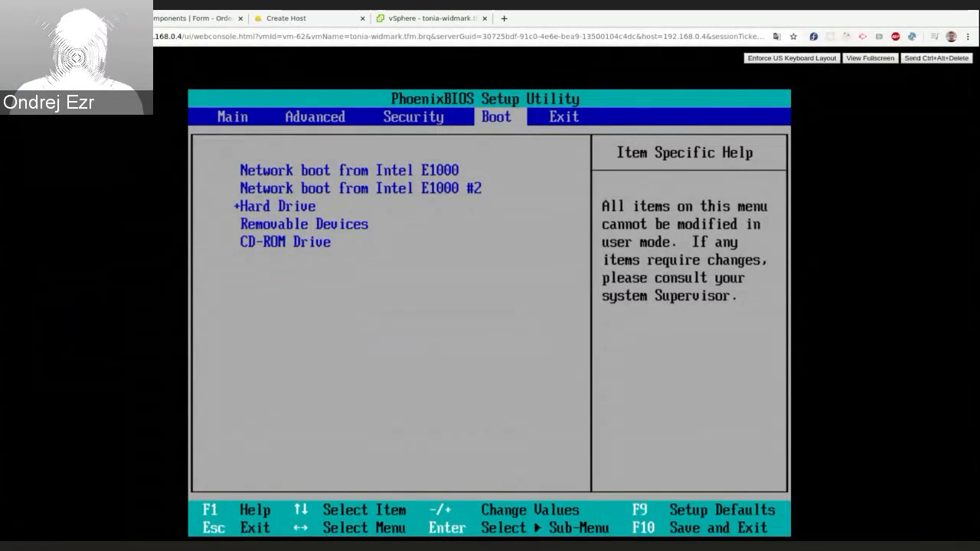
mouse_move(287, 18)
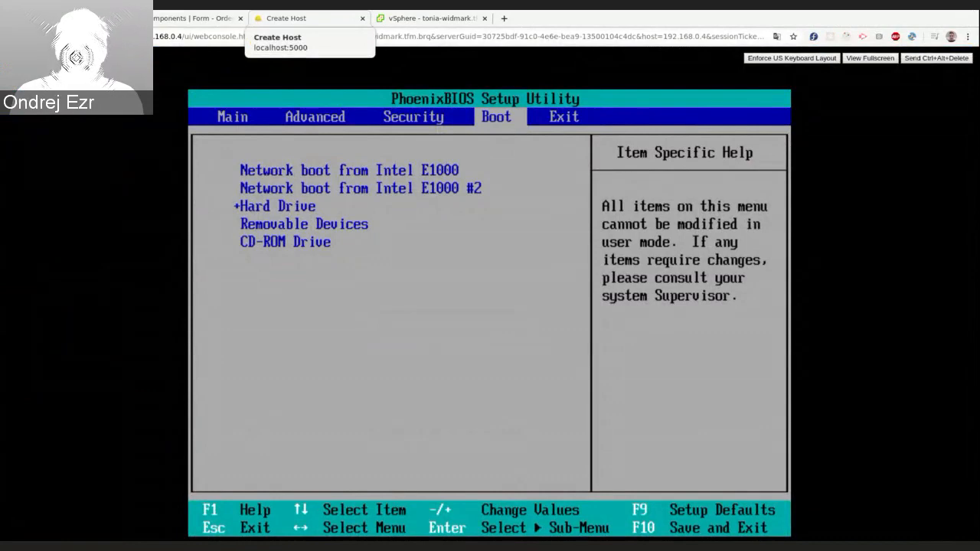
mouse_move(342, 89)
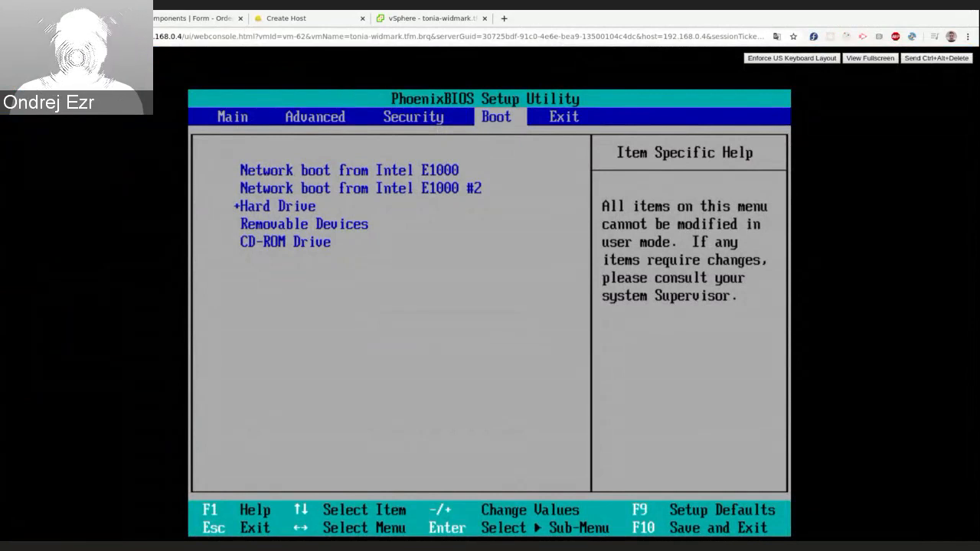
mouse_move(344, 72)
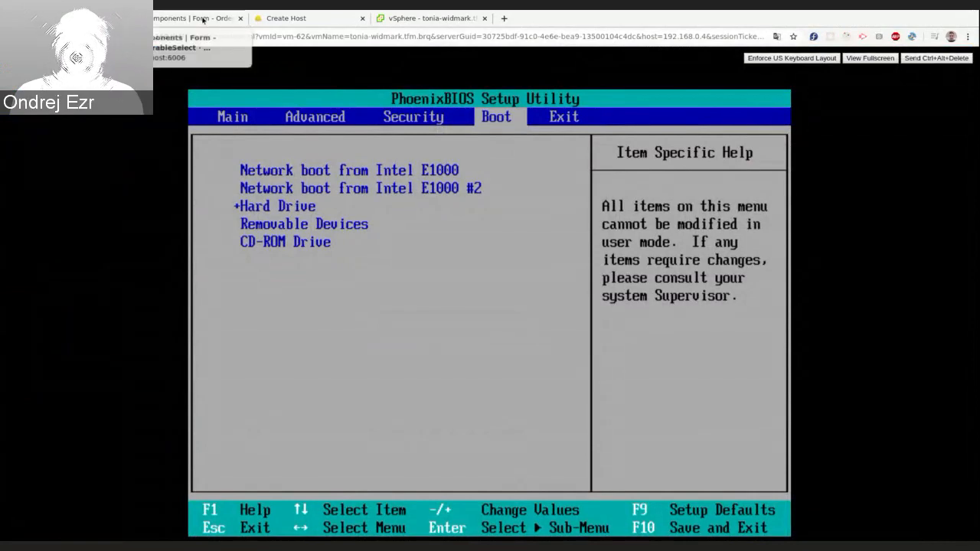
- Switch to the Storybook OrderableSelect form component demo
left_click(195, 18)
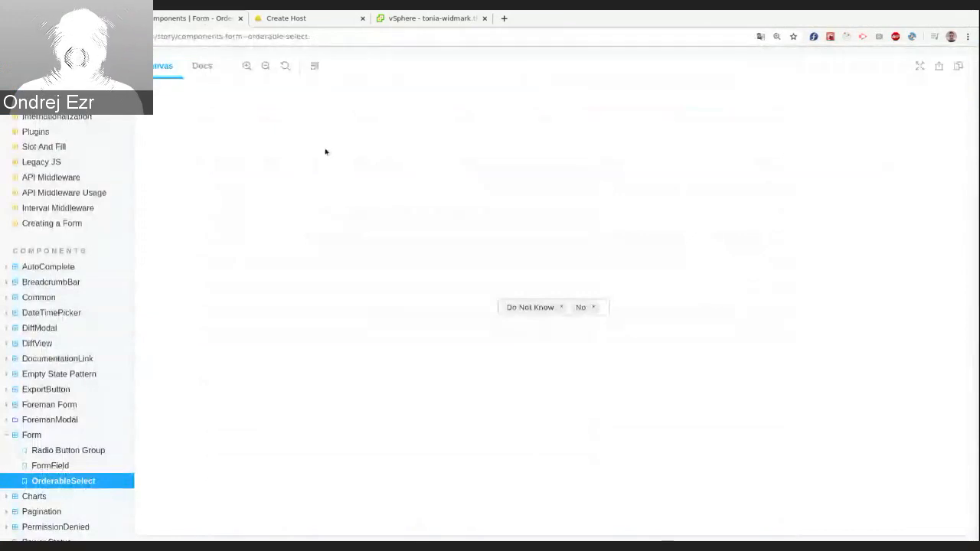
mouse_move(215, 231)
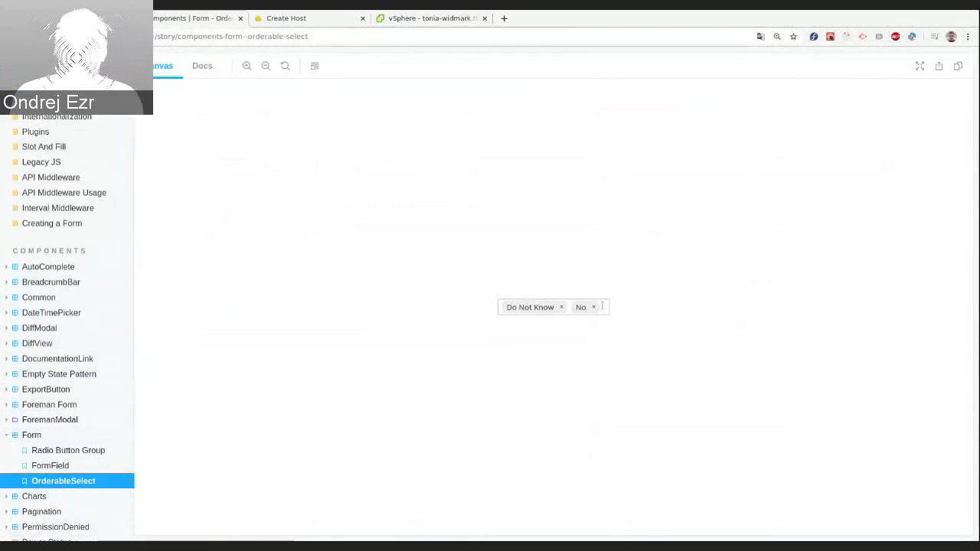
- In the OrderableSelect story, add Yes, reposition Do Not Know, then remove Yes again
left_click(600, 307)
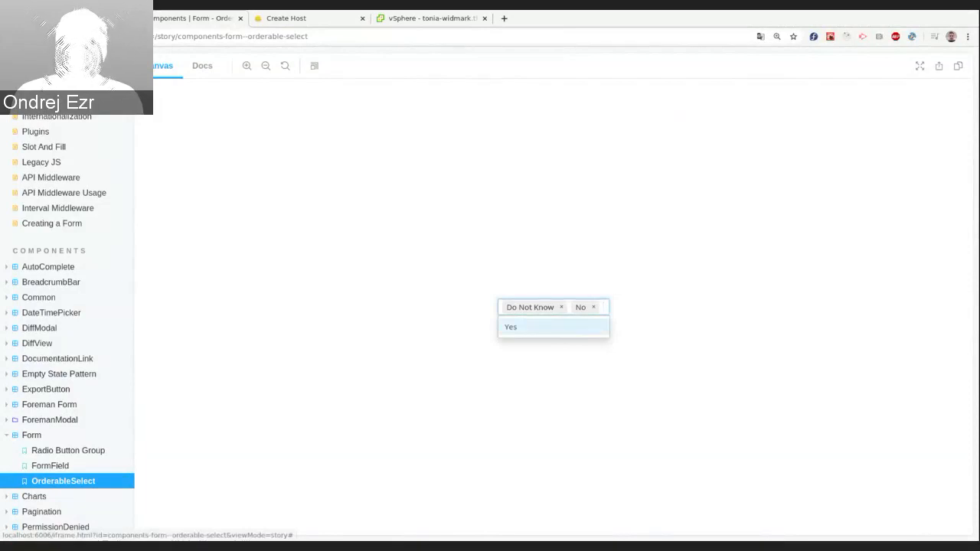
left_click(511, 327)
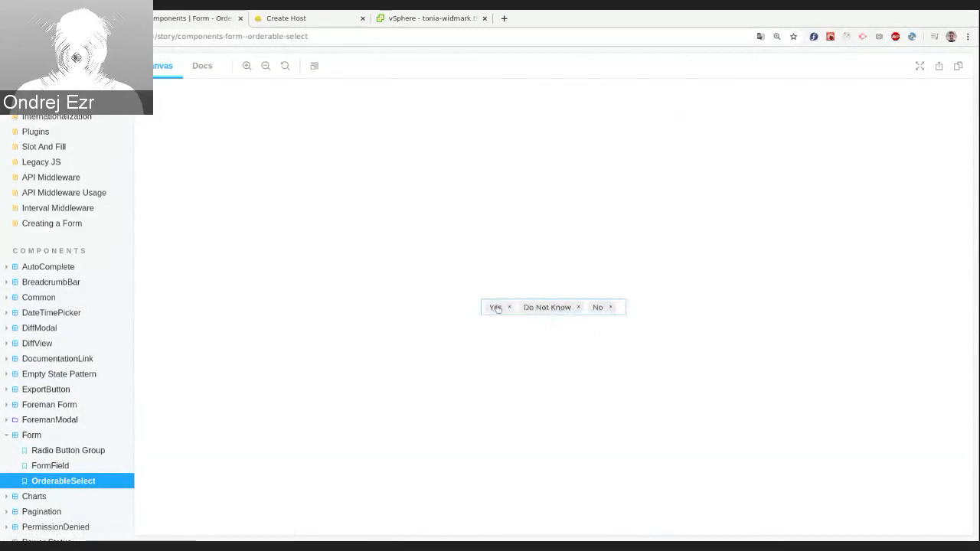
mouse_move(548, 307)
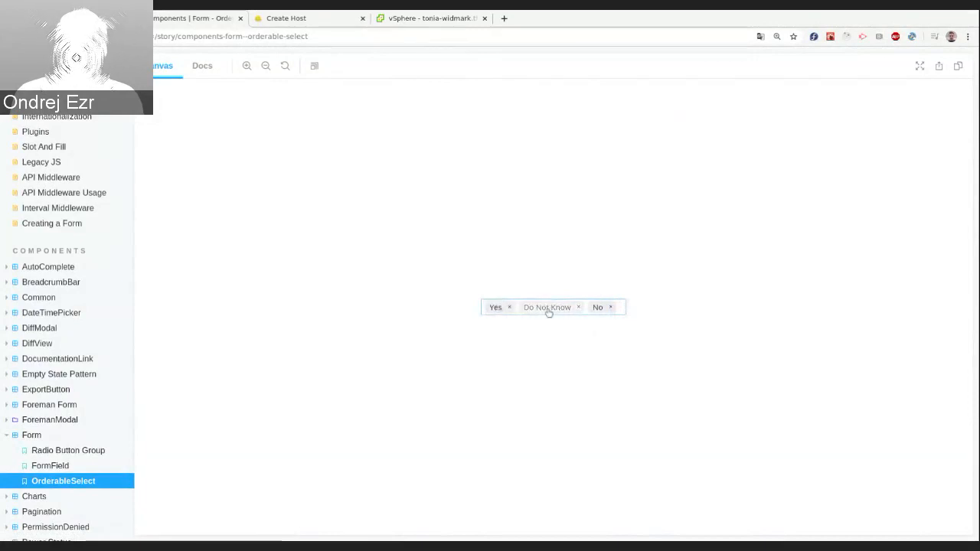
left_click_drag(547, 307, 496, 307)
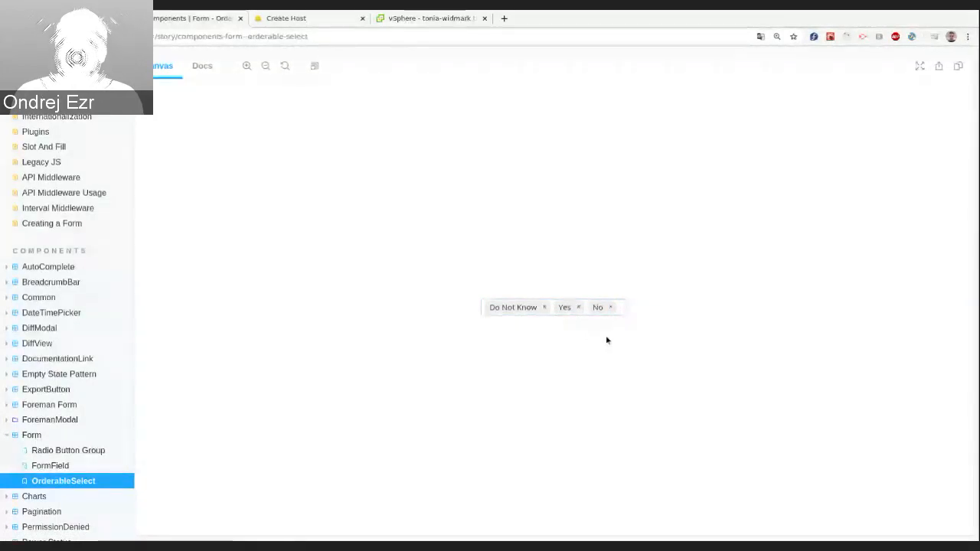
left_click(579, 306)
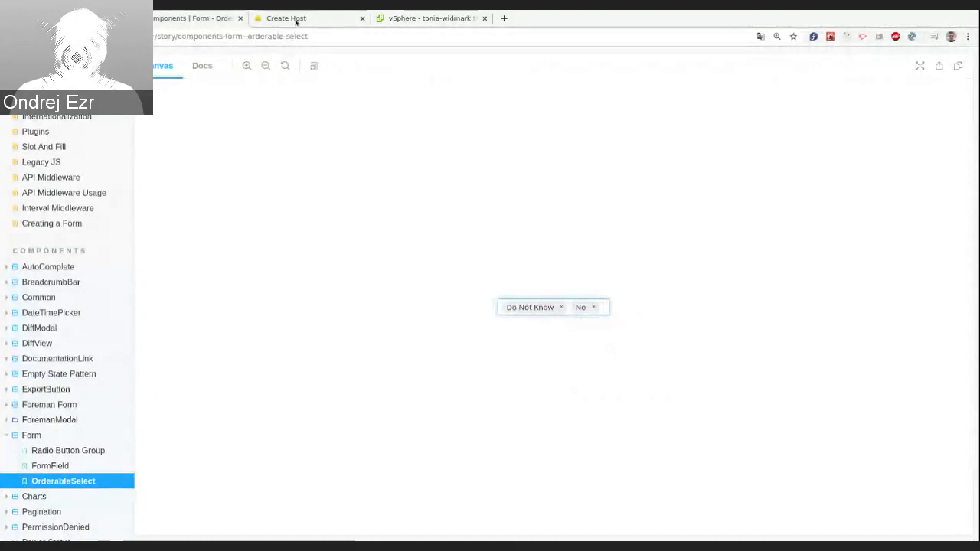
left_click(285, 17)
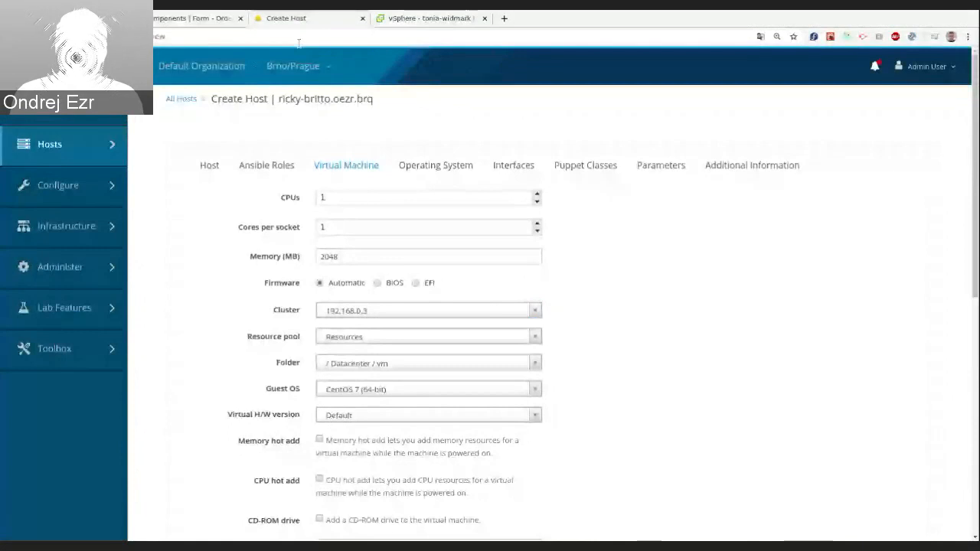
- Drag Harddisk ahead of Network in the virtual machine's Boot order field
scroll("down", 3)
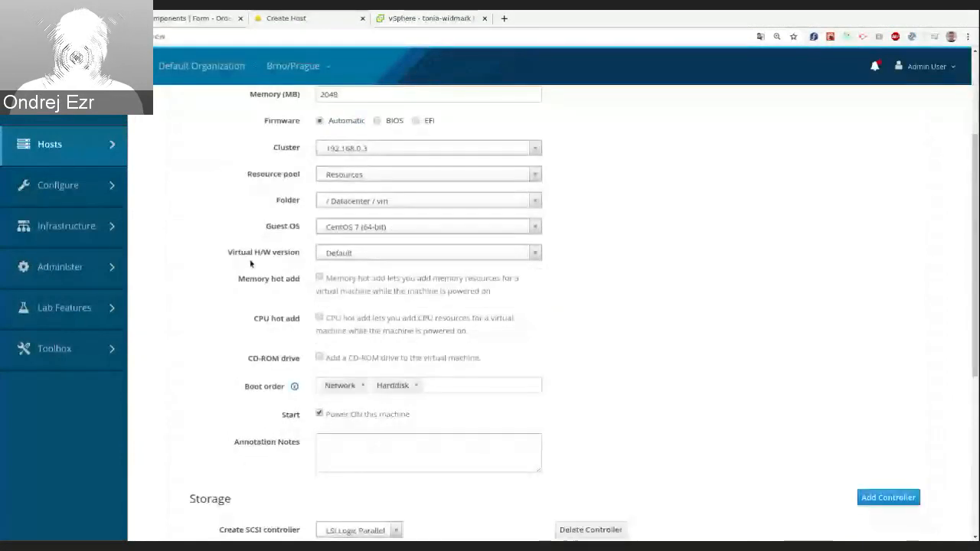
mouse_move(236, 267)
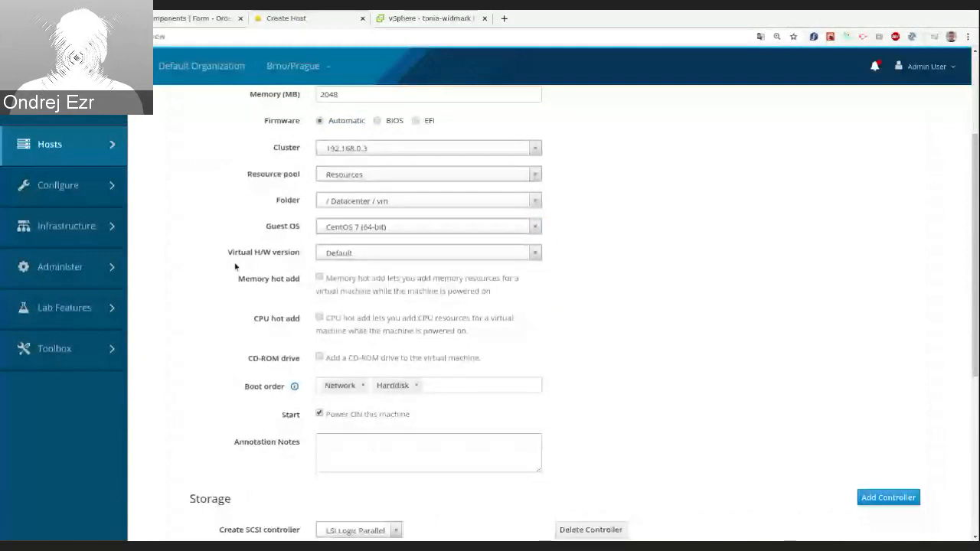
mouse_move(403, 401)
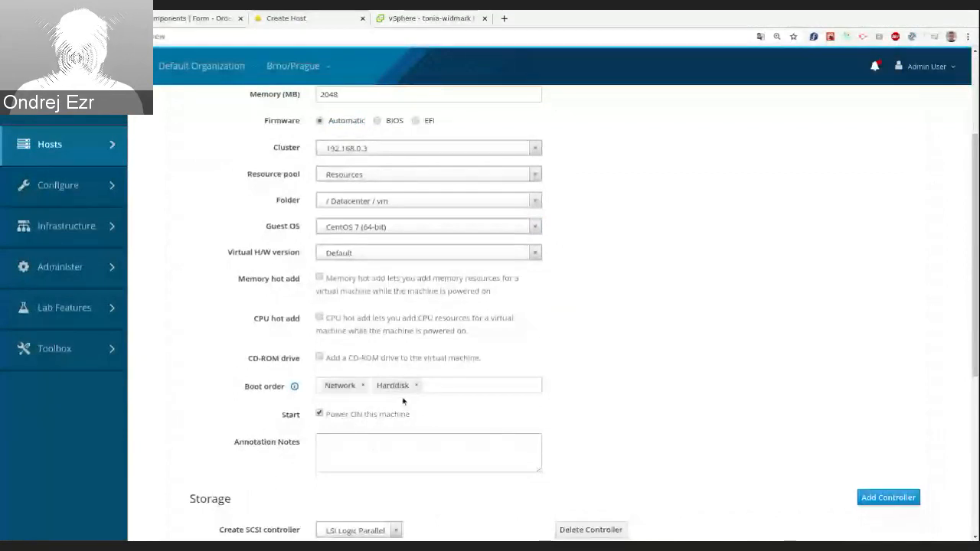
left_click(474, 385)
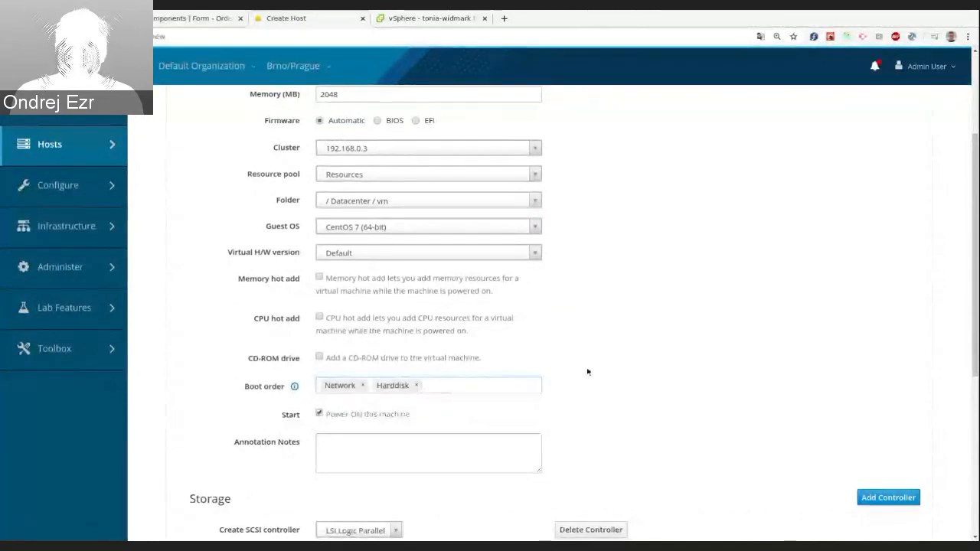
scroll("down", 3)
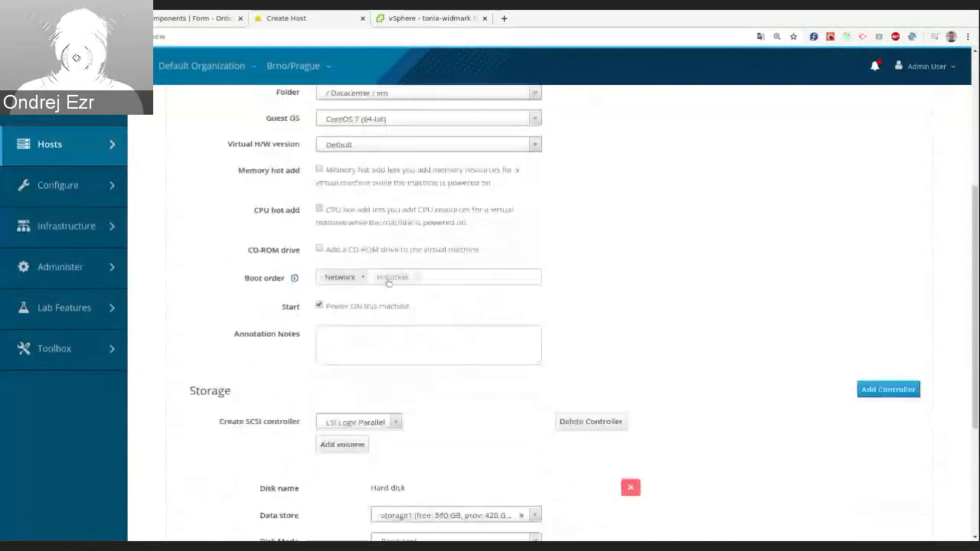
left_click_drag(392, 276, 341, 276)
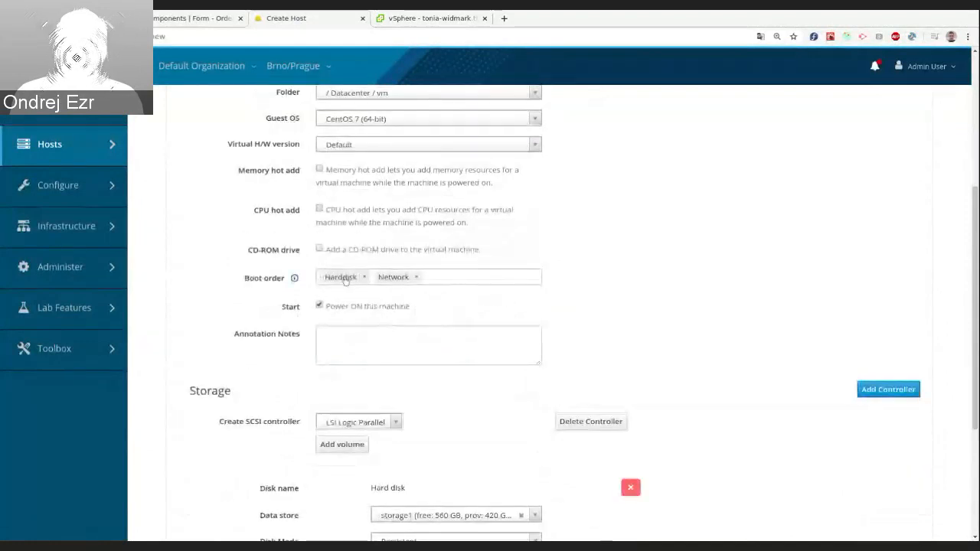
scroll("down", 3)
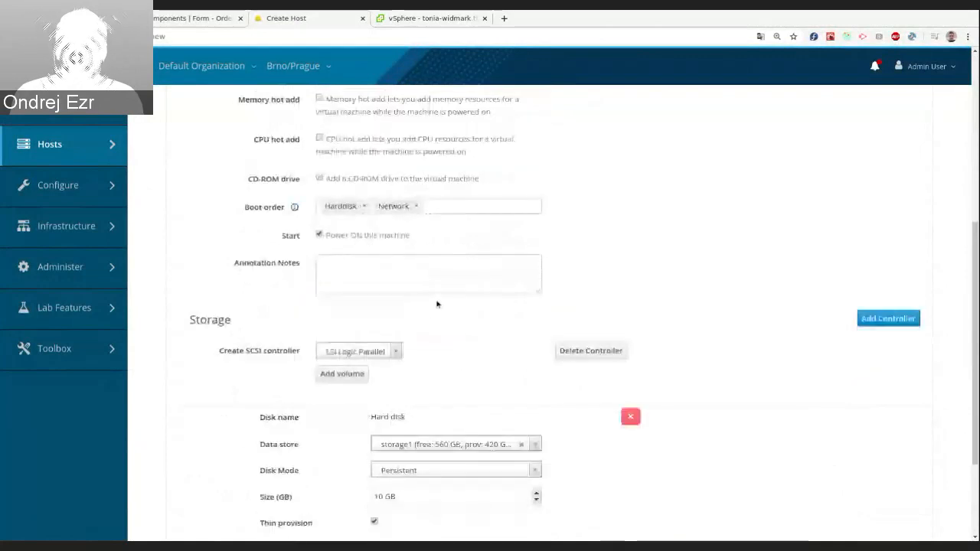
scroll("up", 3)
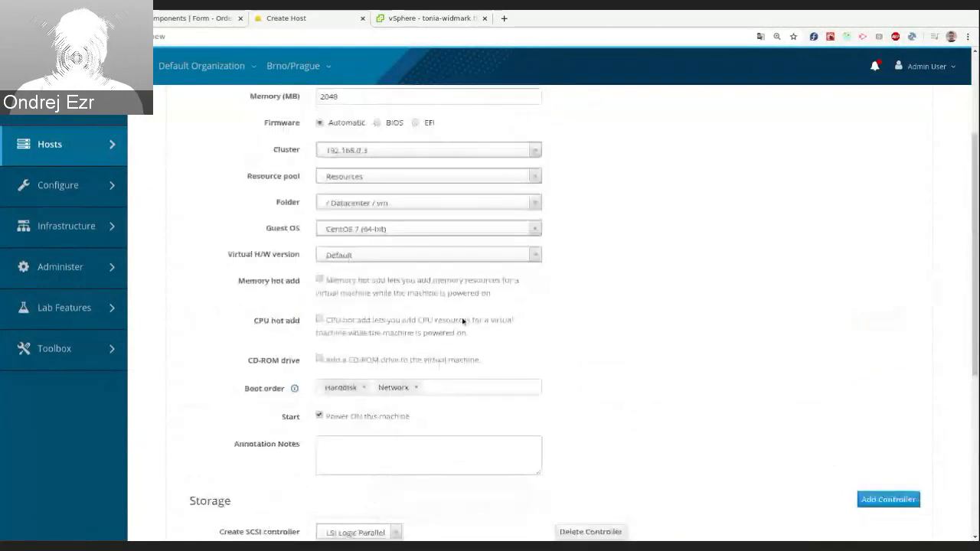
scroll("up", 3)
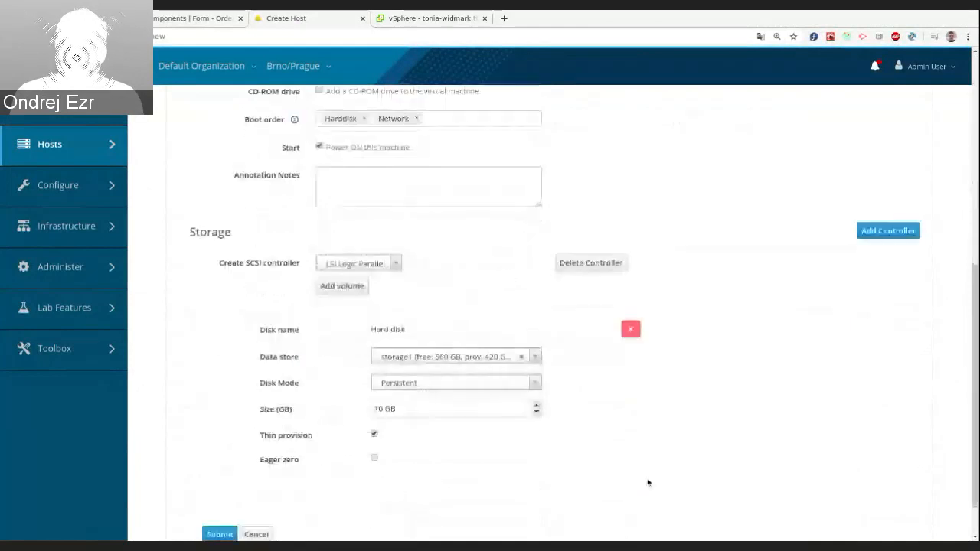
scroll("up", 3)
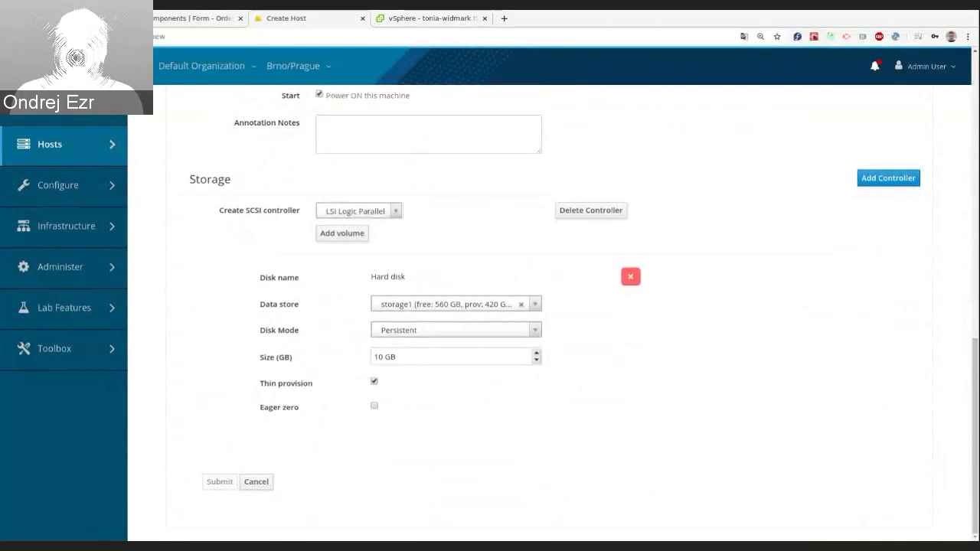
scroll("up", 3)
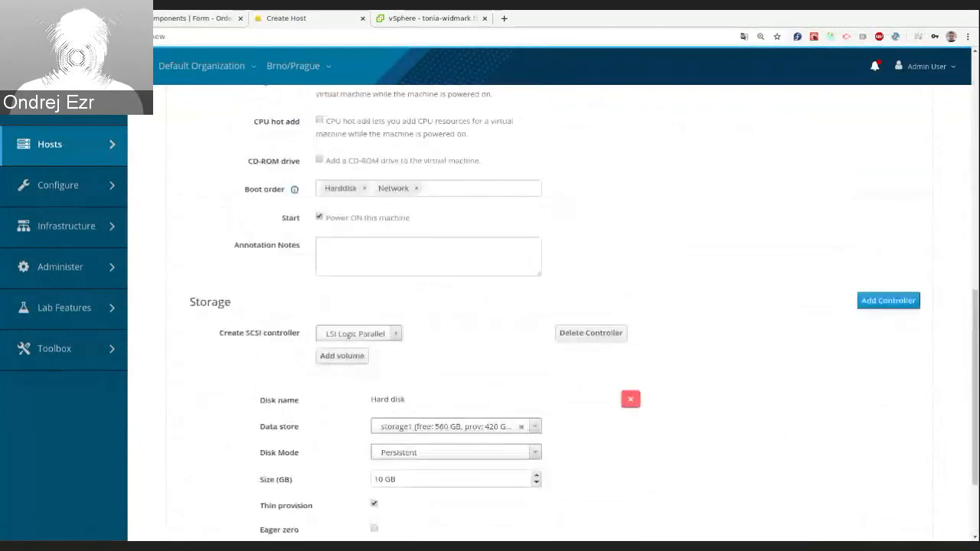
scroll("up", 3)
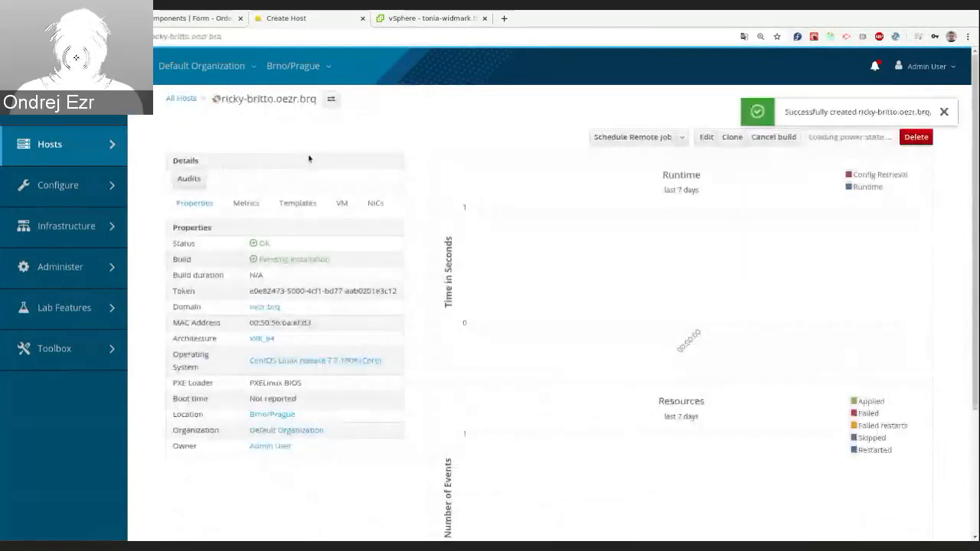
- Switch to the tab with the new host's virtual machine console
left_click(428, 18)
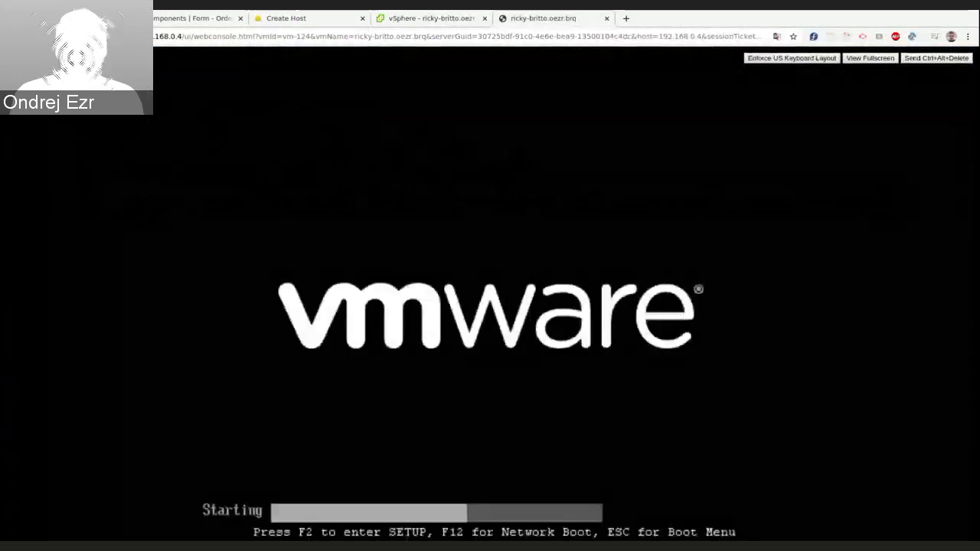
- Enter PhoenixBIOS Setup with F2 and check the Boot tab's device order
key("f2")
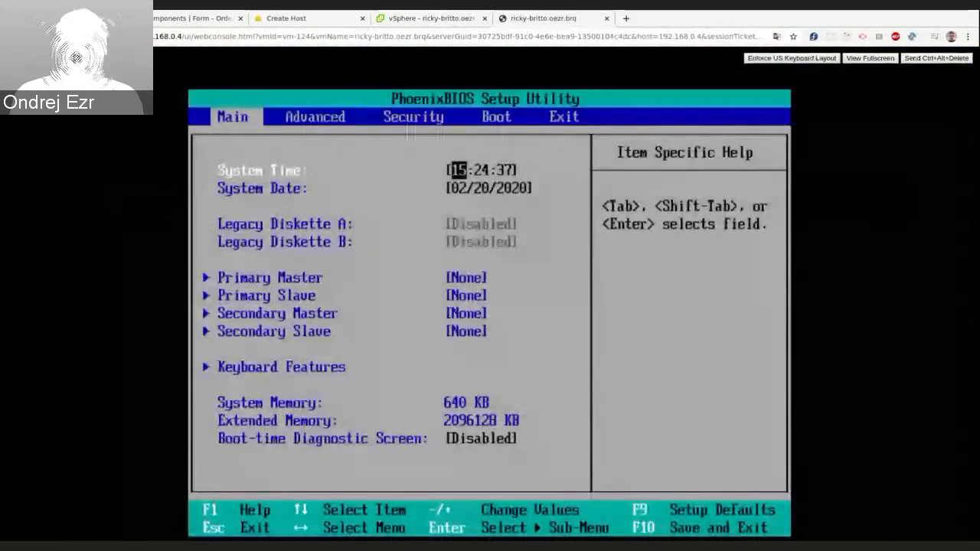
left_click(496, 116)
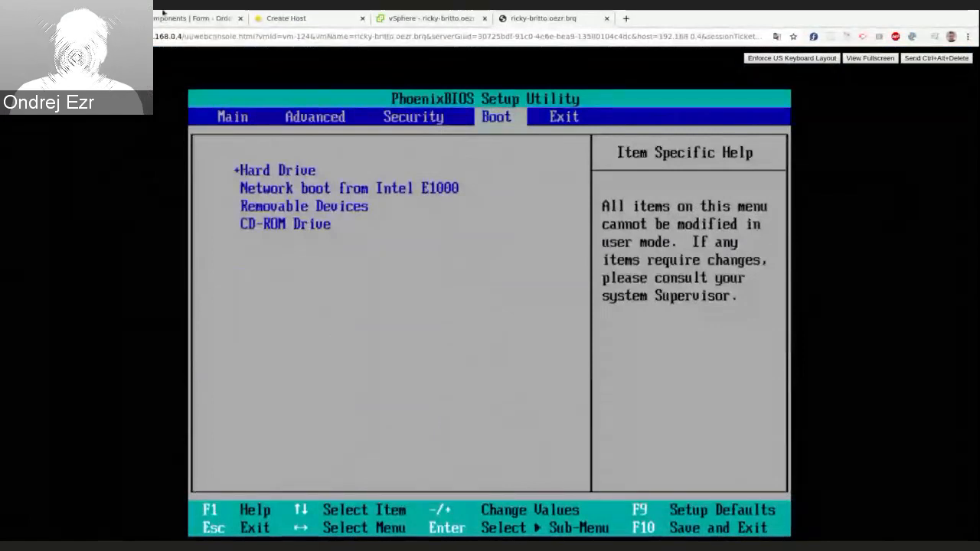
mouse_move(261, 71)
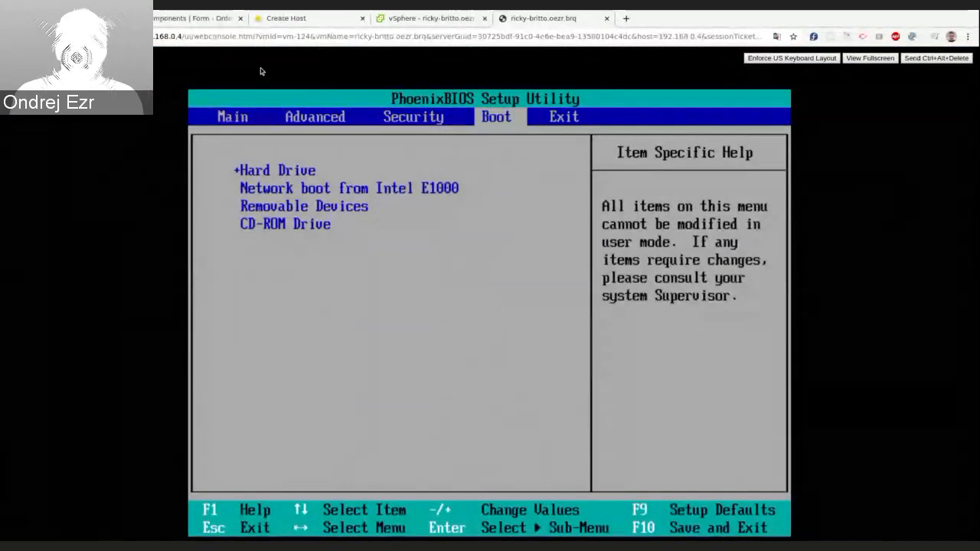
mouse_move(286, 74)
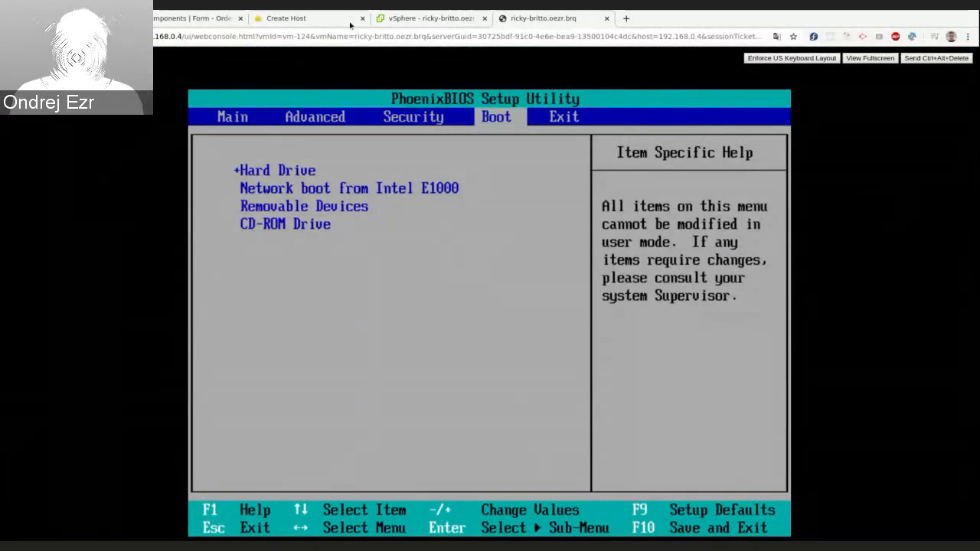
left_click(544, 17)
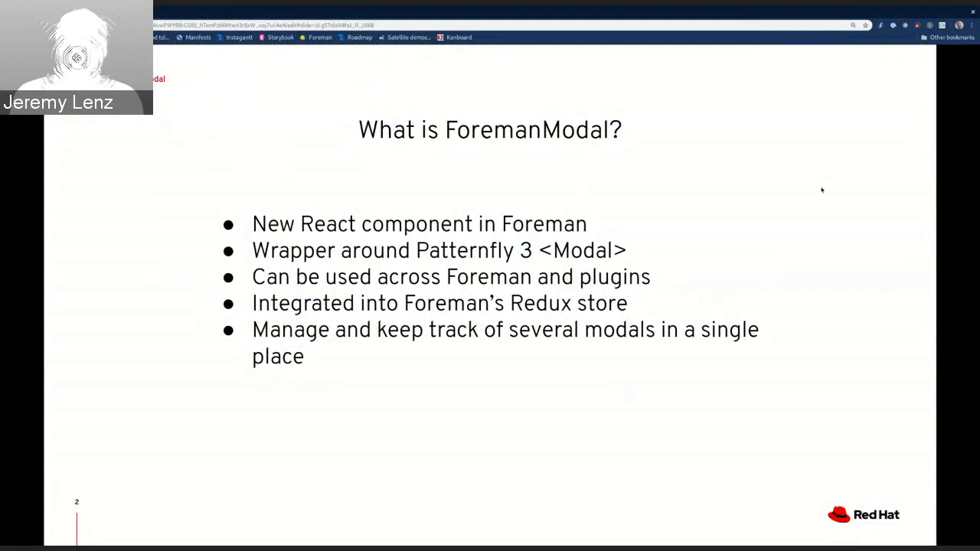
mouse_move(781, 201)
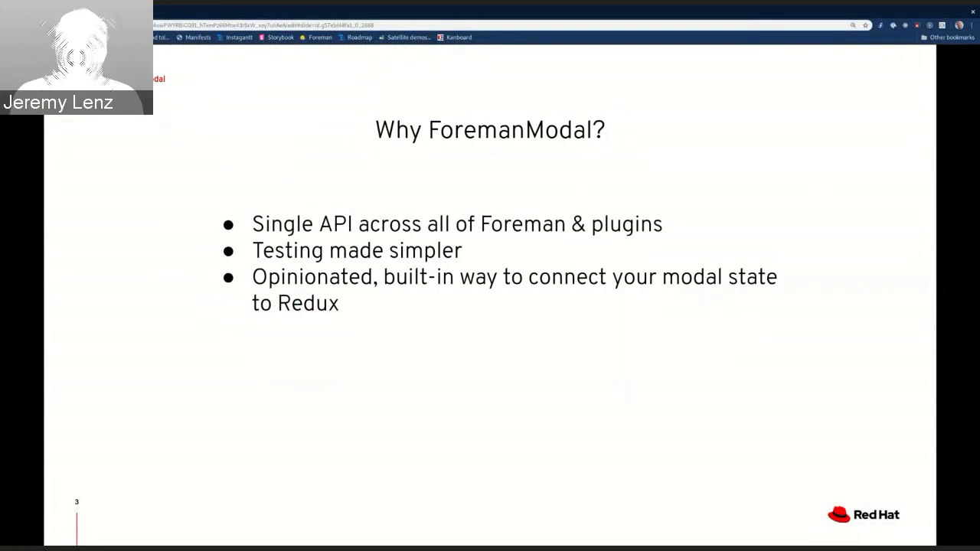
mouse_move(762, 122)
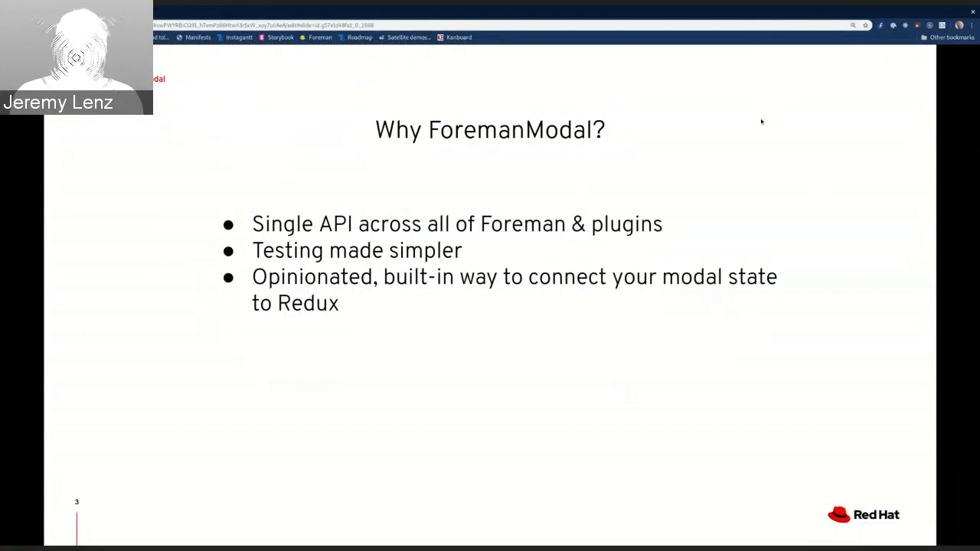
mouse_move(750, 251)
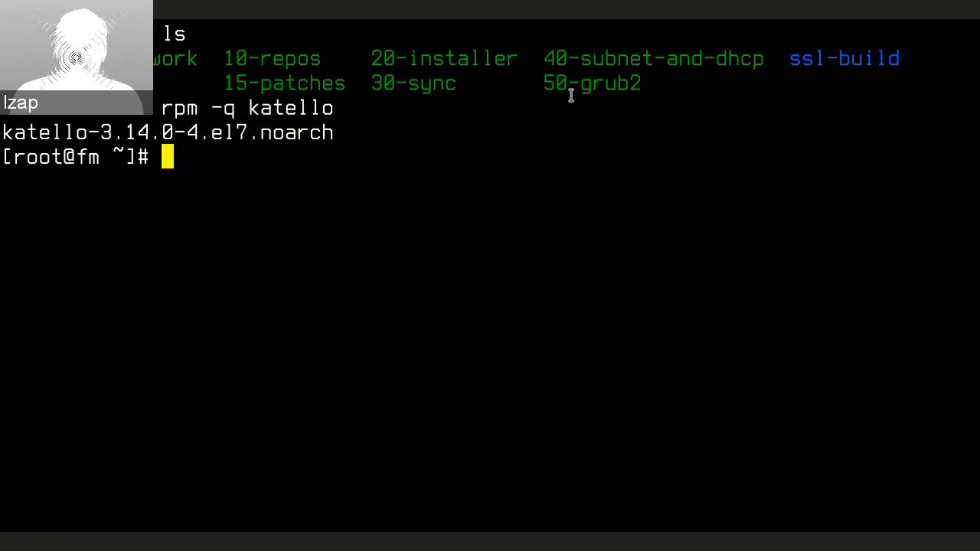
- Begin typing the cat command to print the 01-setup-network script
type("cat 01-setup-network")
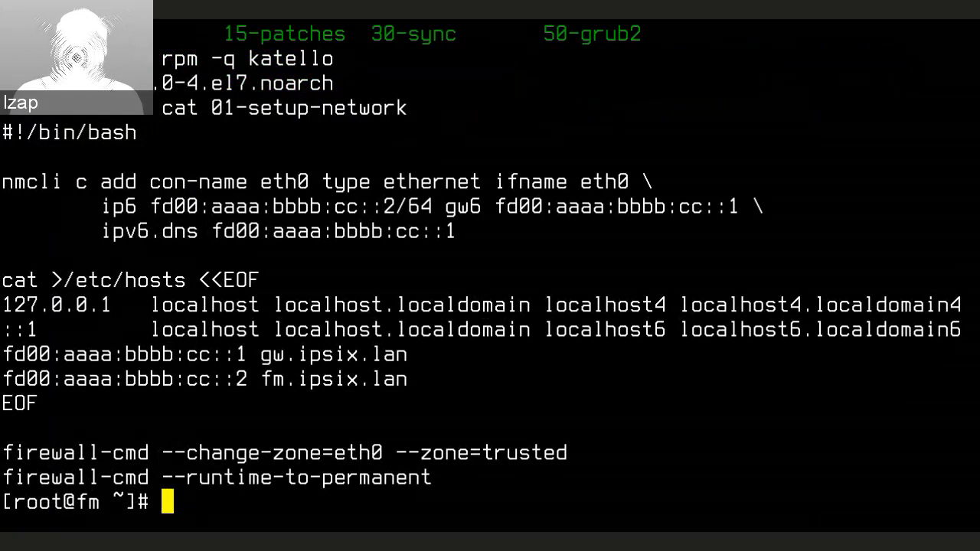
mouse_move(616, 52)
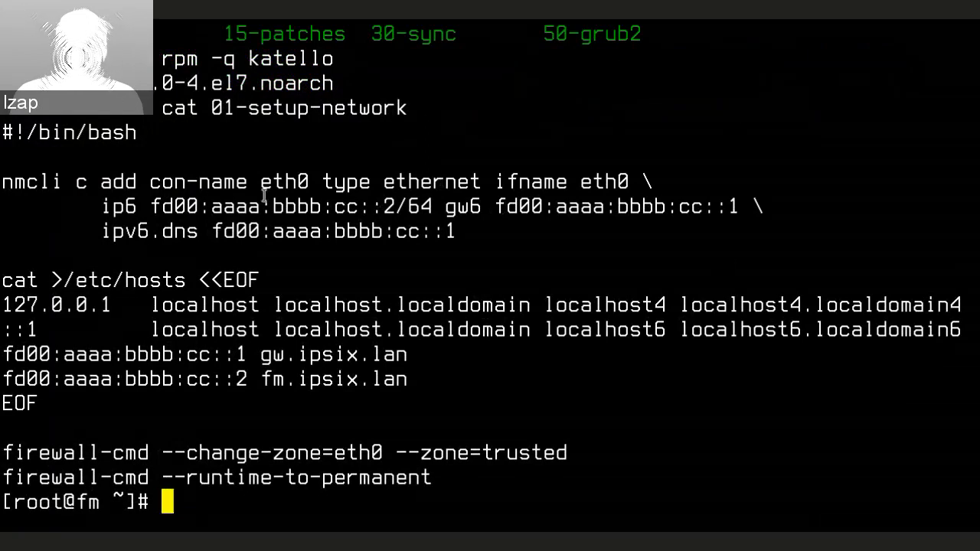
- Highlight a word in the printed setup script output
double_click(291, 207)
type("cat 02-proxy")
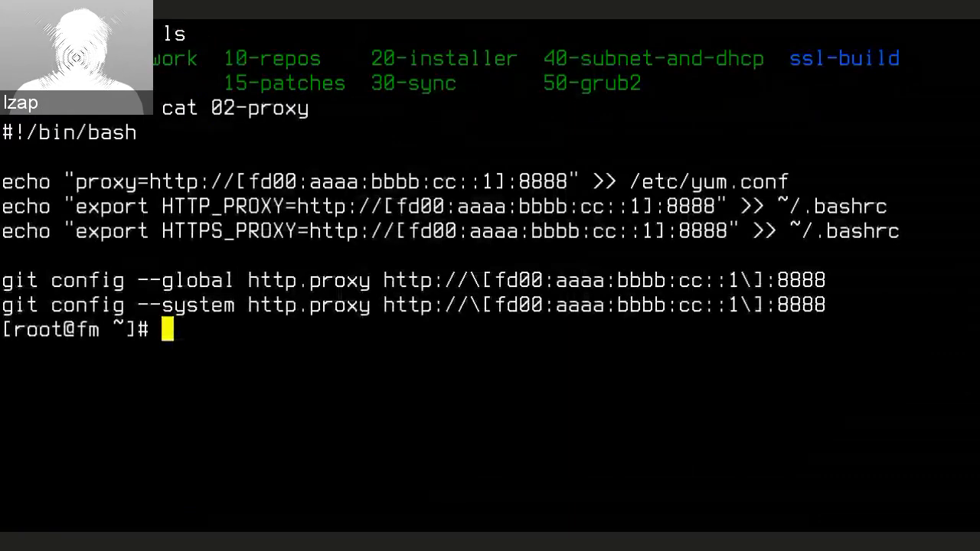
mouse_move(305, 261)
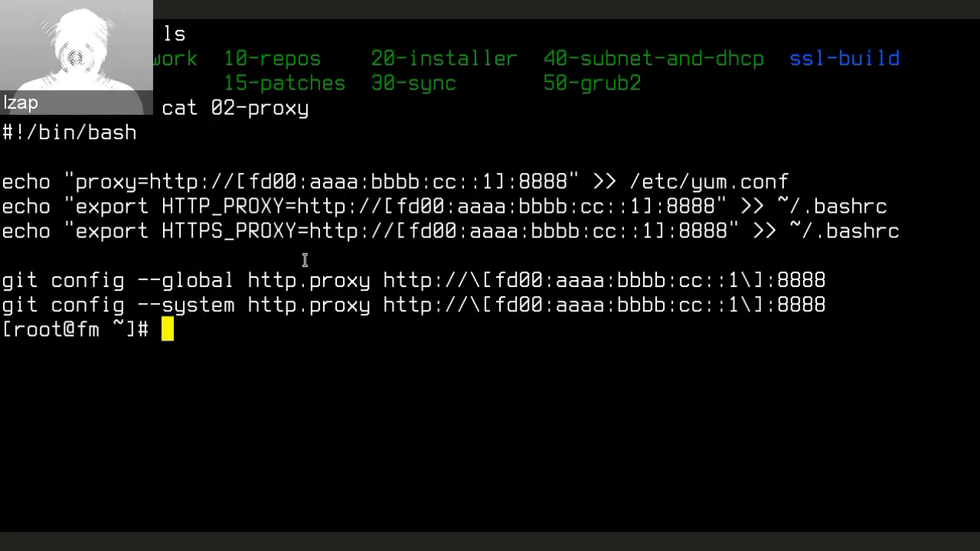
- Type cat 10-repos at the prompt below the 02-proxy output
type("cat 10-repos")
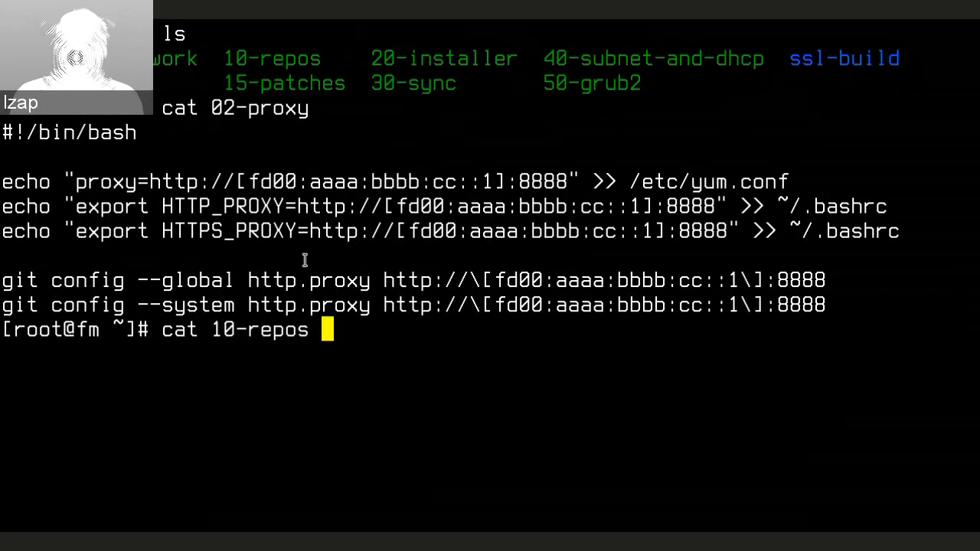
- Run cat 10-repos and scroll down through the printed script
key("Return")
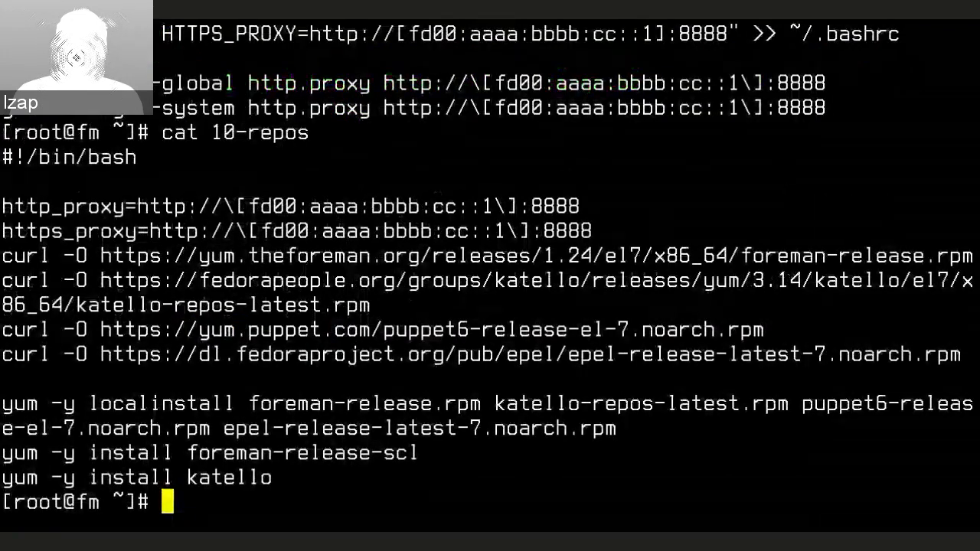
scroll("down", 3)
type("cat 30-sync")
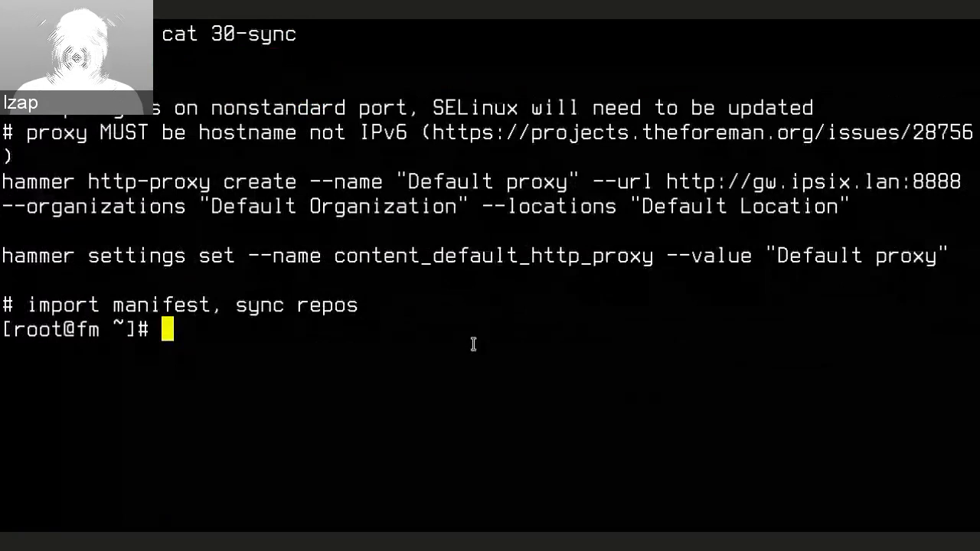
mouse_move(852, 203)
type("ls")
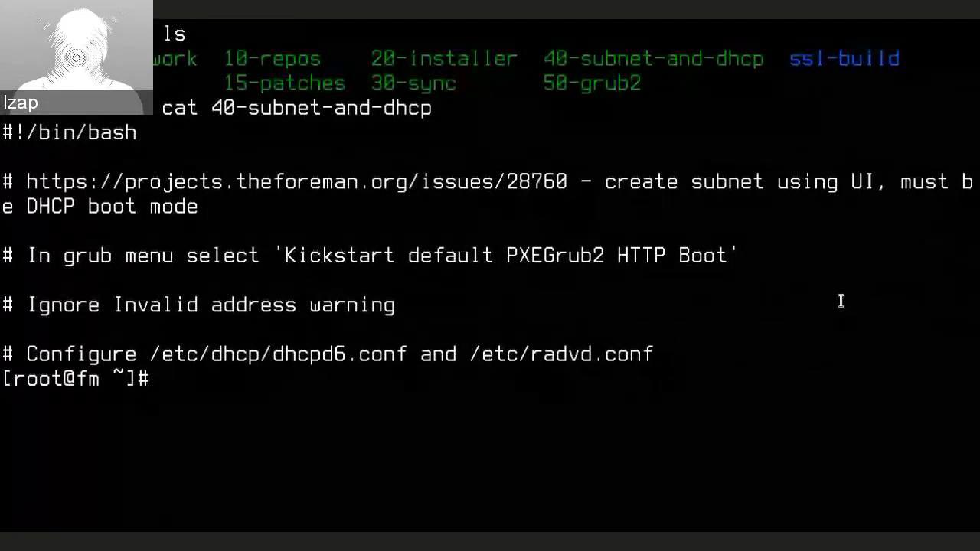
- Type cat 20 to start printing the 20-installer script
type("cat 20-installer")
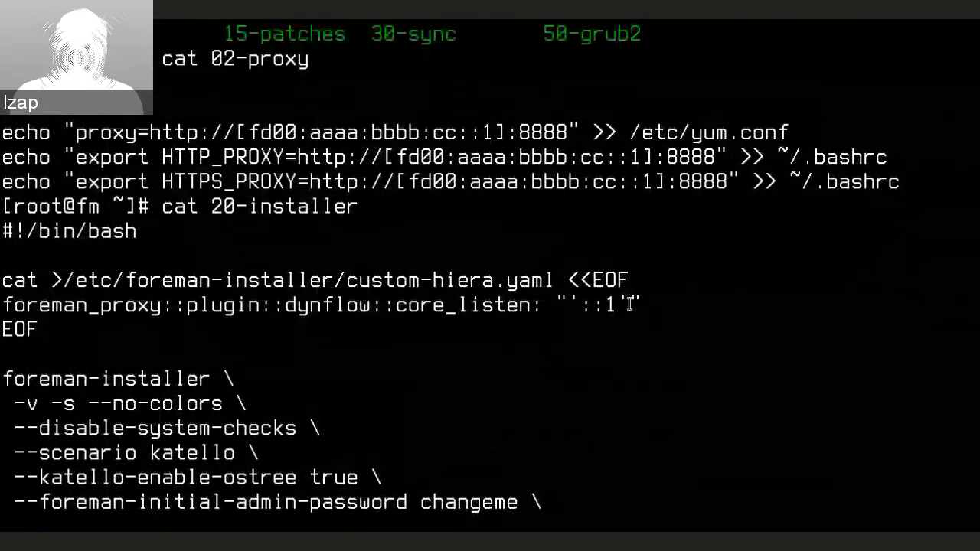
mouse_move(715, 341)
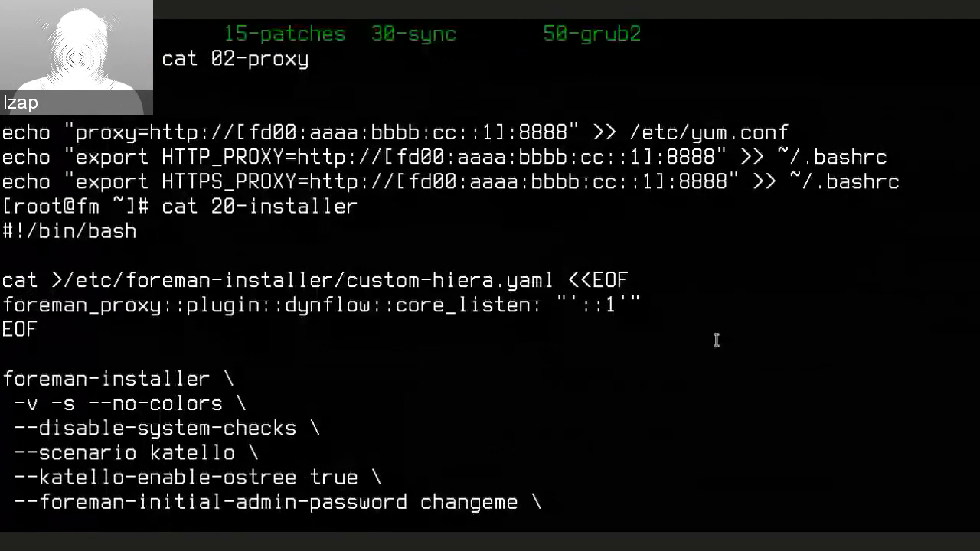
- Scroll the installer script and highlight the --foreman-proxy-dns option
scroll("down", 3)
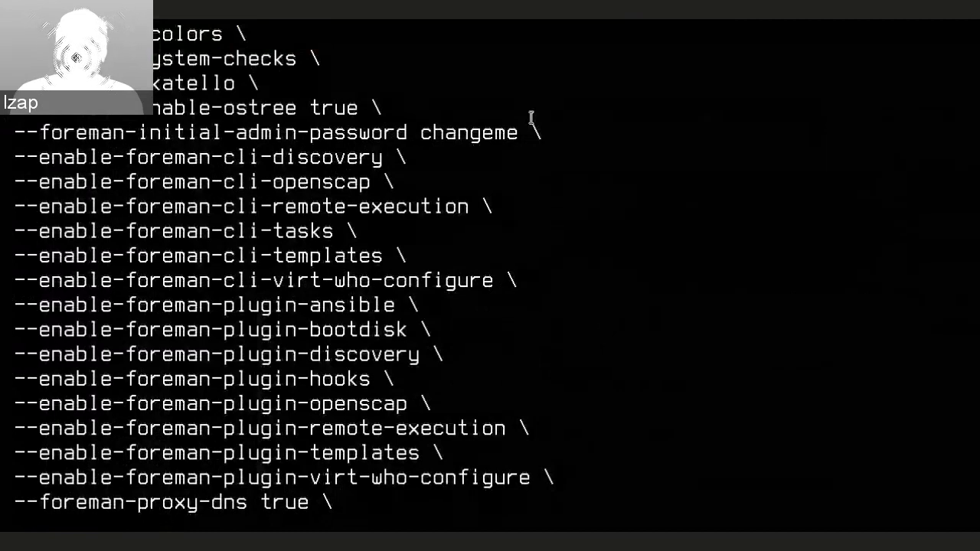
mouse_move(517, 228)
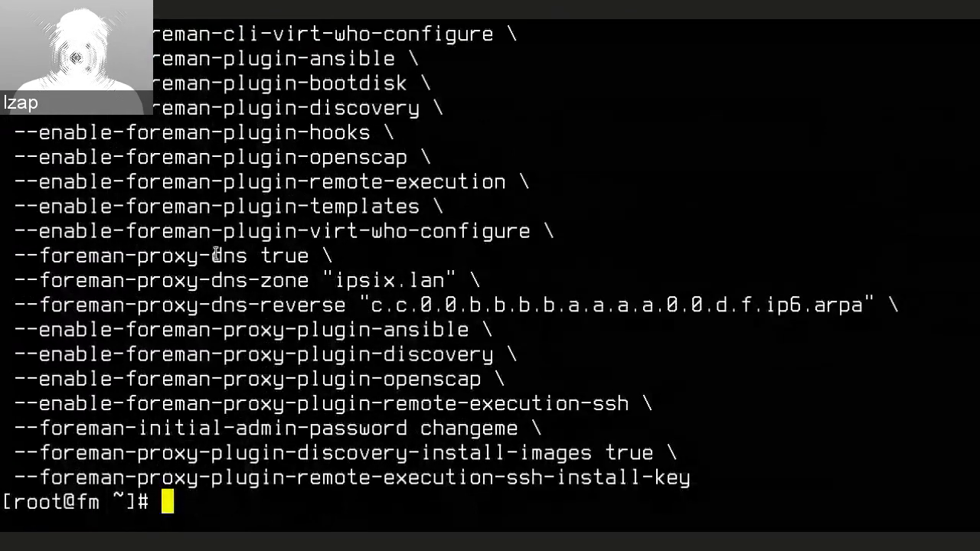
double_click(141, 254)
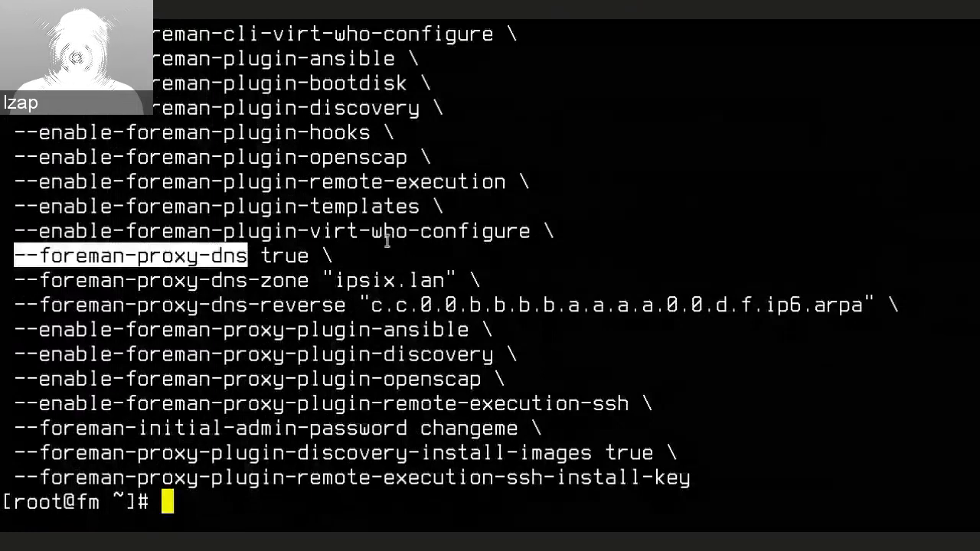
mouse_move(324, 270)
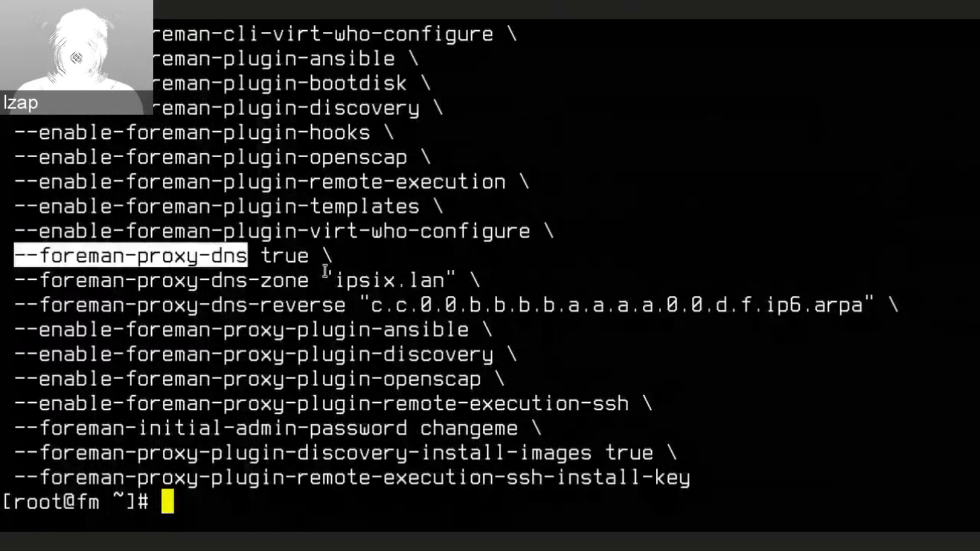
mouse_move(471, 410)
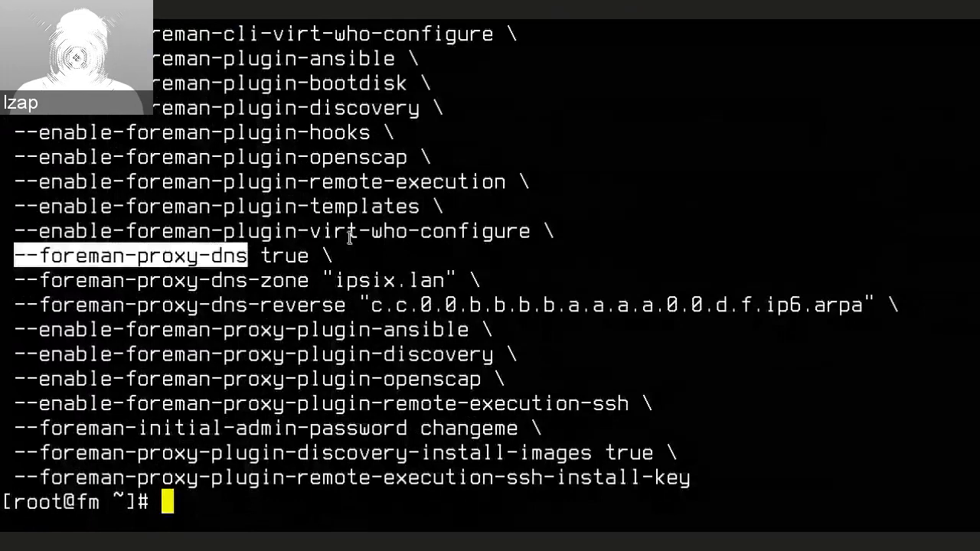
mouse_move(217, 339)
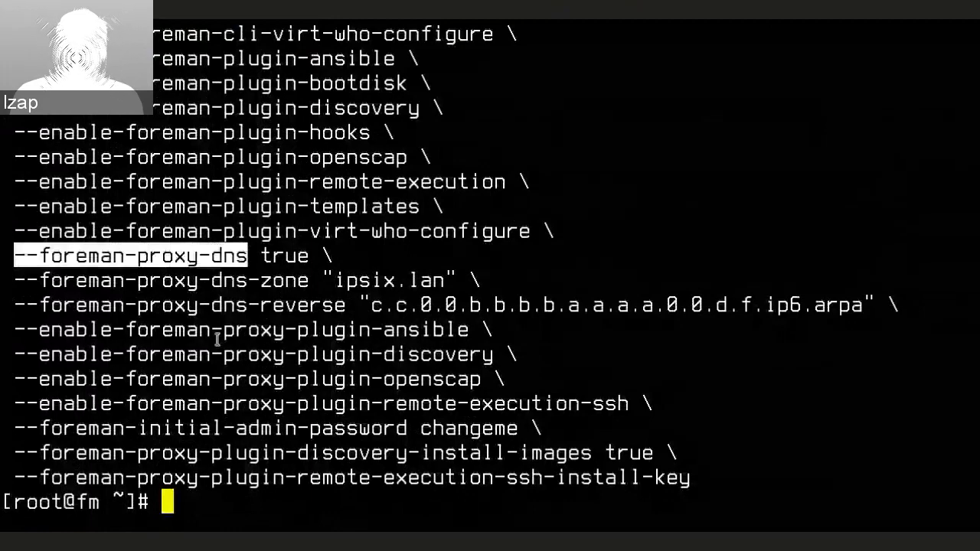
mouse_move(467, 223)
type("cat")
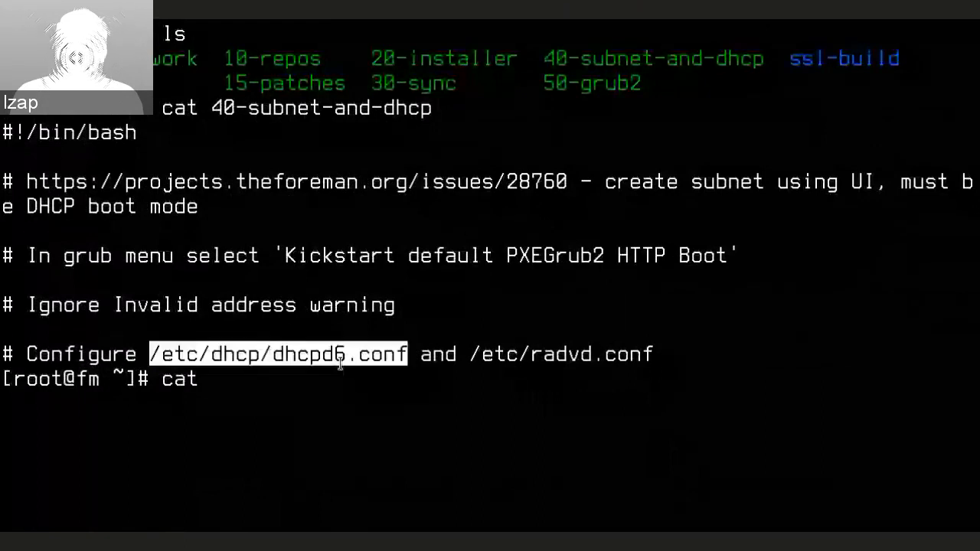
- Enter the DHCPv6 config path /etc/dhcp/dhcpd6.conf after cat at the prompt
type("/etc/dhcp/dhcpd6.conf")
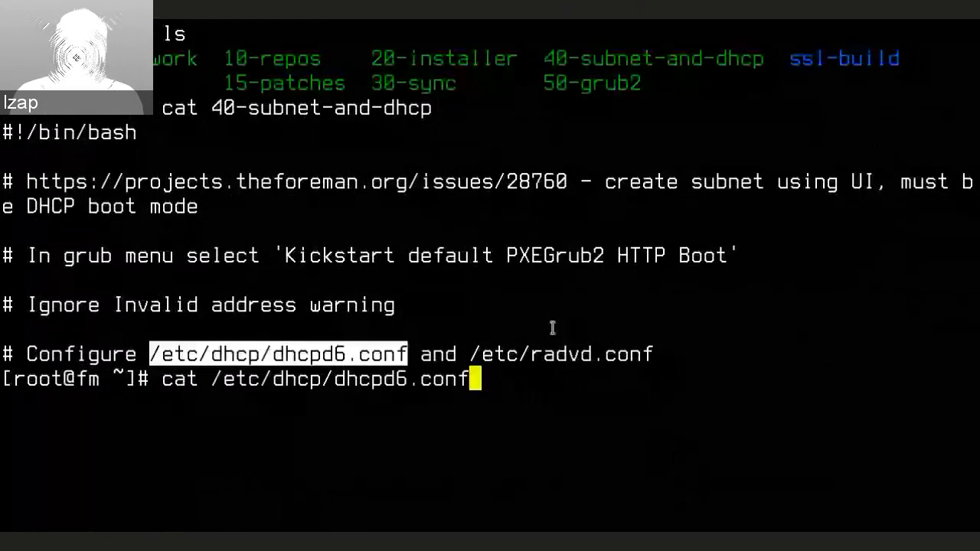
- Print /etc/dhcp/dhcpd6.conf and scroll through its subnet and boot file URL lines
key("Return")
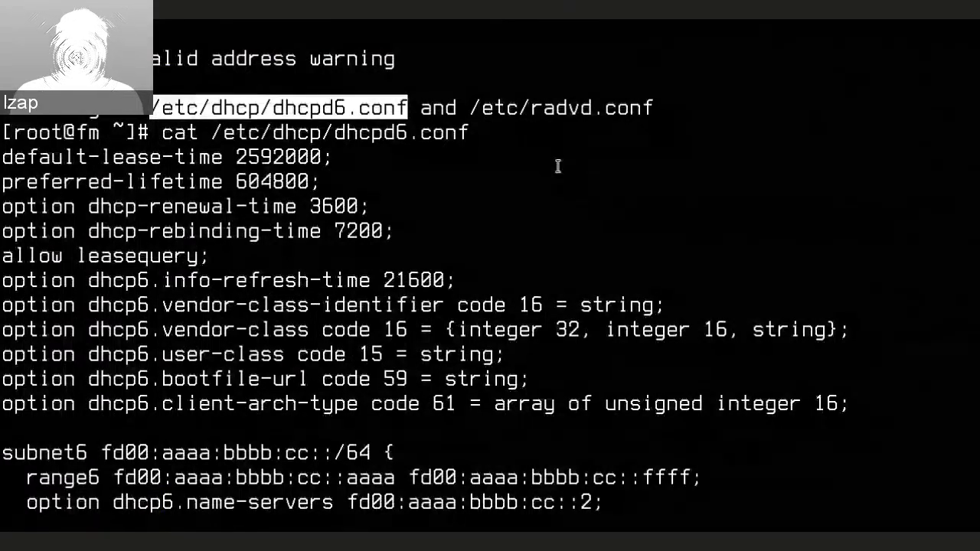
scroll("down", 3)
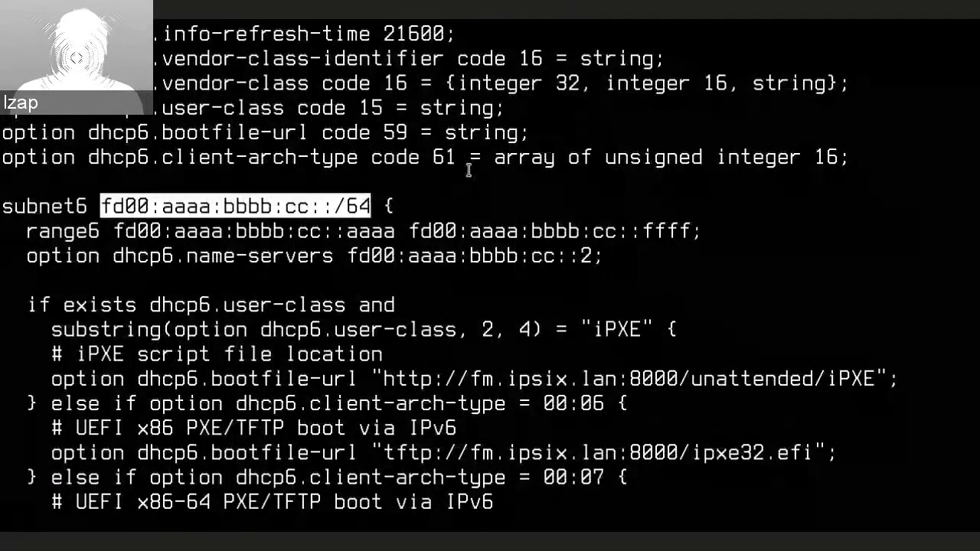
scroll("down", 3)
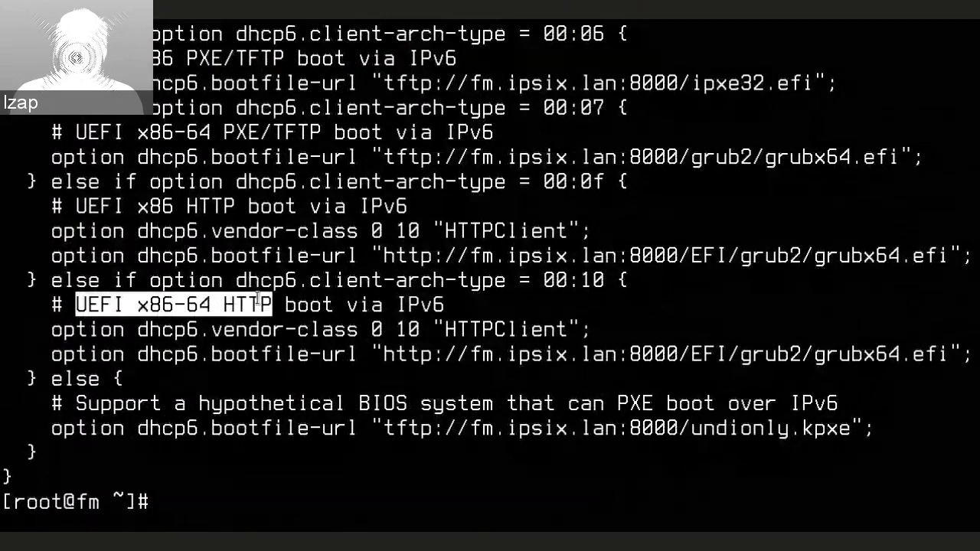
scroll("up", 3)
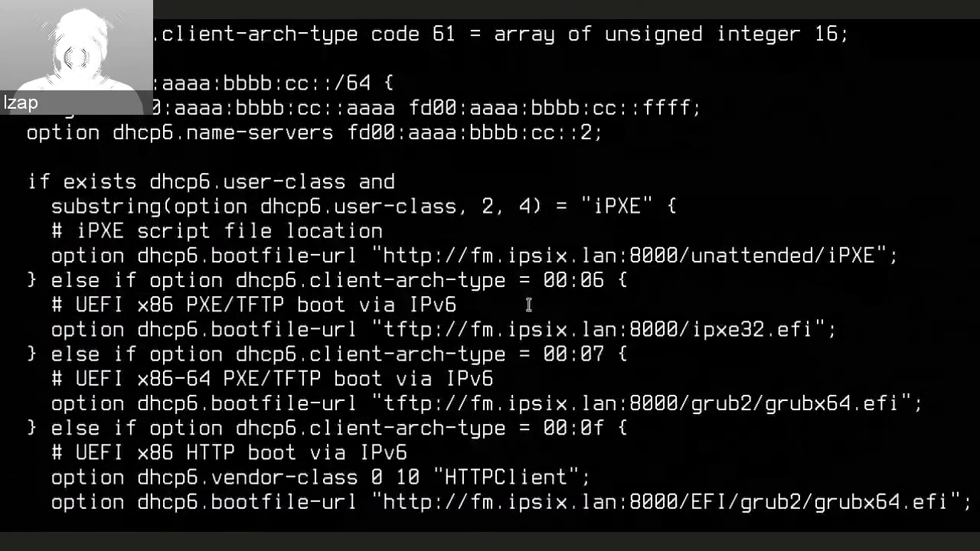
scroll("down", 3)
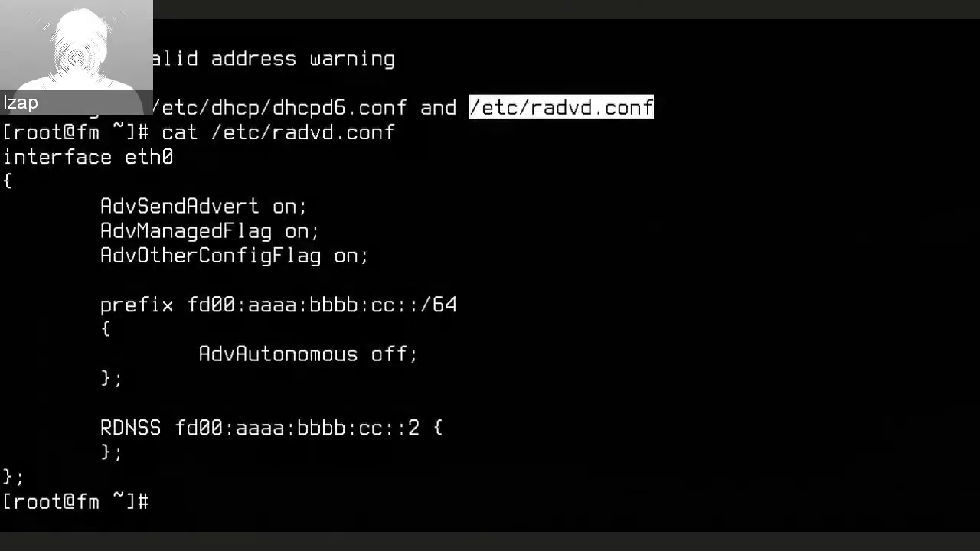
mouse_move(538, 385)
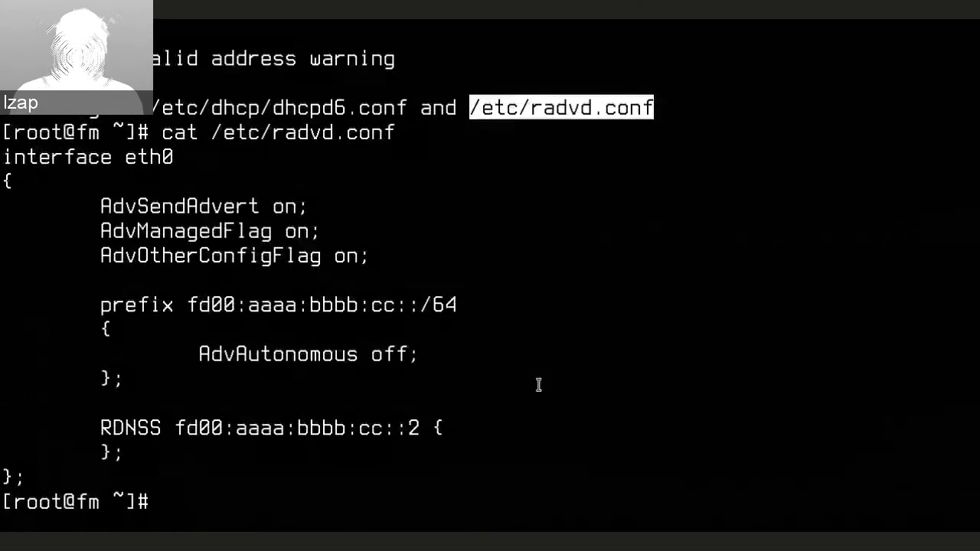
- Clear away the radvd.conf router advertisement output with Ctrl+C
key("ctrl+c")
type("ls")
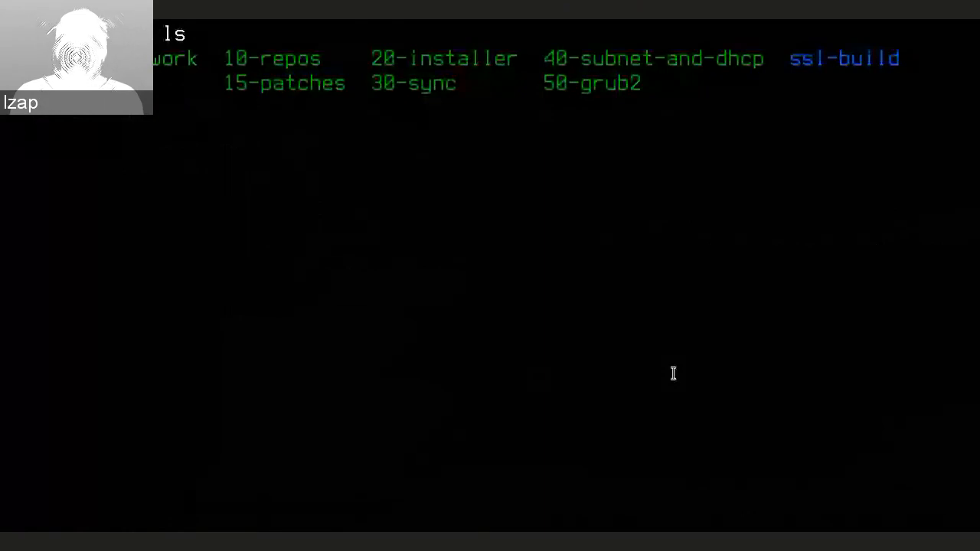
- Print the 50-grub2 notes and list /var/lib/tftpboot/grub2/grubx64.efi to confirm it exists
type("cat 50")
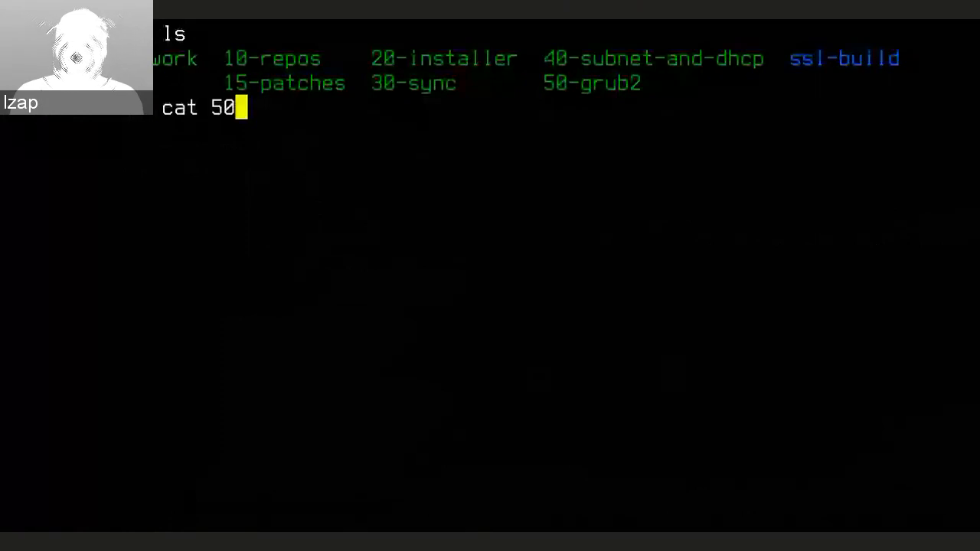
key("Return")
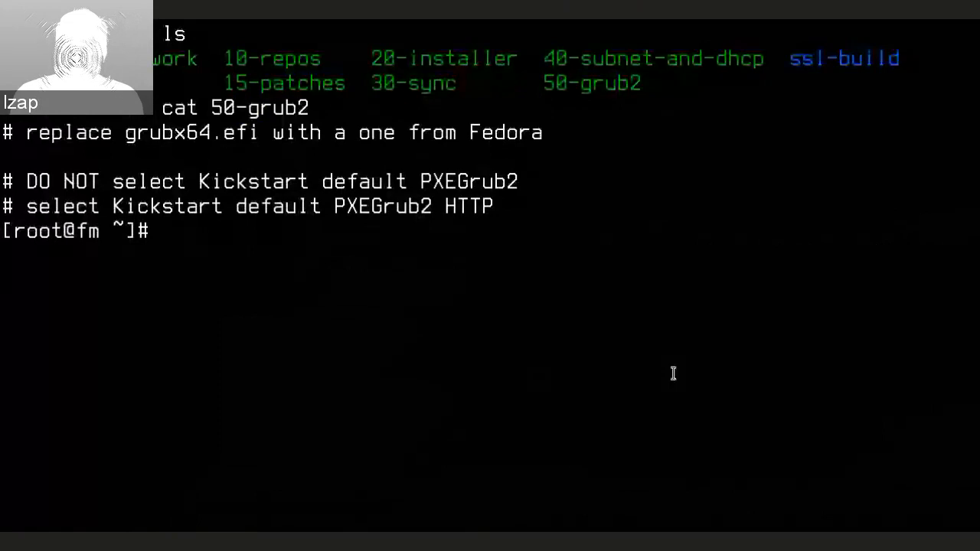
type("ls /")
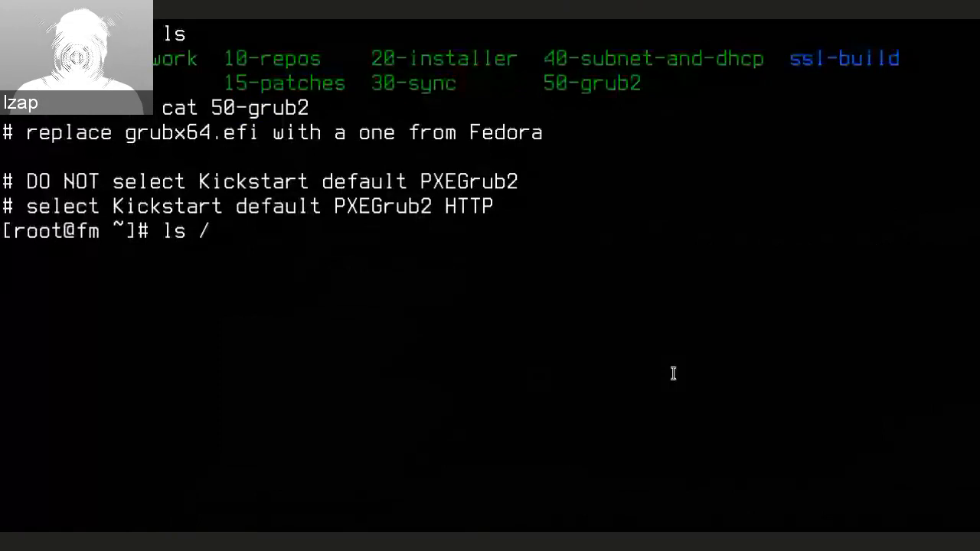
type("var/lib/tftpboot/grub2/")
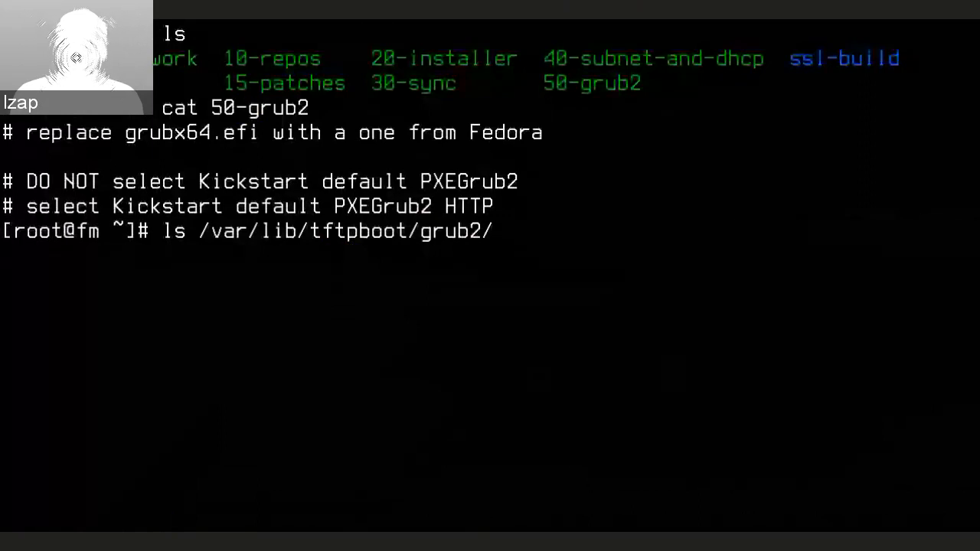
key("Return")
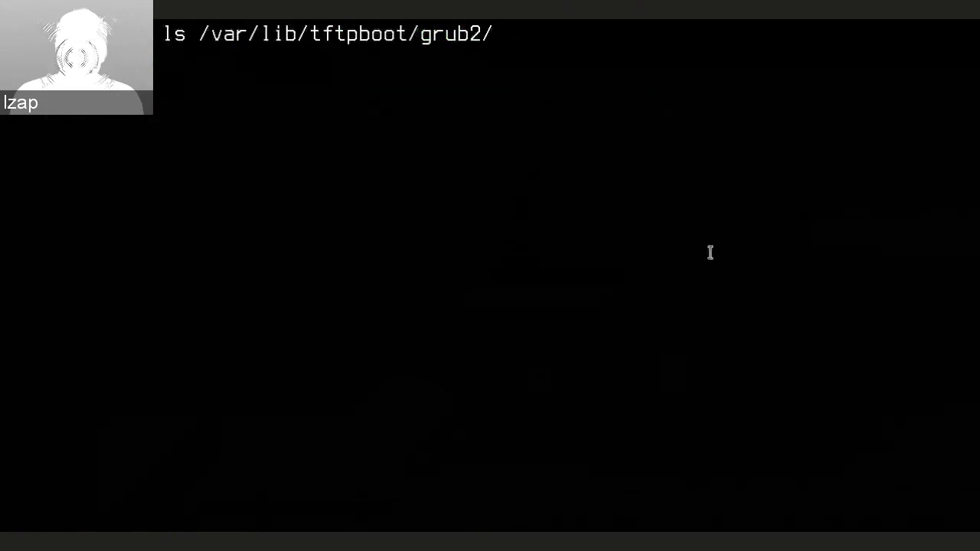
type("grubx64.efi")
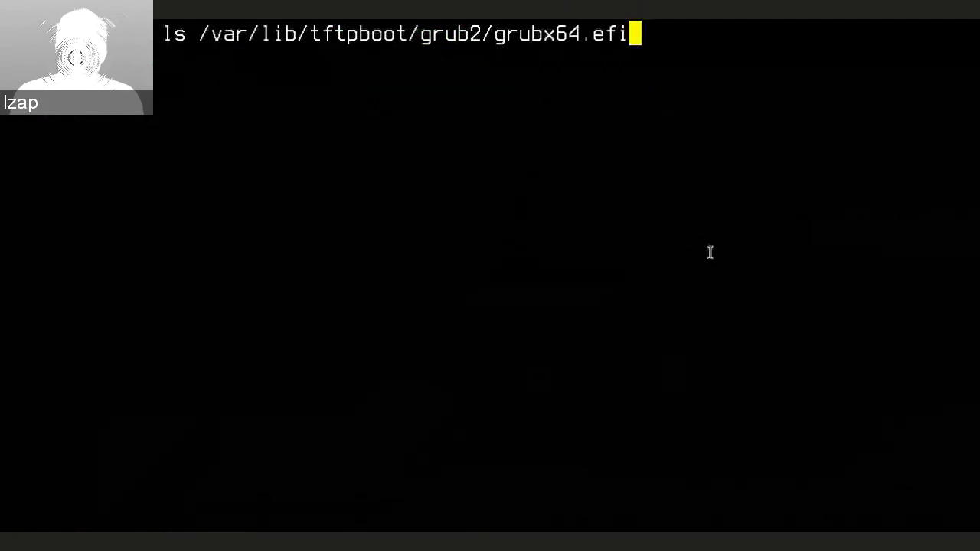
key("Return")
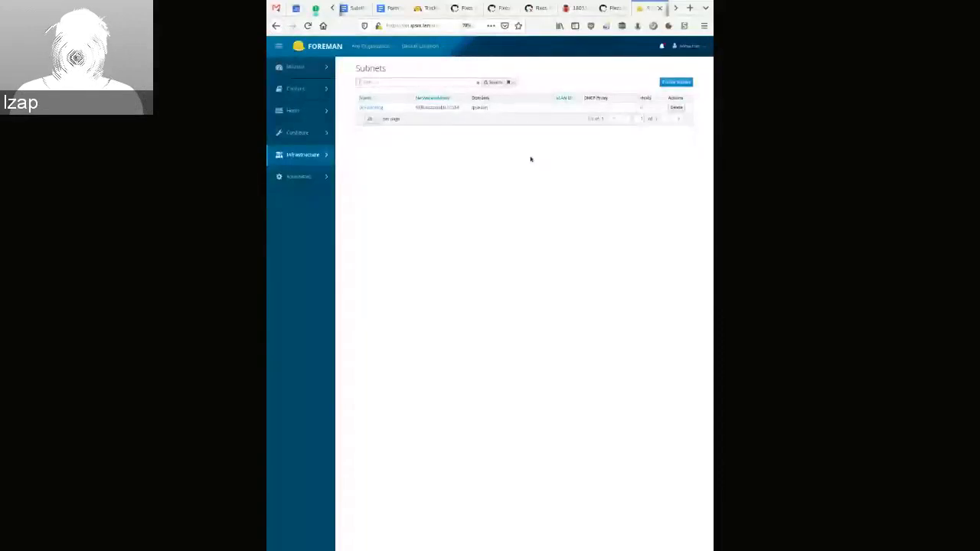
mouse_move(528, 173)
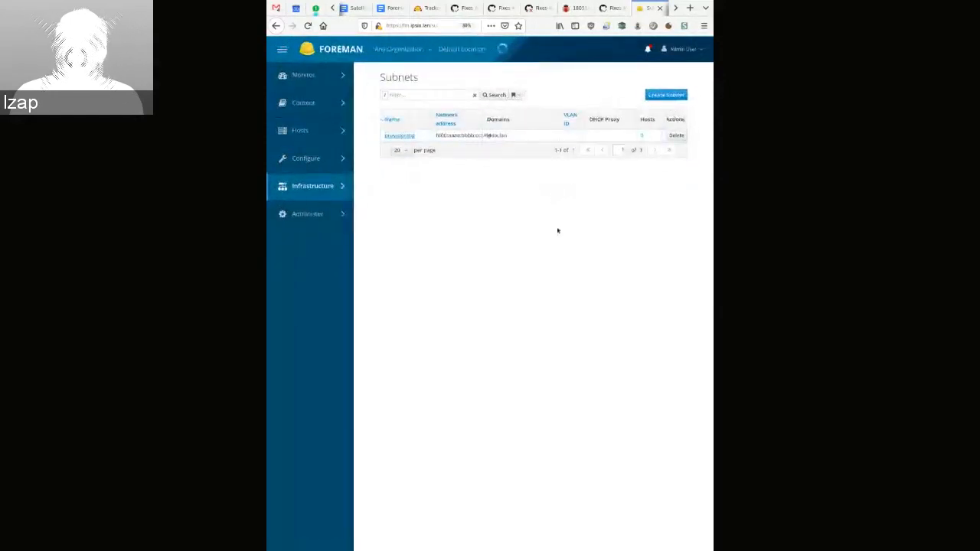
- Edit the provisioning subnet, making its primary DNS server fd00:aaaa:bbbb:cc::2
left_click(400, 135)
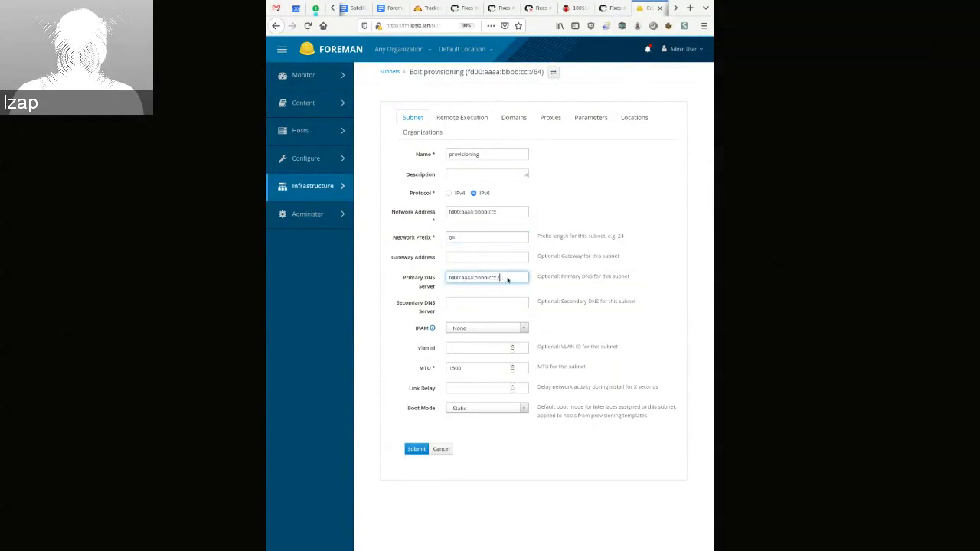
mouse_move(507, 277)
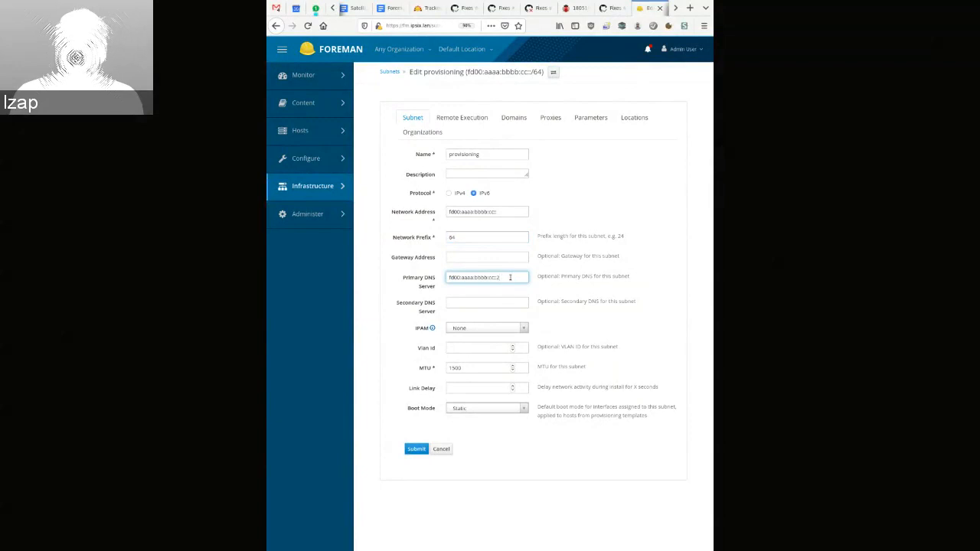
type("2")
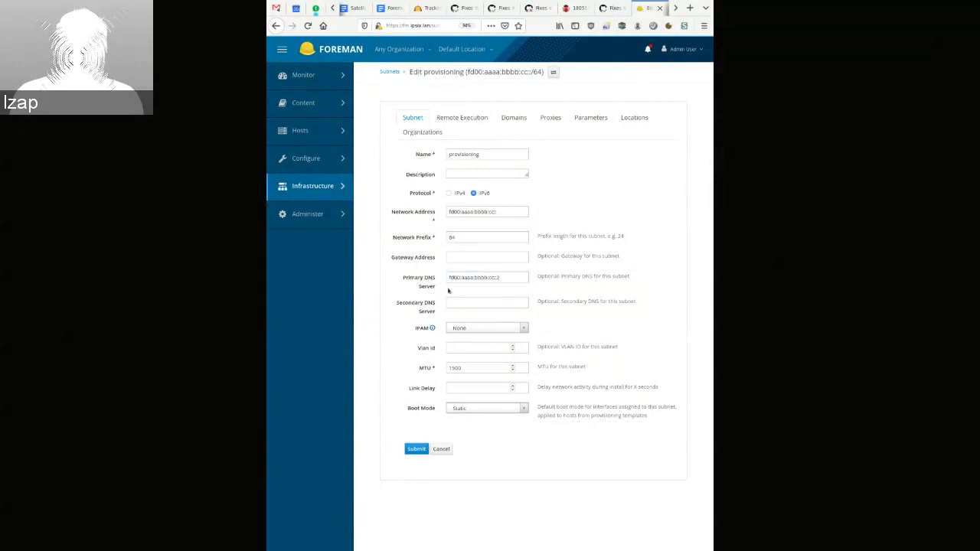
left_click(487, 277)
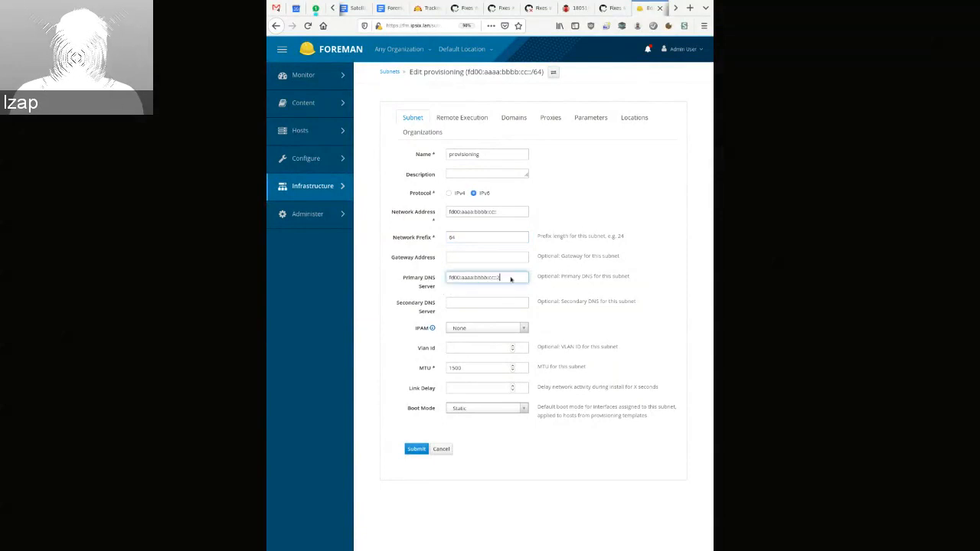
triple_click(486, 278)
type("2")
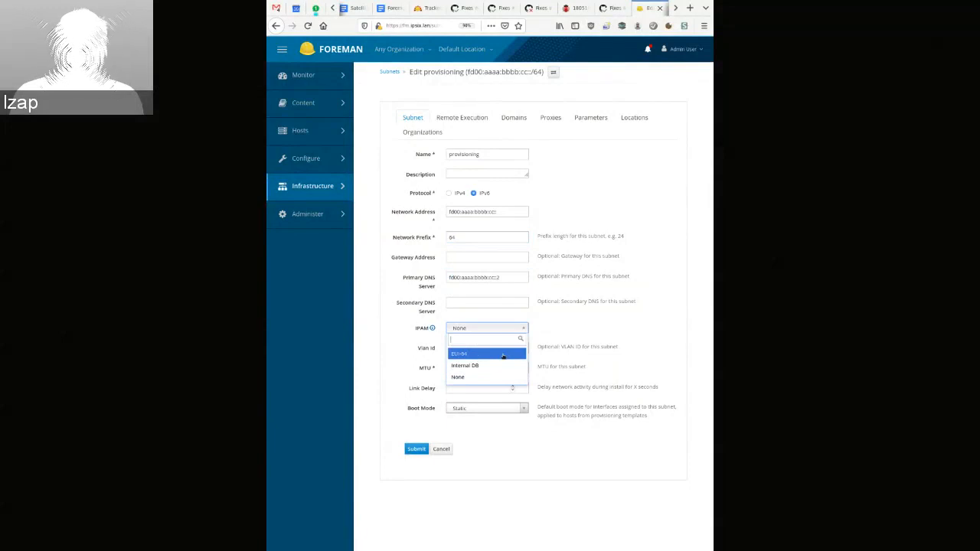
- Keep the subnet's IPAM at None and boot mode at Static, then cancel the form
left_click(457, 377)
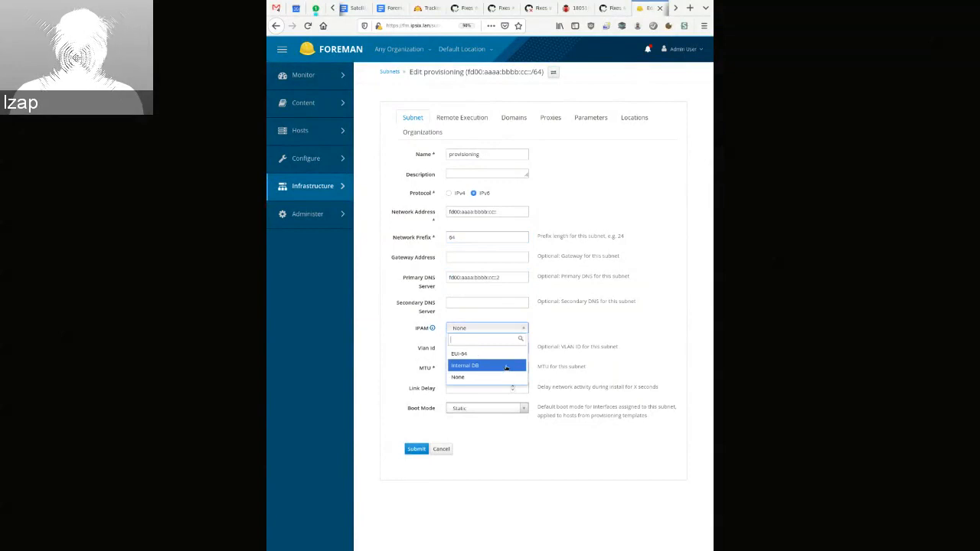
mouse_move(459, 354)
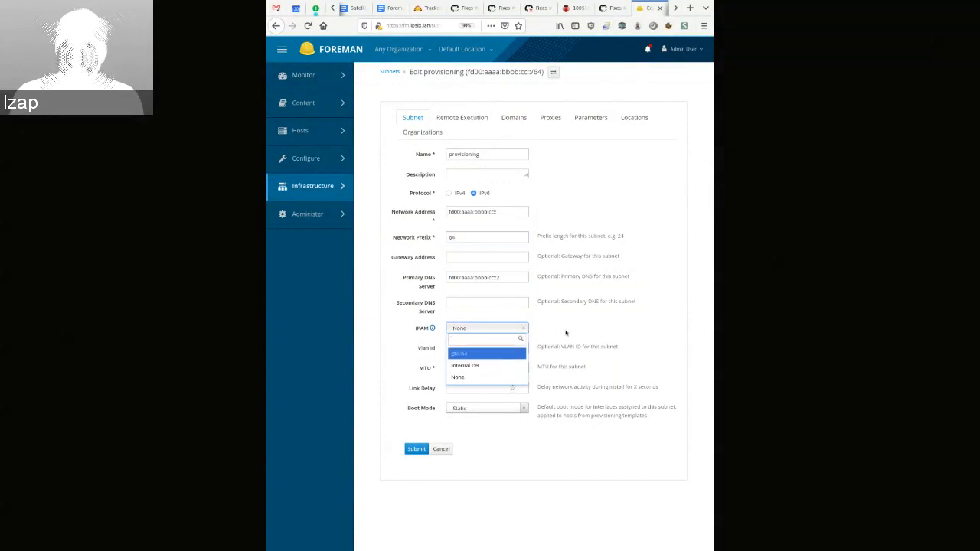
left_click(458, 377)
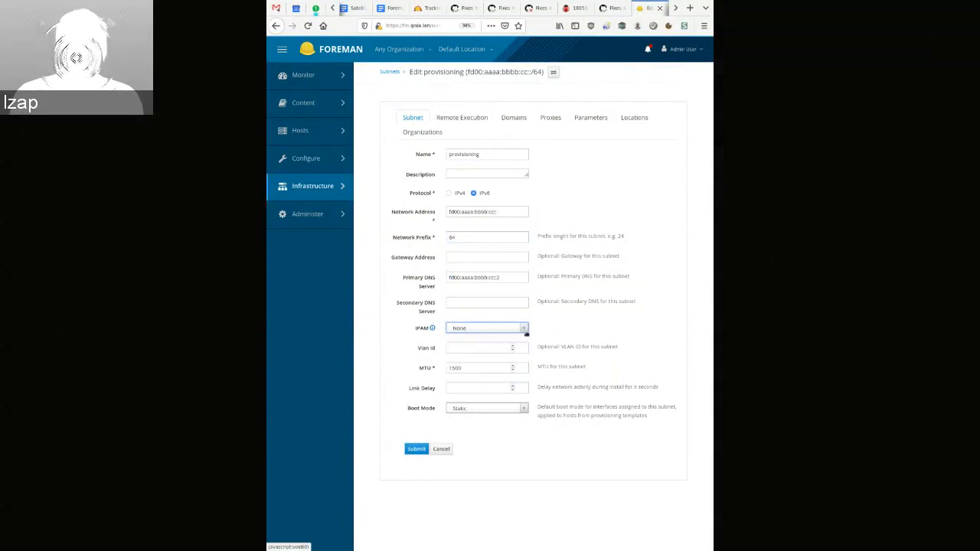
left_click(487, 407)
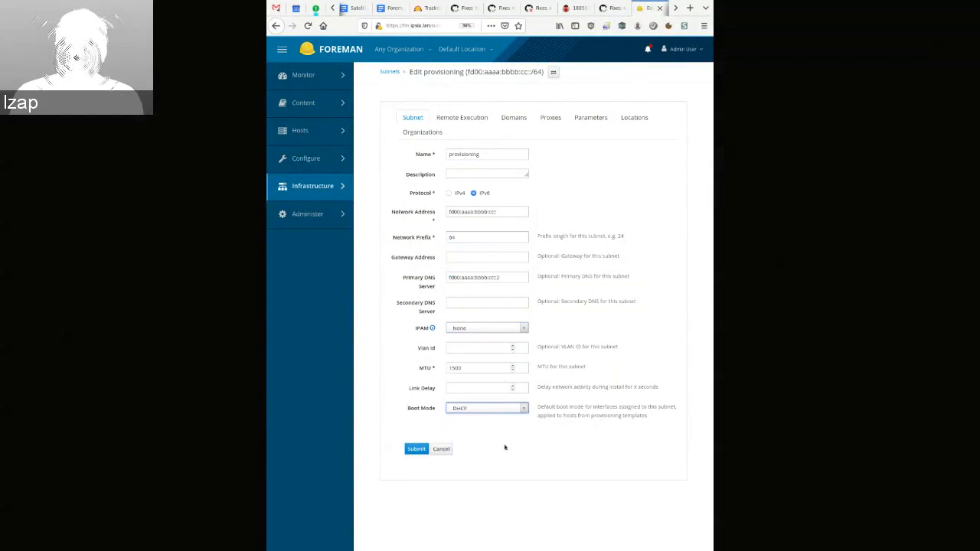
left_click(487, 407)
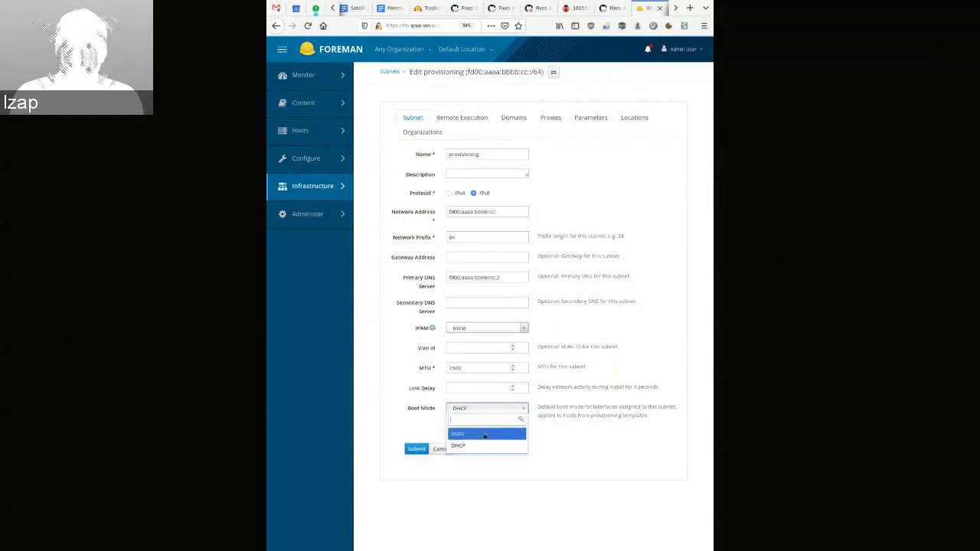
left_click(458, 434)
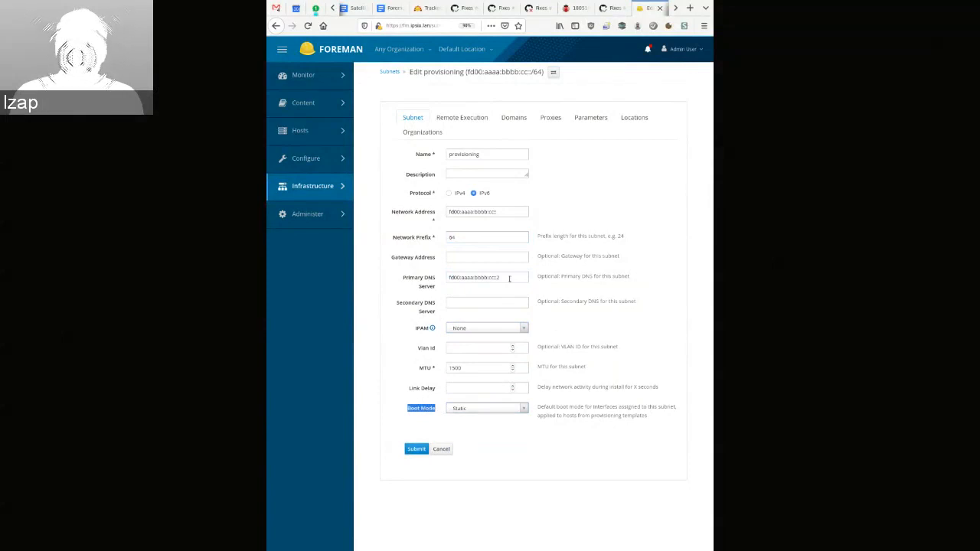
left_click(486, 407)
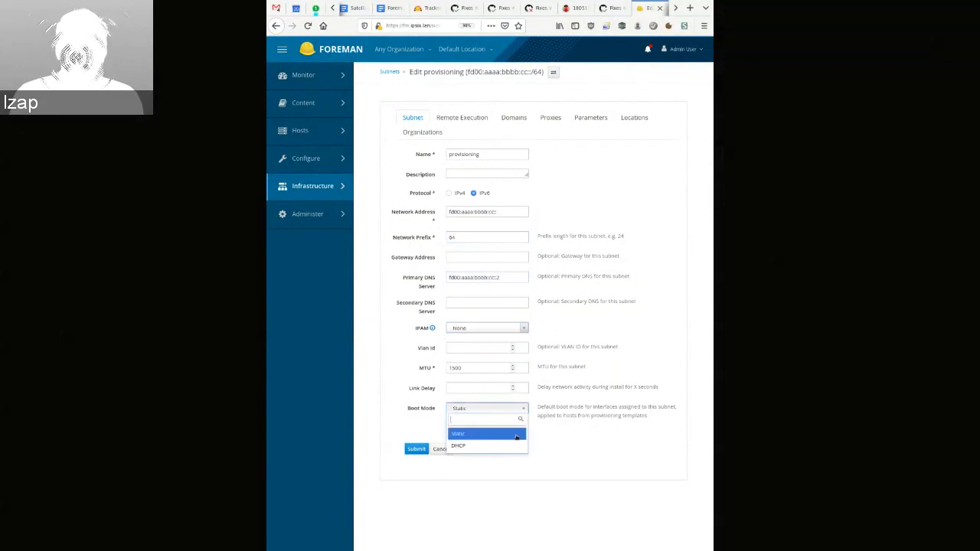
left_click(458, 434)
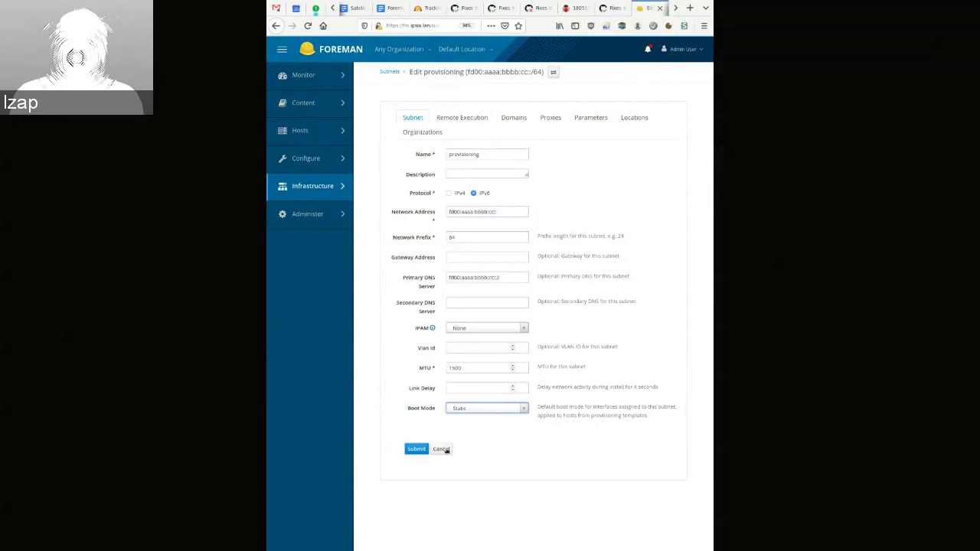
left_click(441, 448)
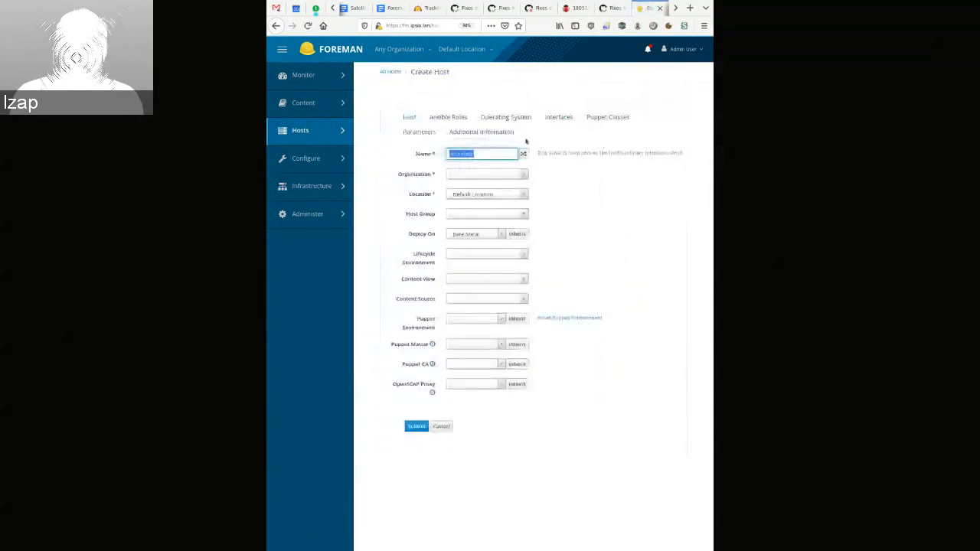
- Give the new host Default Organization, Default Organization View content view and a content source
left_click(486, 174)
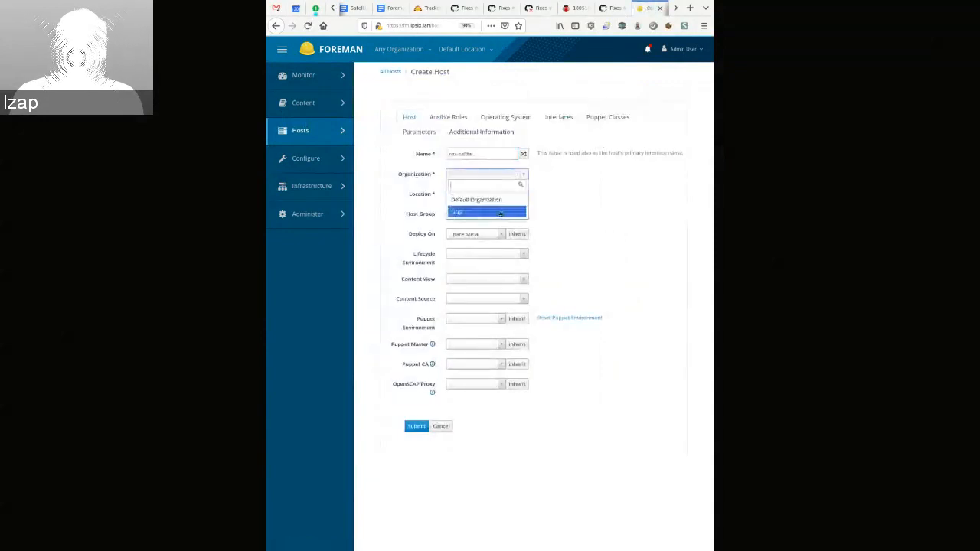
left_click(476, 199)
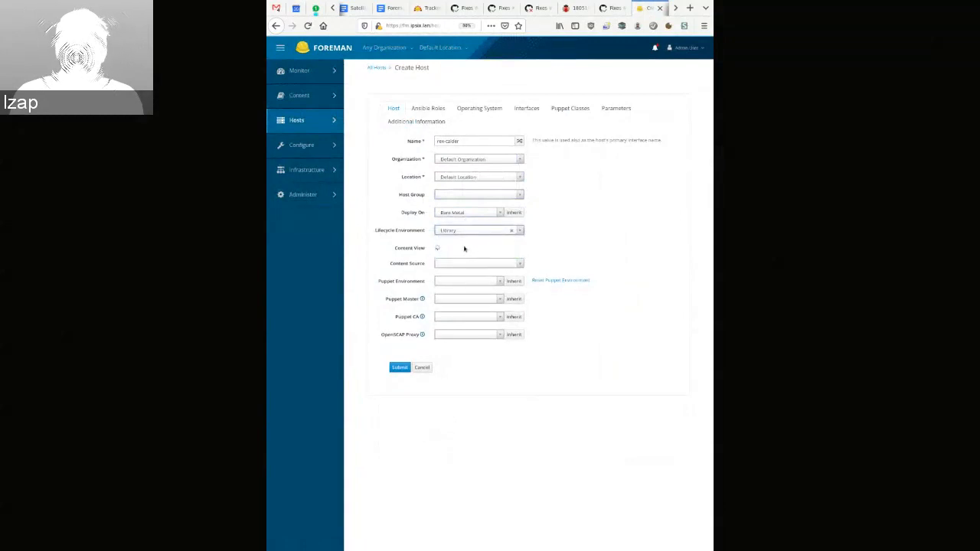
left_click(477, 247)
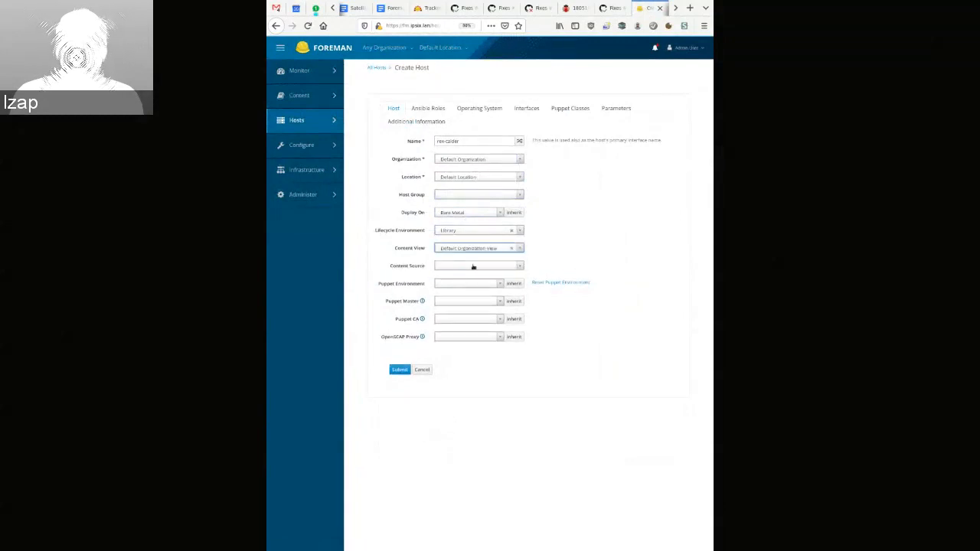
left_click(478, 265)
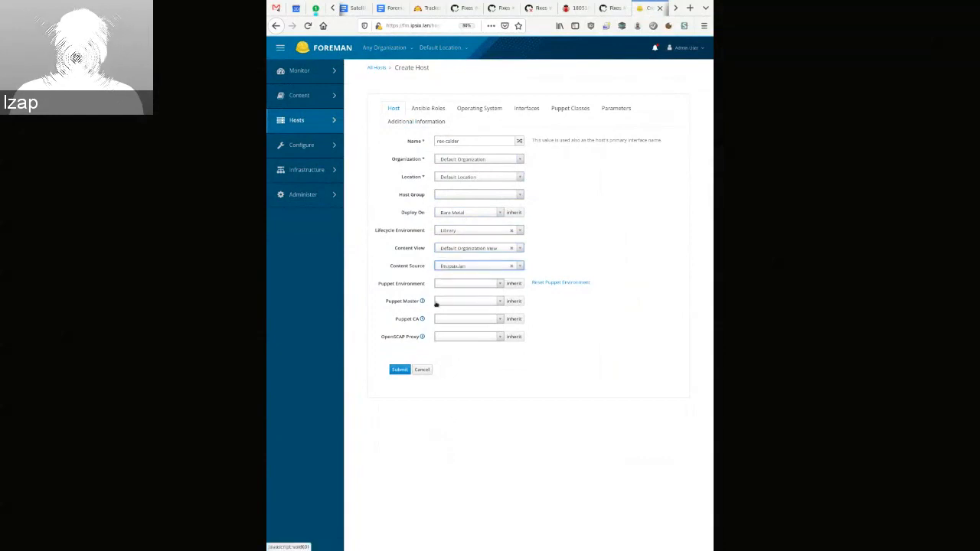
- Set x86_64, RedHat 8.1, Kickstart default partition table and Grub2 UEFI HTTP booting
left_click(479, 108)
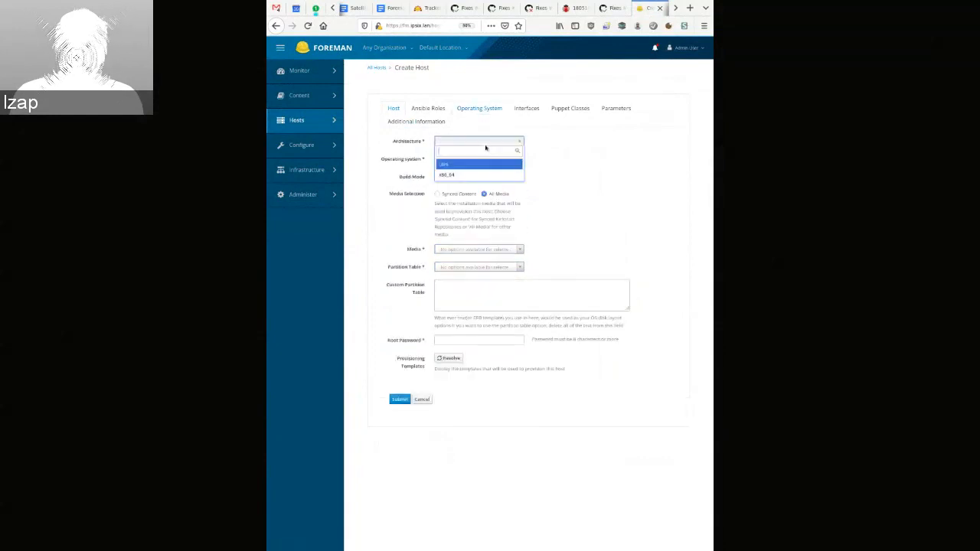
left_click(446, 174)
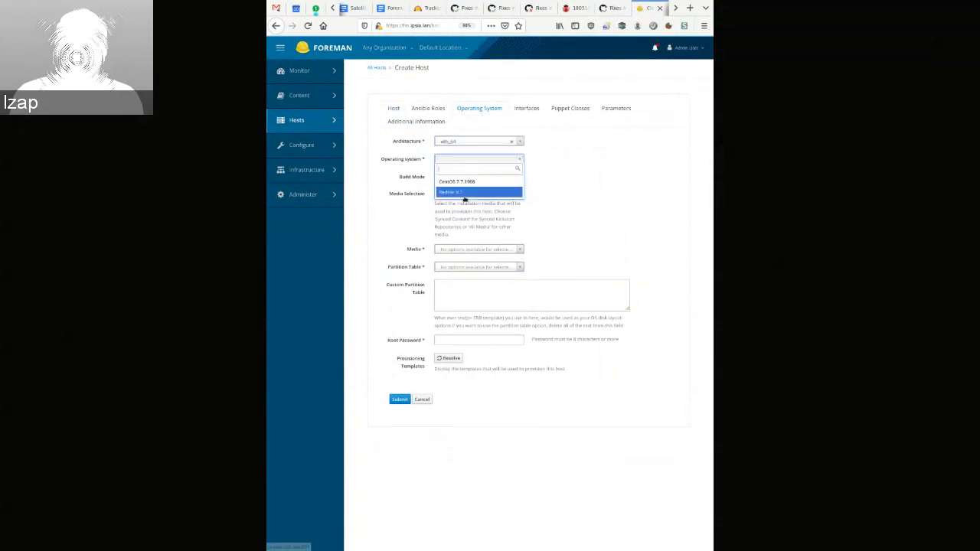
left_click(451, 192)
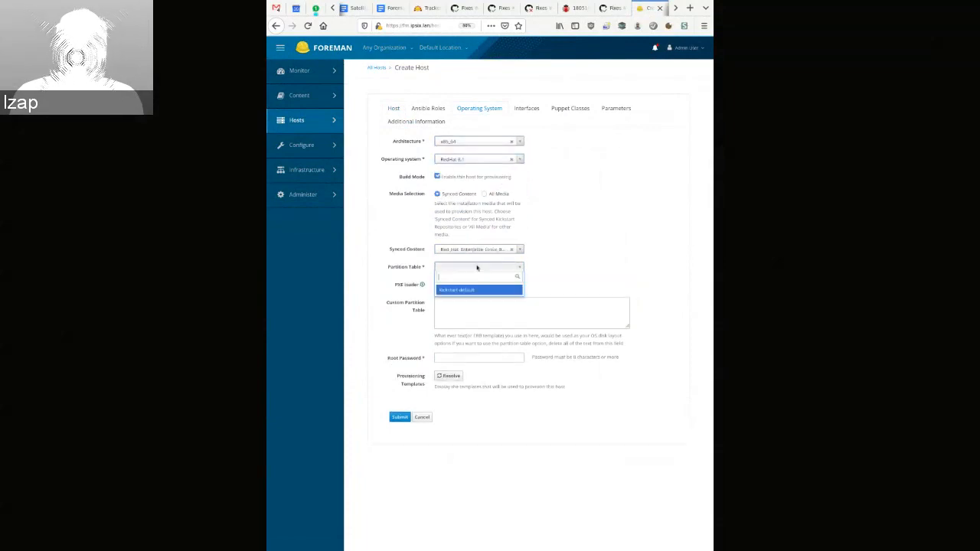
left_click(456, 290)
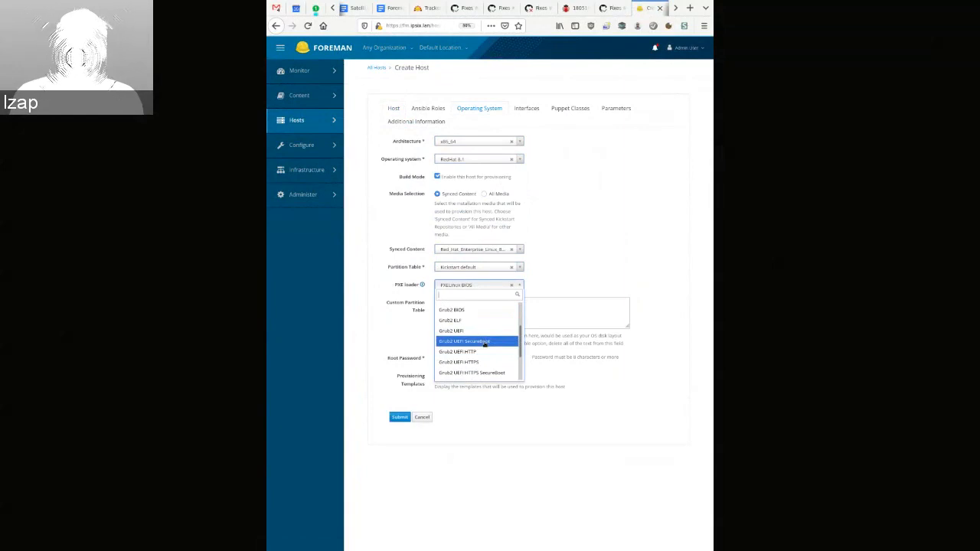
left_click(457, 351)
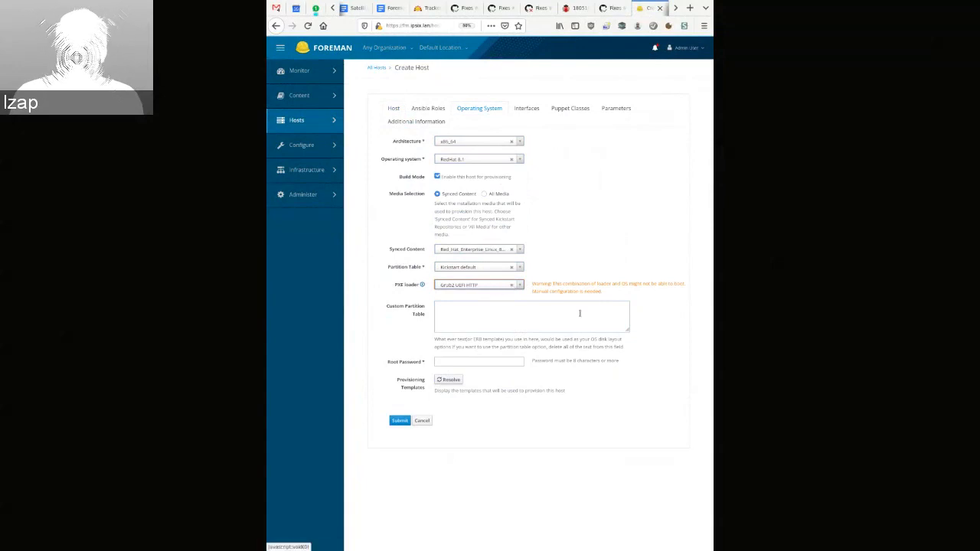
type("••")
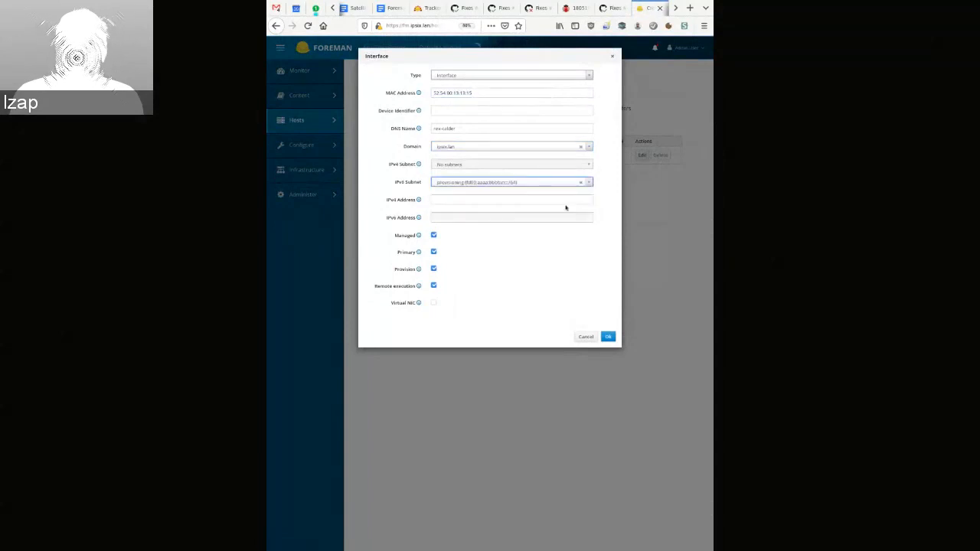
- Fill the interface's IPv6 address with the fd00:aaaa:bbbb:cc:: prefix and confirm it
left_click(511, 217)
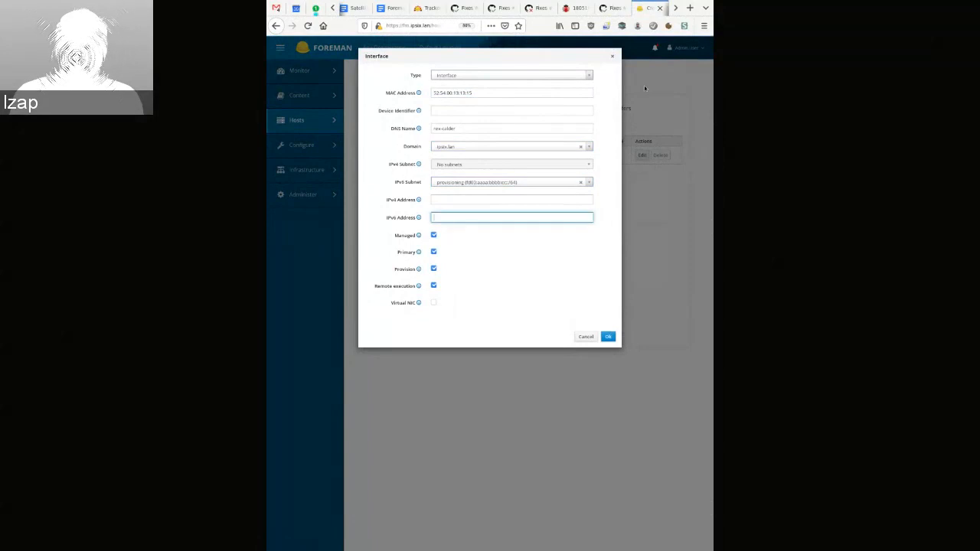
type("fd00:aaaa:bbbb:cc::7f9")
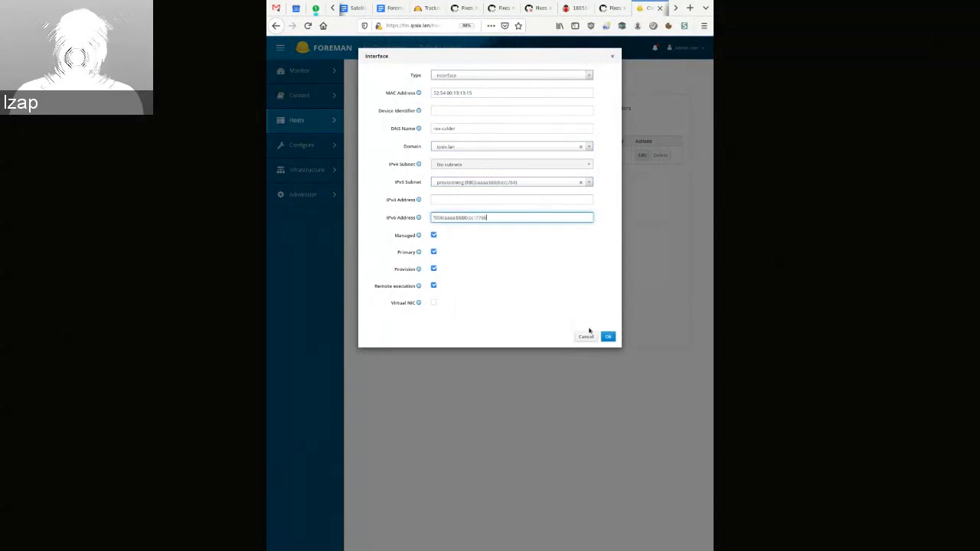
left_click(608, 336)
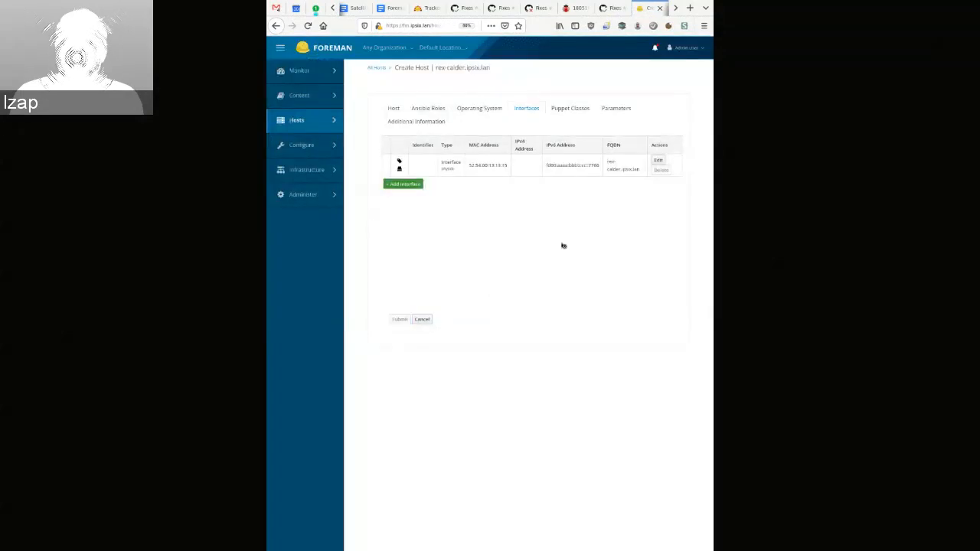
- Review the VM's NIC details, then switch to its console and run it
left_click(398, 319)
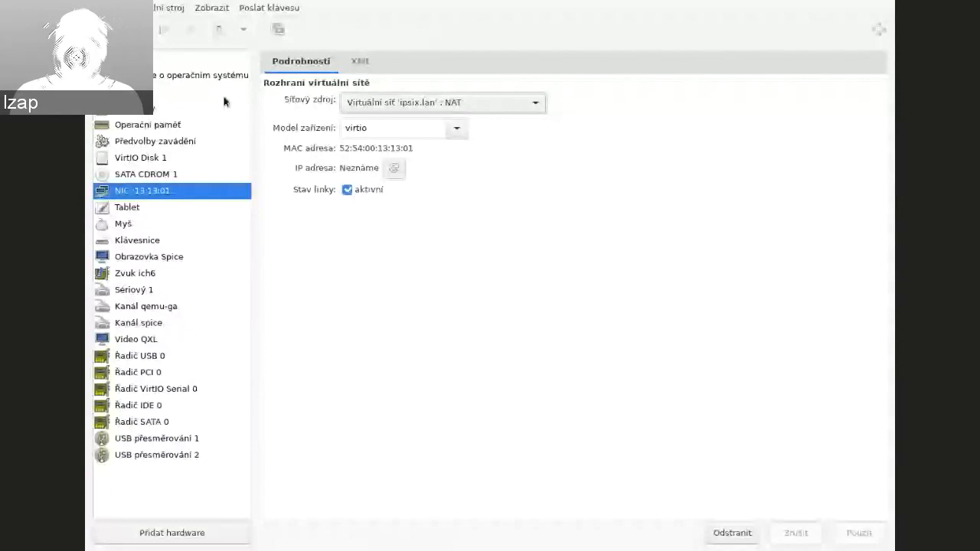
left_click(164, 29)
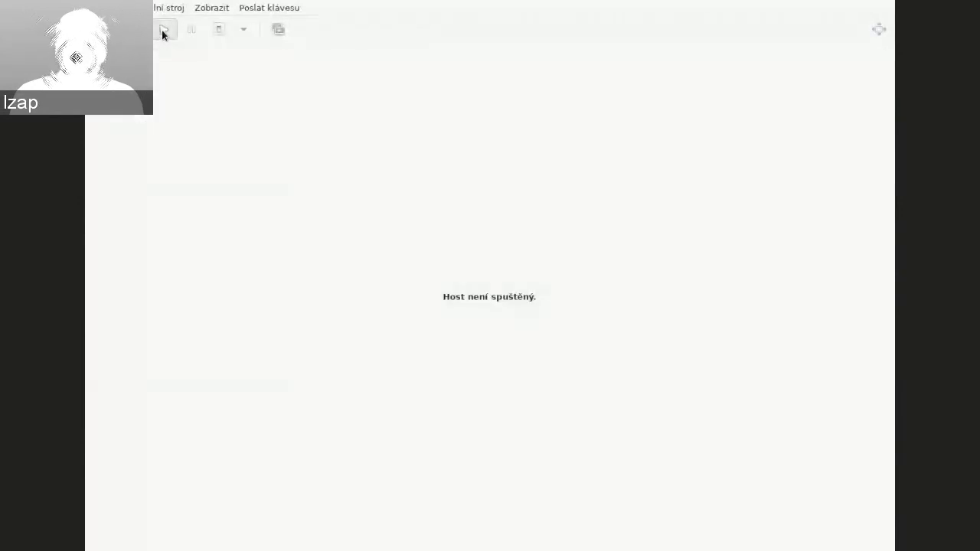
left_click(164, 29)
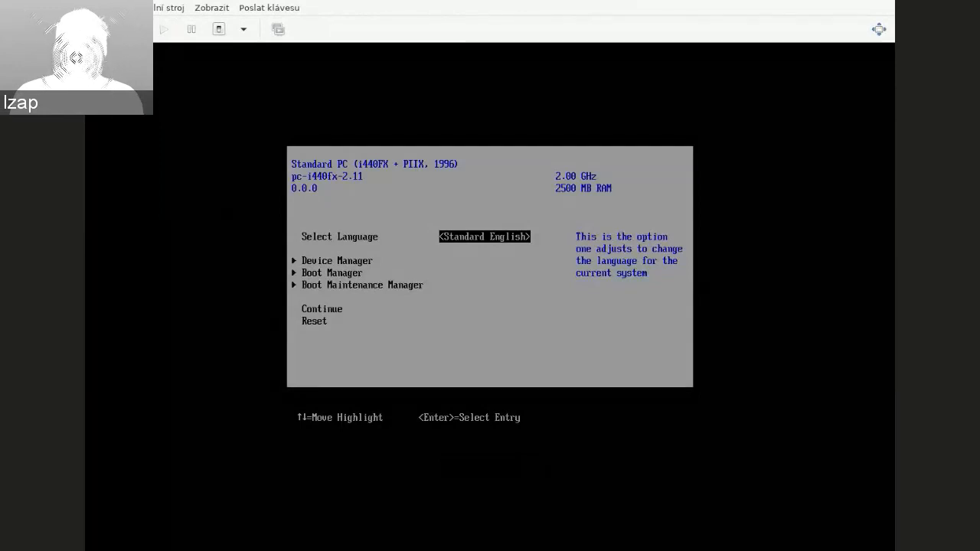
- Via Boot Maintenance Manager, move UEFI HTTPv6 to the top of the boot order and commit with F10
key("Down")
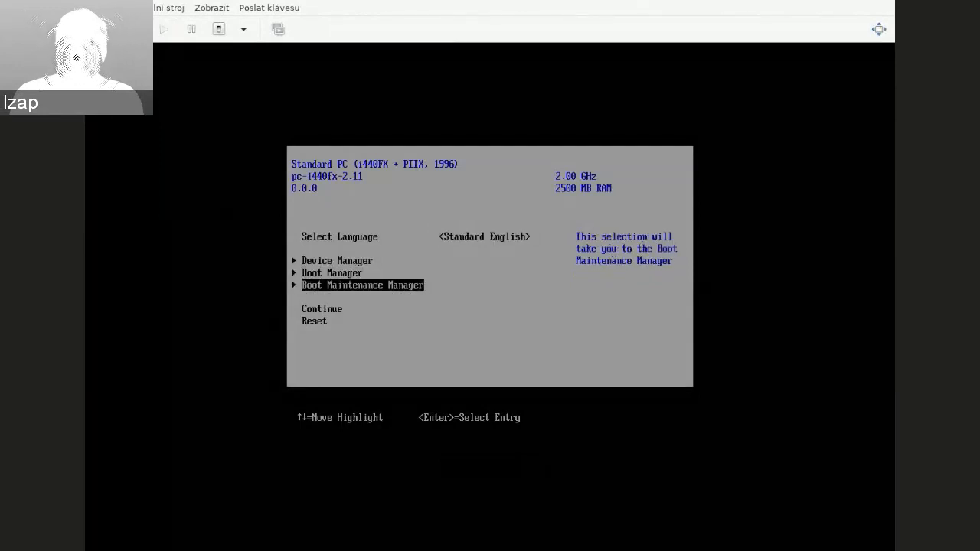
key("Return")
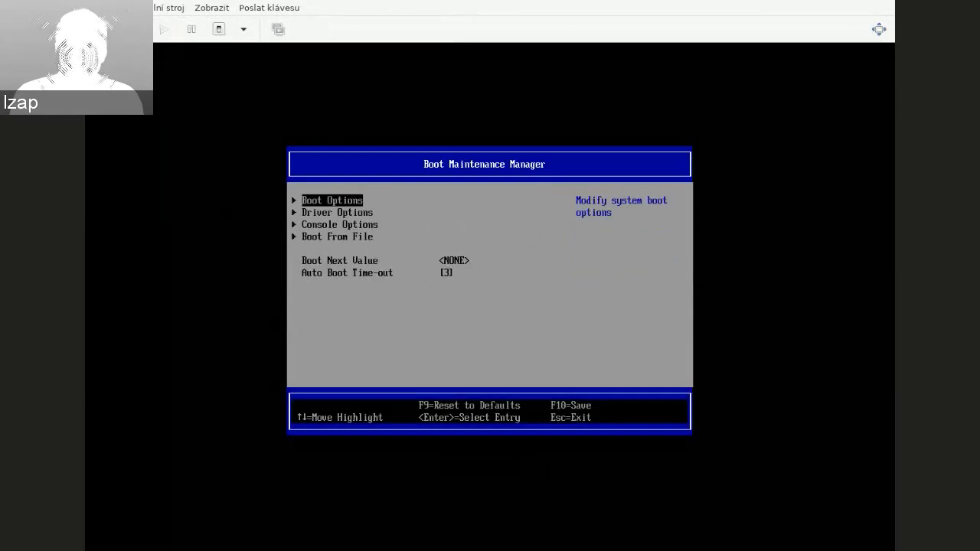
key("Return")
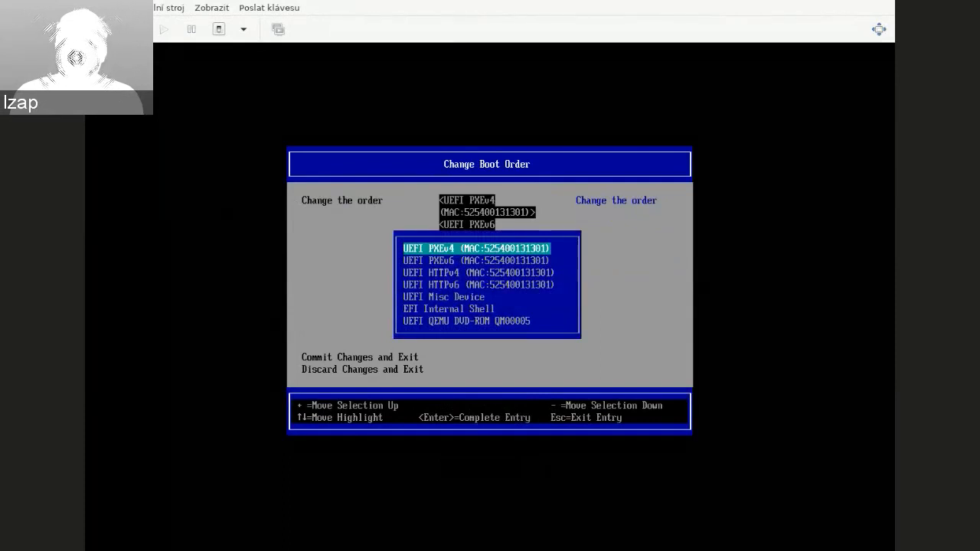
key("Down")
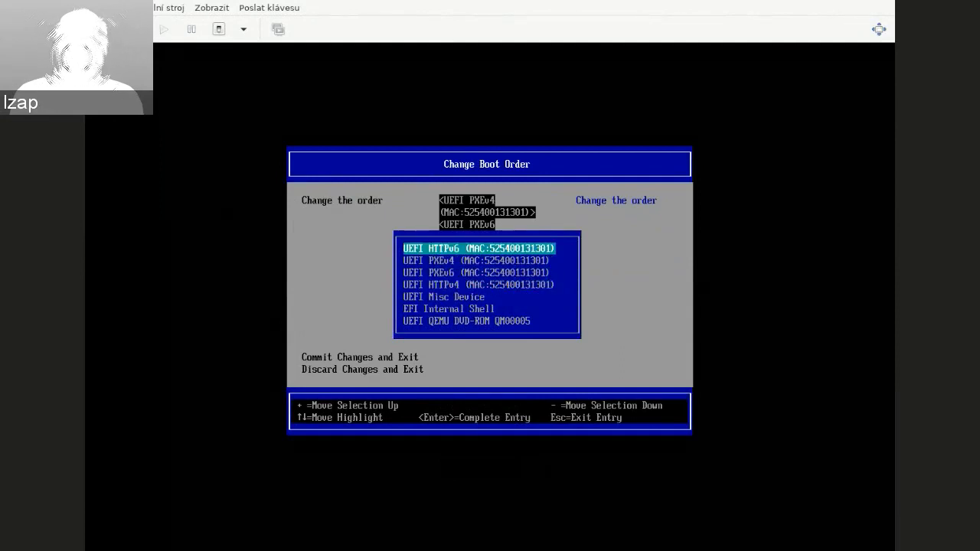
key("Down")
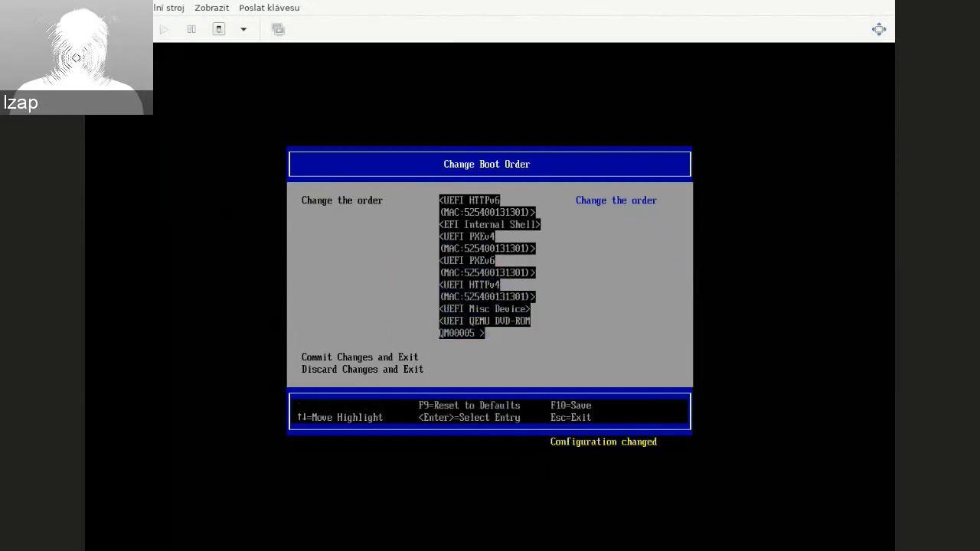
key("F10")
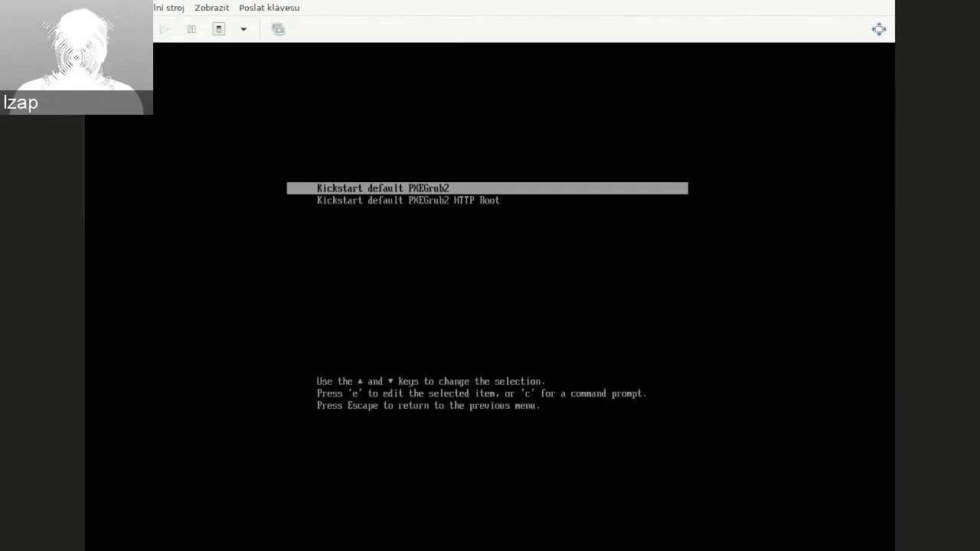
- Boot the VM from the 'Kickstart default PXEGrub2 HTTP Boot' GRUB entry
key("Down")
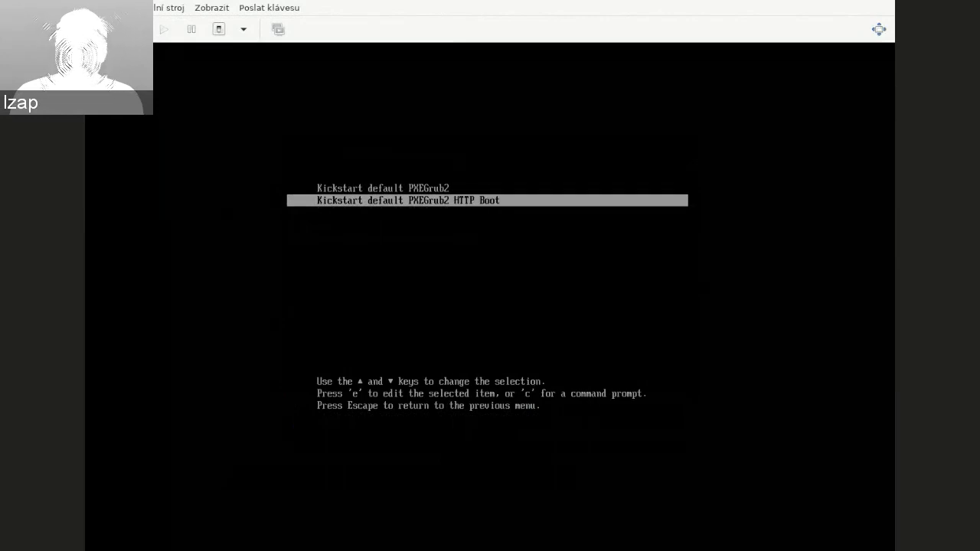
key("Up")
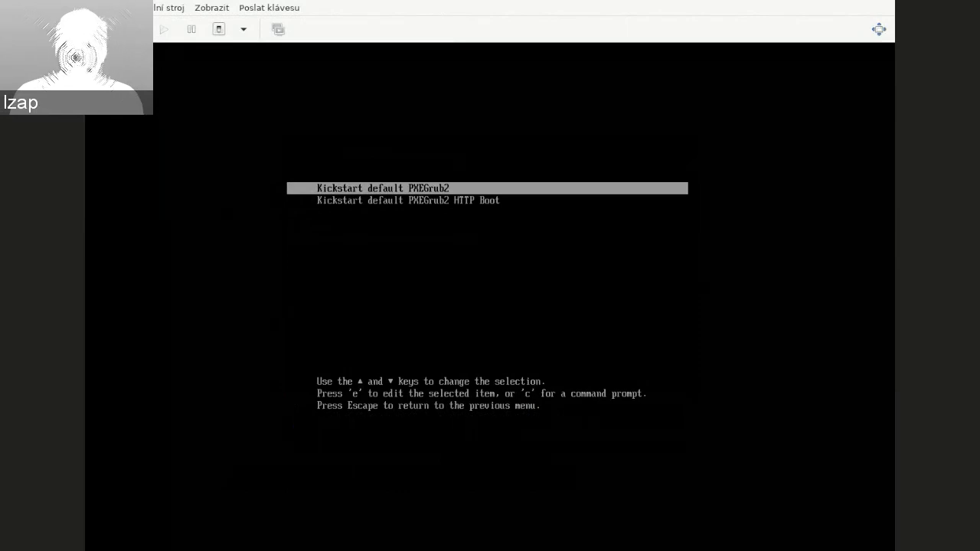
key("Down")
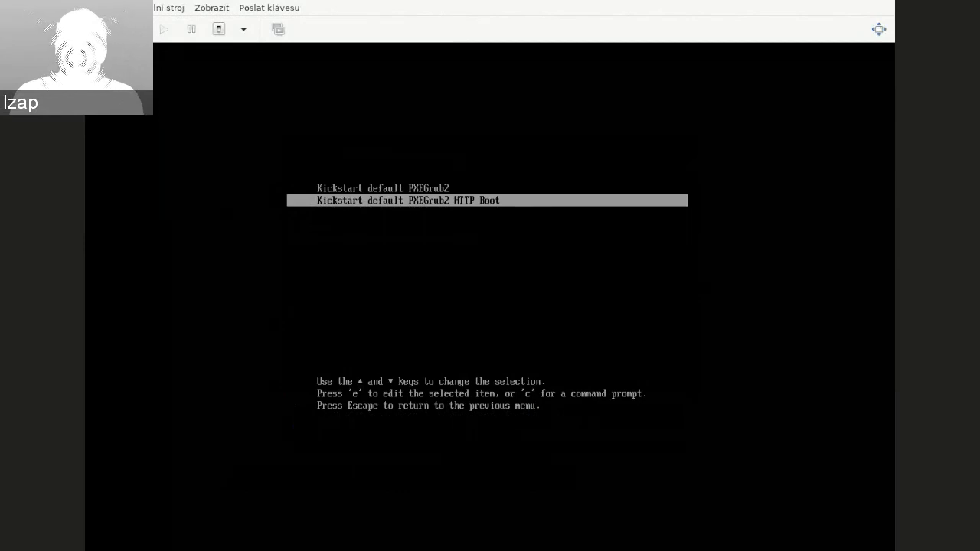
key("Return")
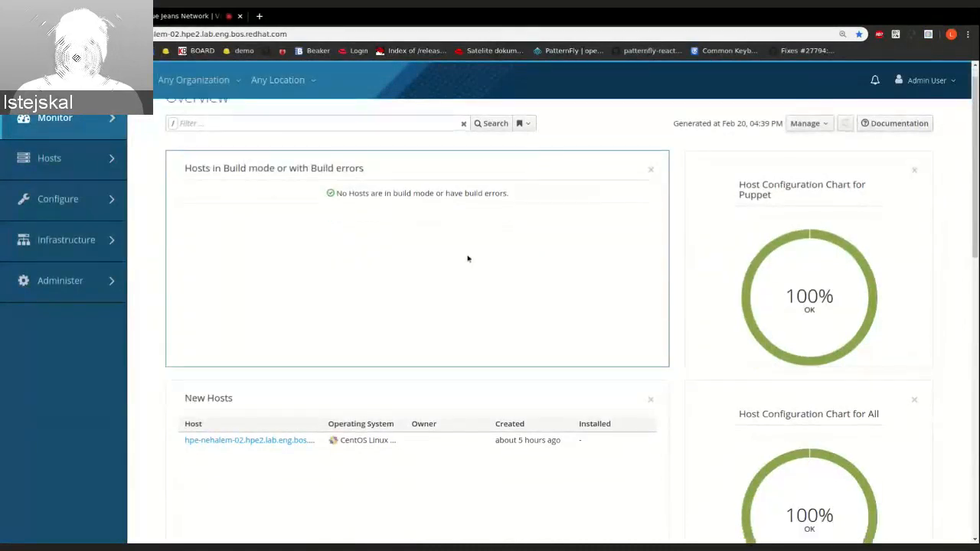
- Open the 'Any Organization' switcher at the top of the Foreman dashboard
scroll("up", 3)
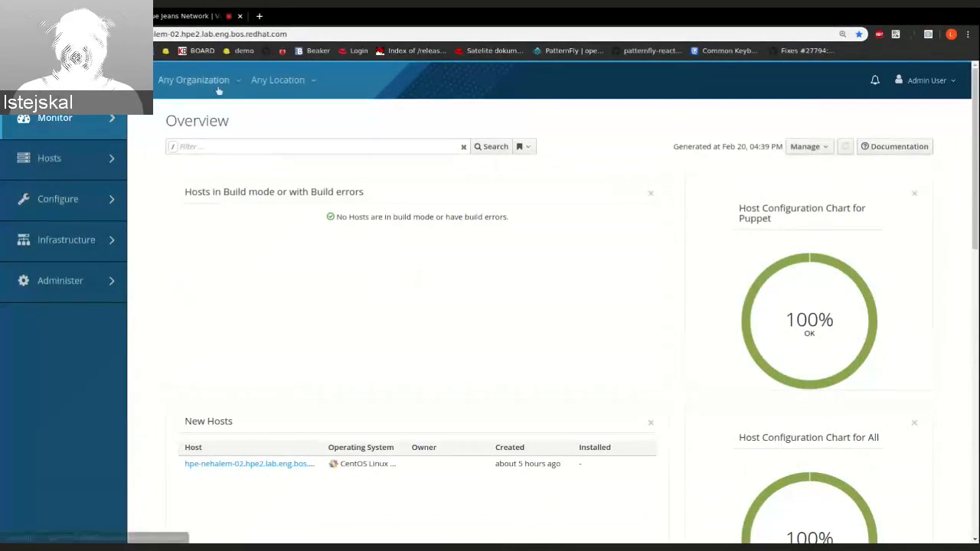
left_click(193, 79)
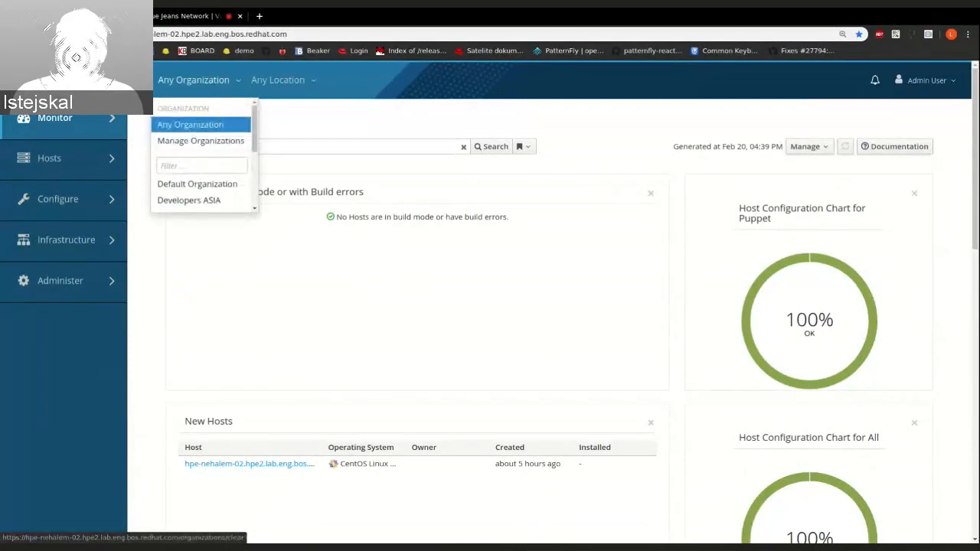
- Filter organizations by 'USA' to list Developers USA, Devops USA and QA USA
scroll("down", 3)
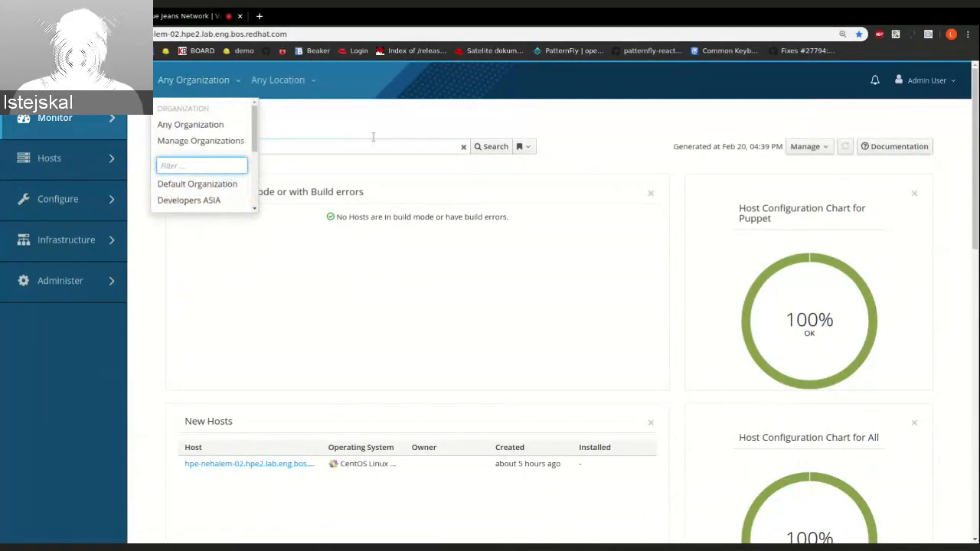
type("USA")
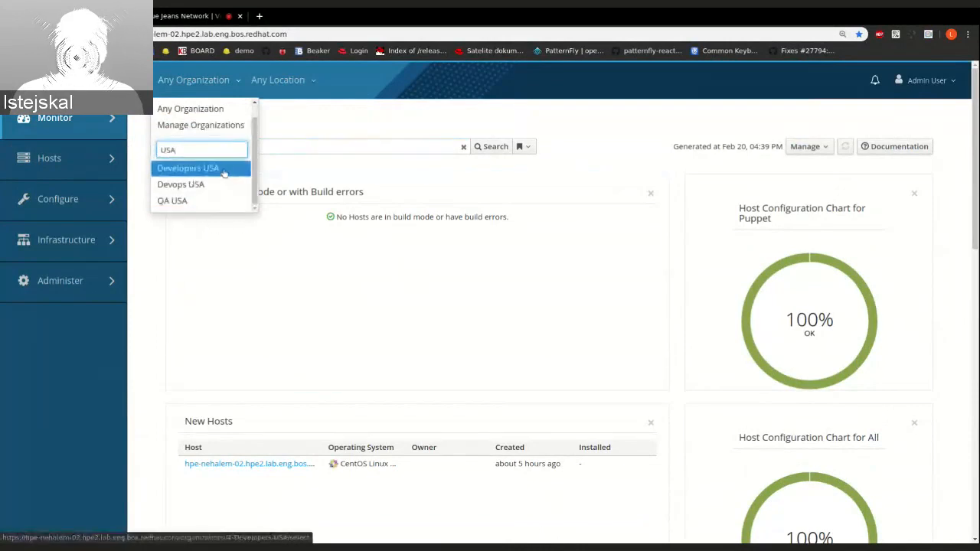
mouse_move(268, 51)
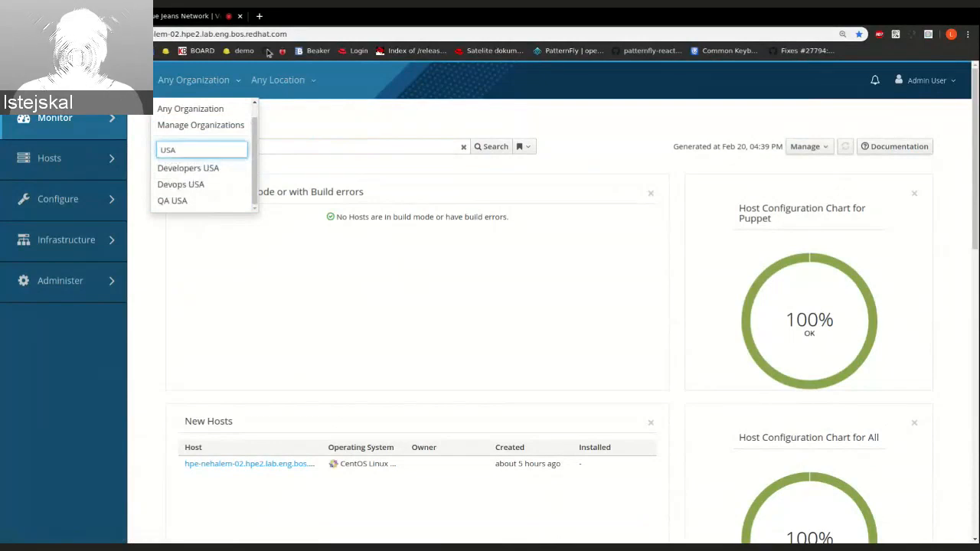
left_click(278, 80)
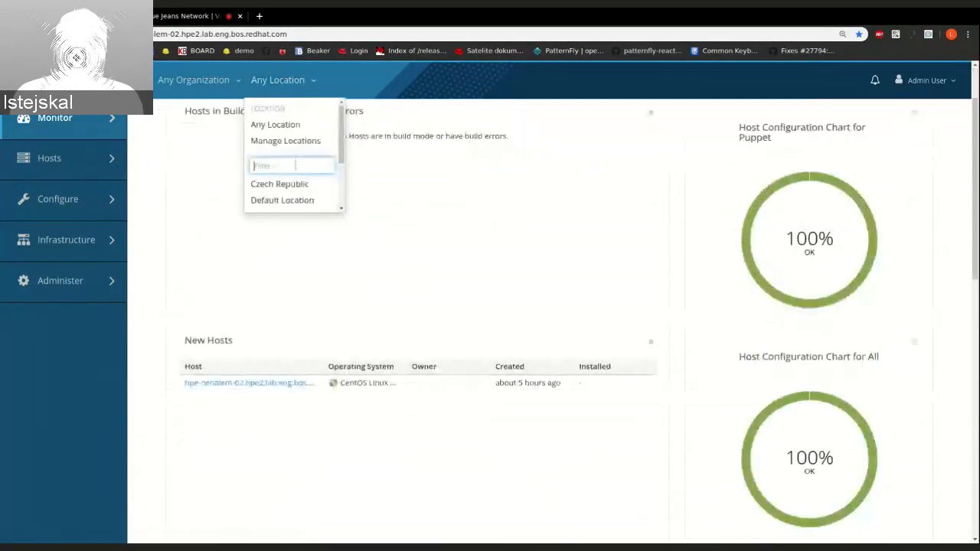
- Type 'c' into the location switcher's Filter box
type("c")
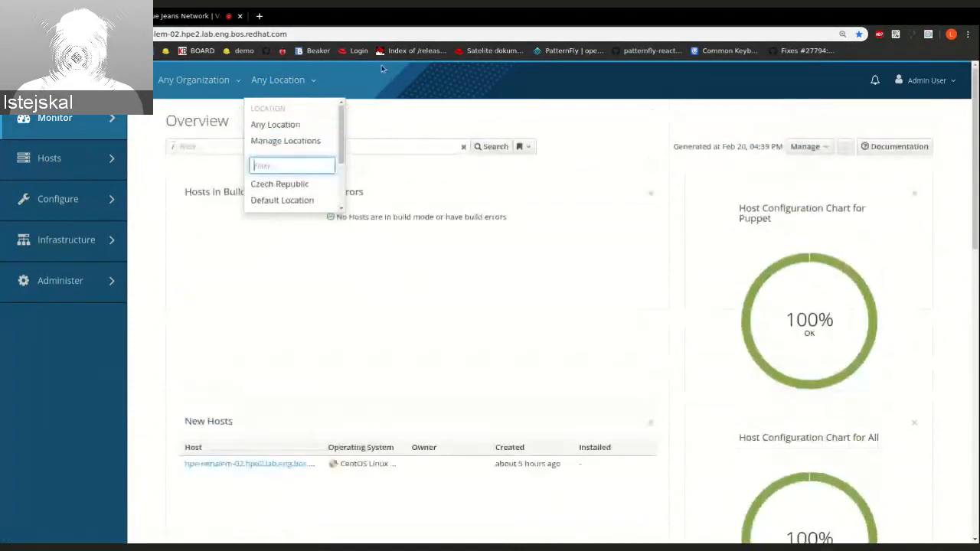
mouse_move(375, 76)
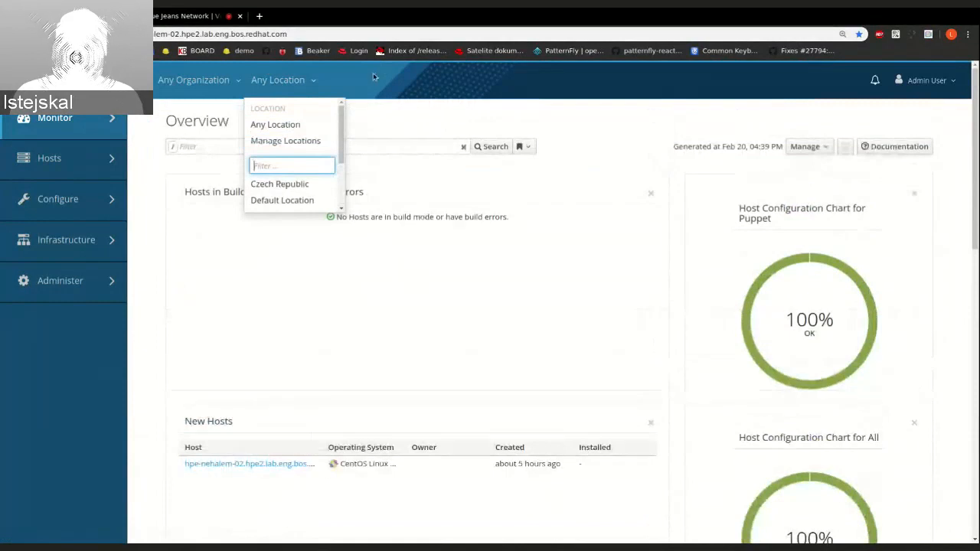